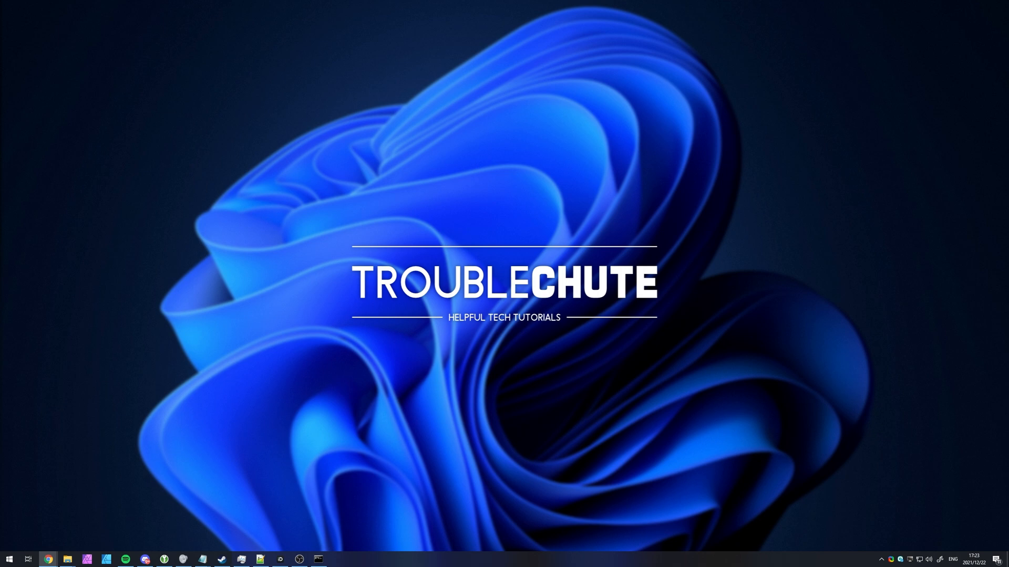
{"action": "mouse_move", "coordinate": [601, 397]}
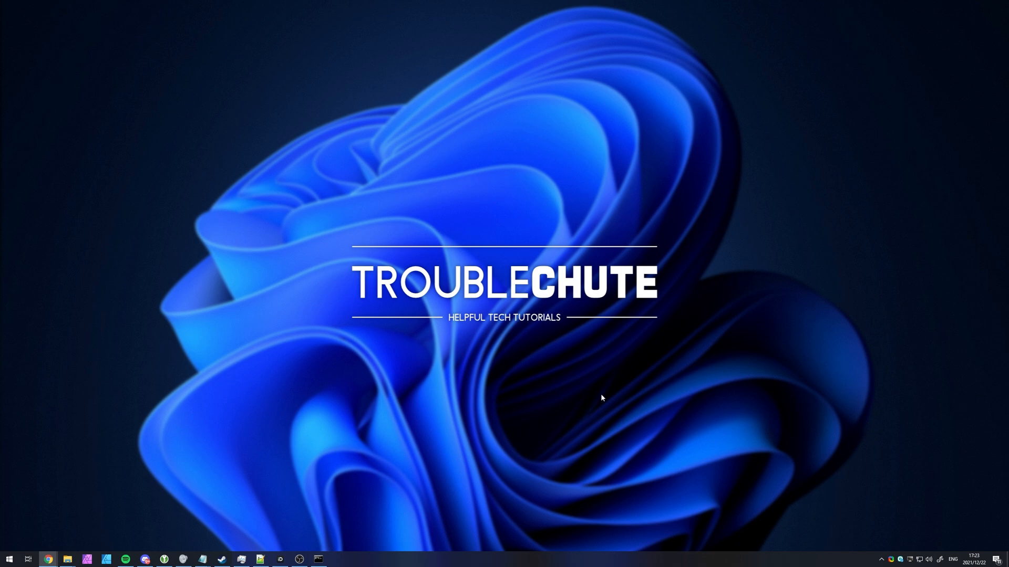
{"action": "mouse_move", "coordinate": [815, 374]}
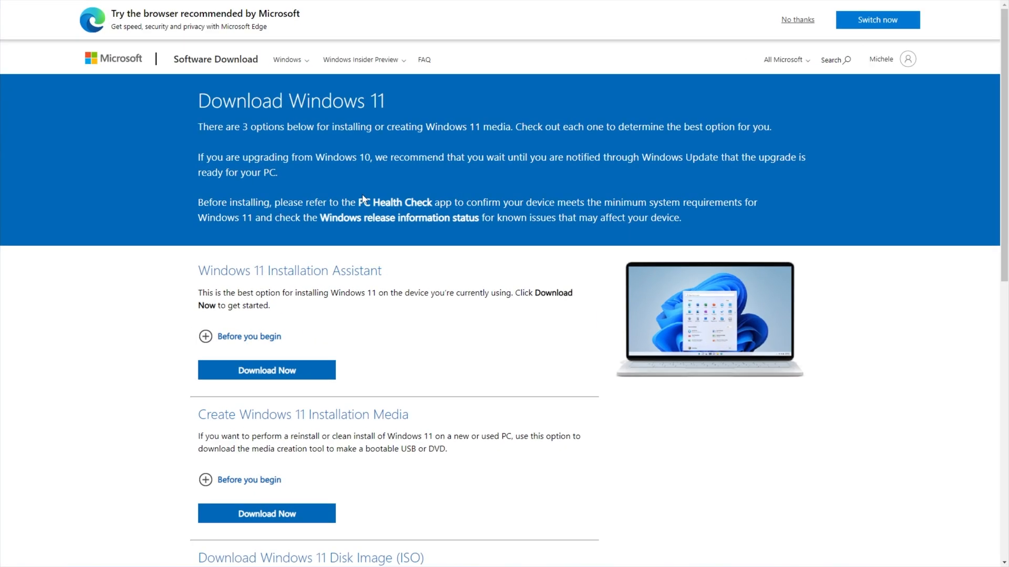
Step: Download the Windows 11 disk image in English, 64-bit, from Microsoft's page
{"action": "scroll", "scroll_direction": "down", "scroll_amount": 3}
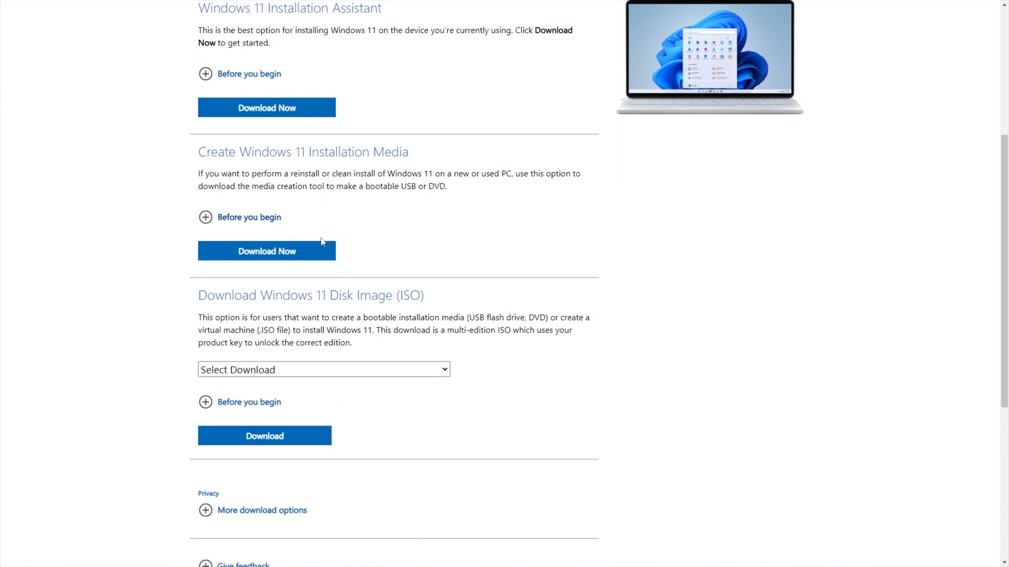
{"action": "scroll", "scroll_direction": "down", "scroll_amount": 3}
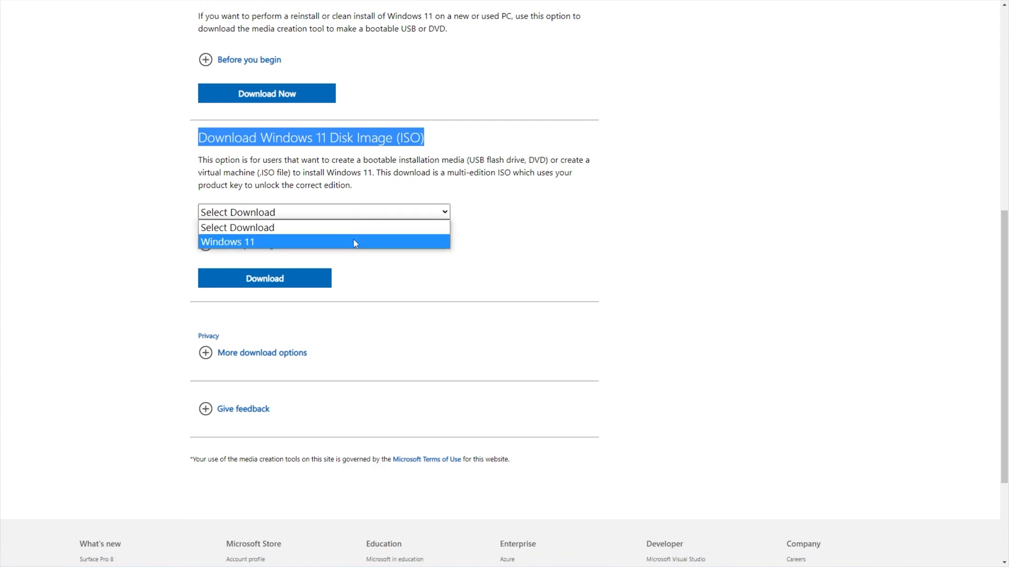
{"action": "left_click", "coordinate": [227, 242]}
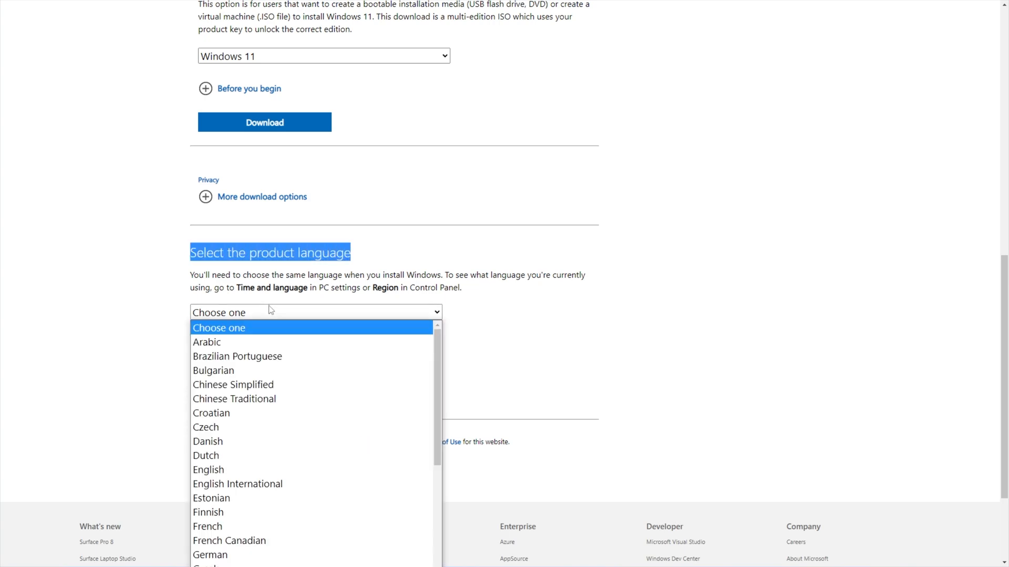
{"action": "left_click", "coordinate": [208, 470]}
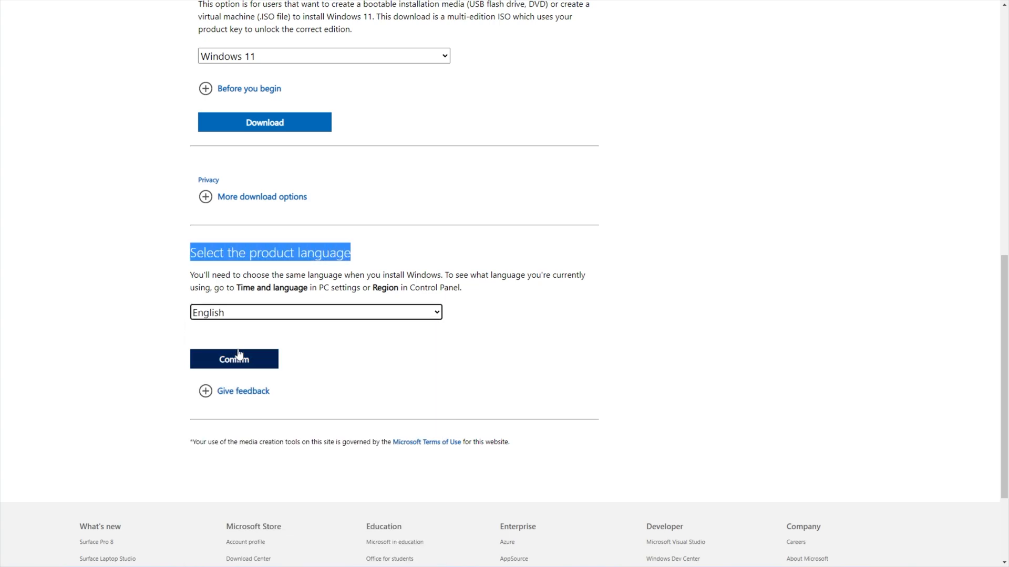
{"action": "left_click", "coordinate": [233, 359]}
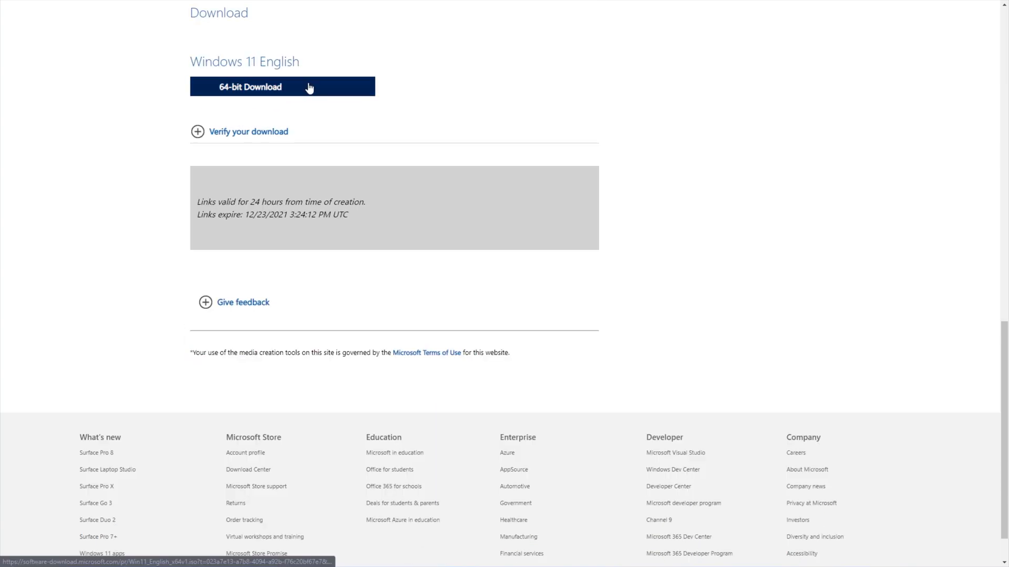
{"action": "left_click", "coordinate": [282, 86]}
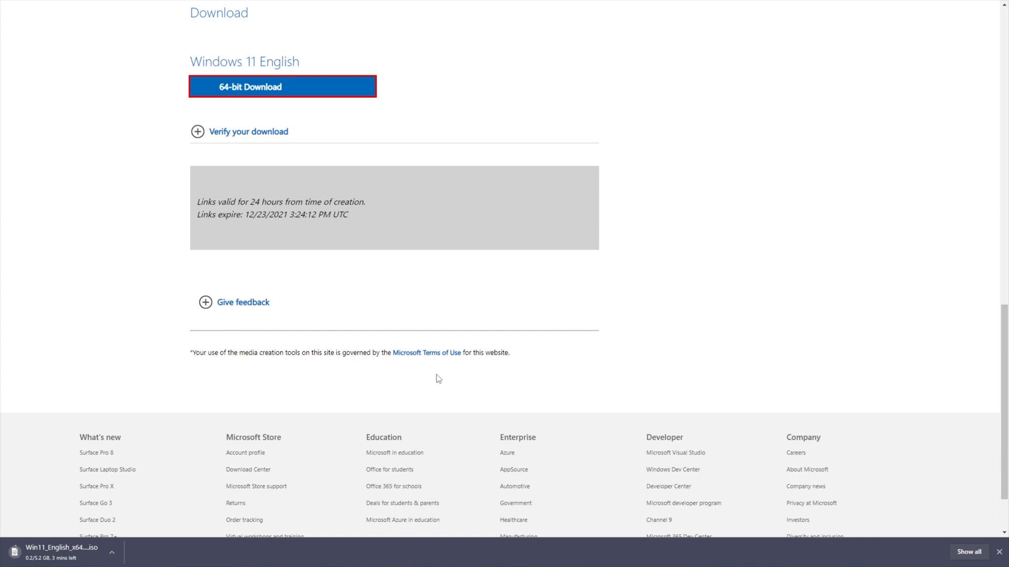
{"action": "mouse_move", "coordinate": [417, 279]}
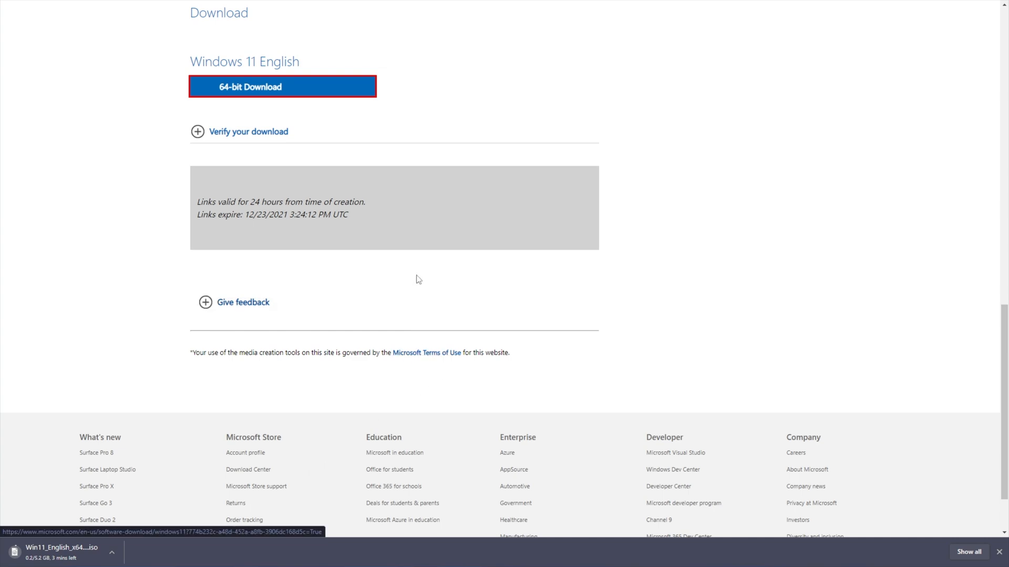
{"action": "mouse_move", "coordinate": [379, 280]}
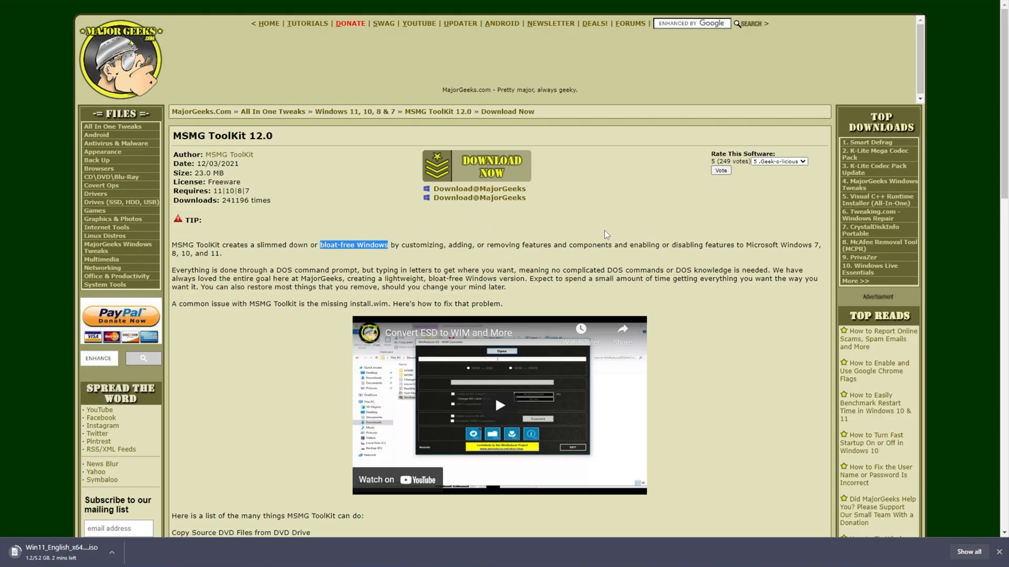
{"action": "mouse_move", "coordinate": [609, 233]}
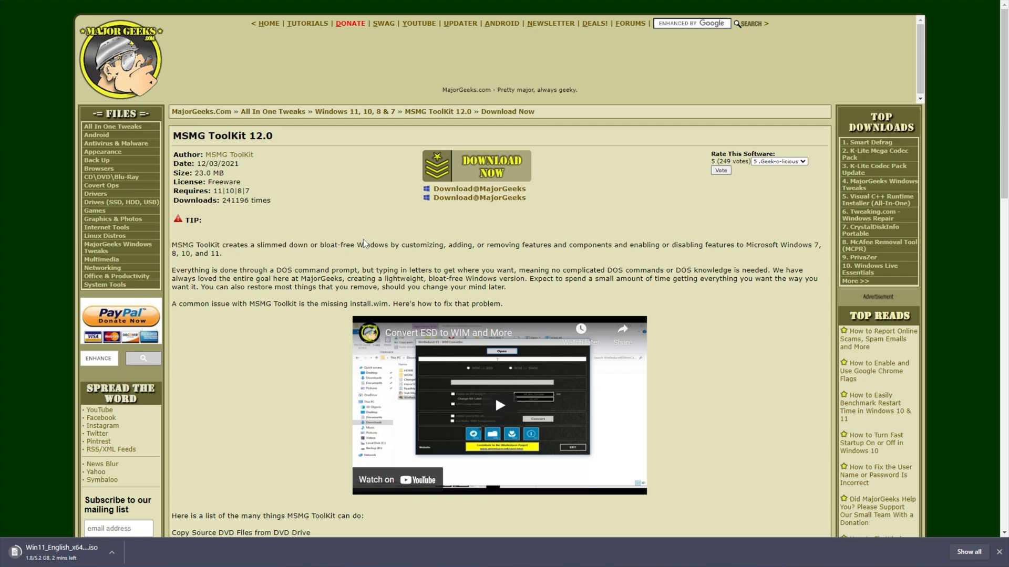
{"action": "mouse_move", "coordinate": [338, 242]}
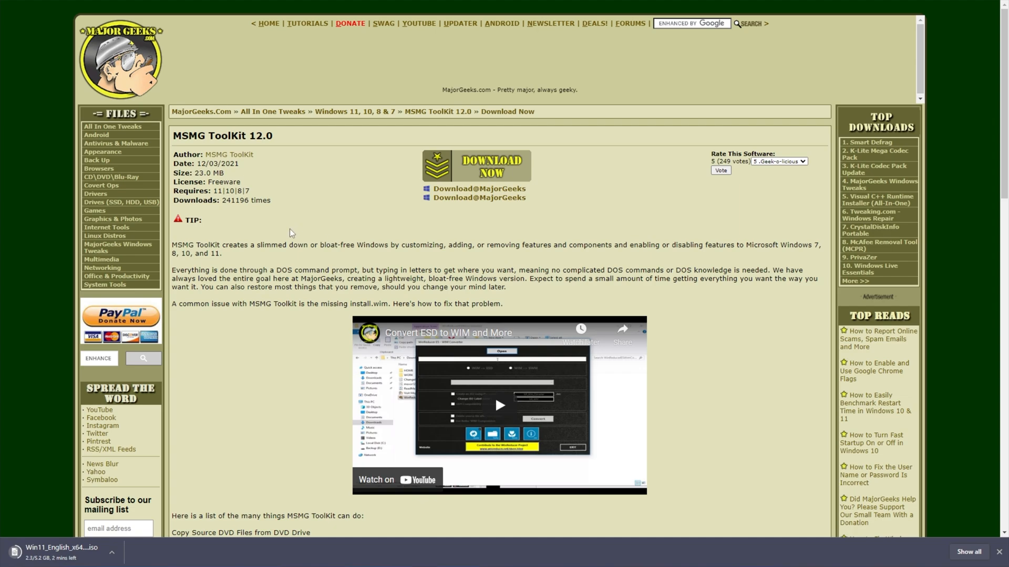
{"action": "mouse_move", "coordinate": [336, 240]}
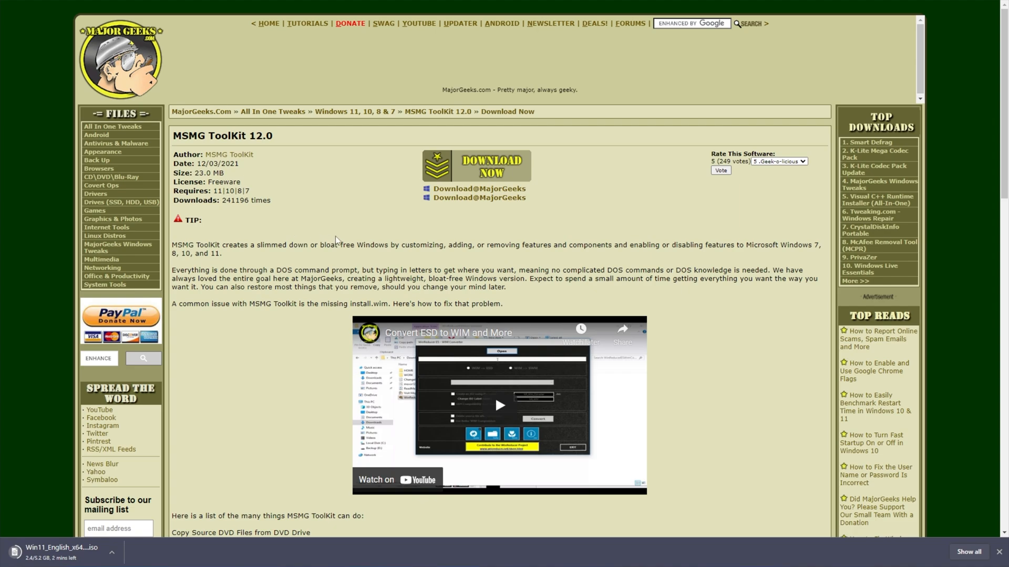
{"action": "mouse_move", "coordinate": [349, 229]}
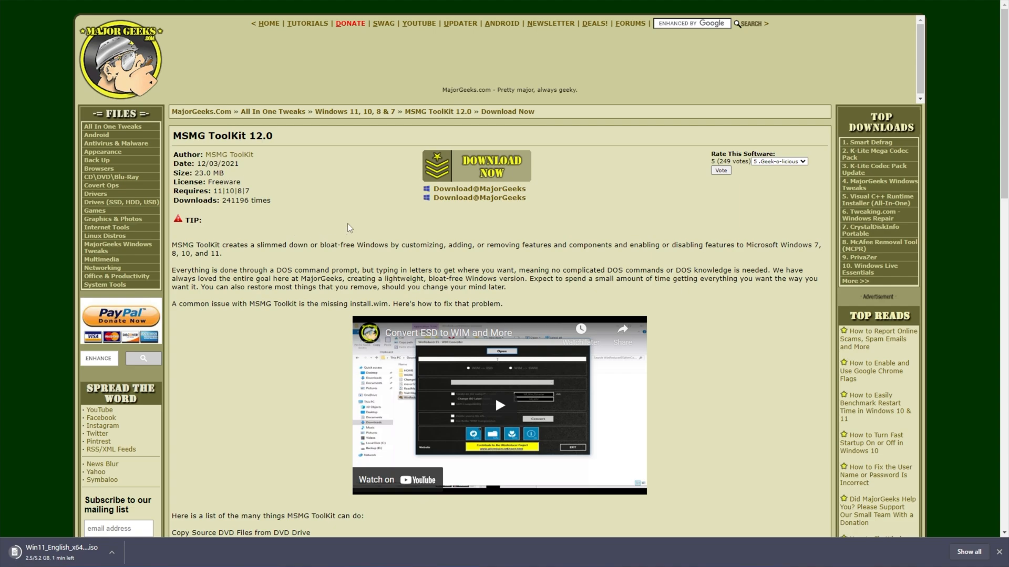
{"action": "mouse_move", "coordinate": [420, 223]}
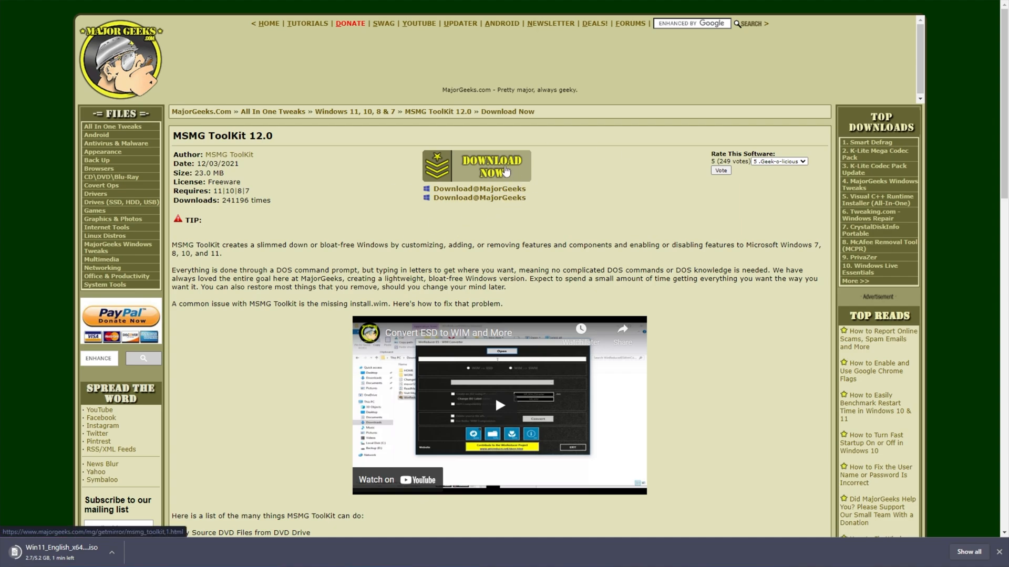
Step: Download MSMG ToolKit 12.0 from MajorGeeks and dismiss the subscribe pop-up
{"action": "left_click", "coordinate": [491, 166]}
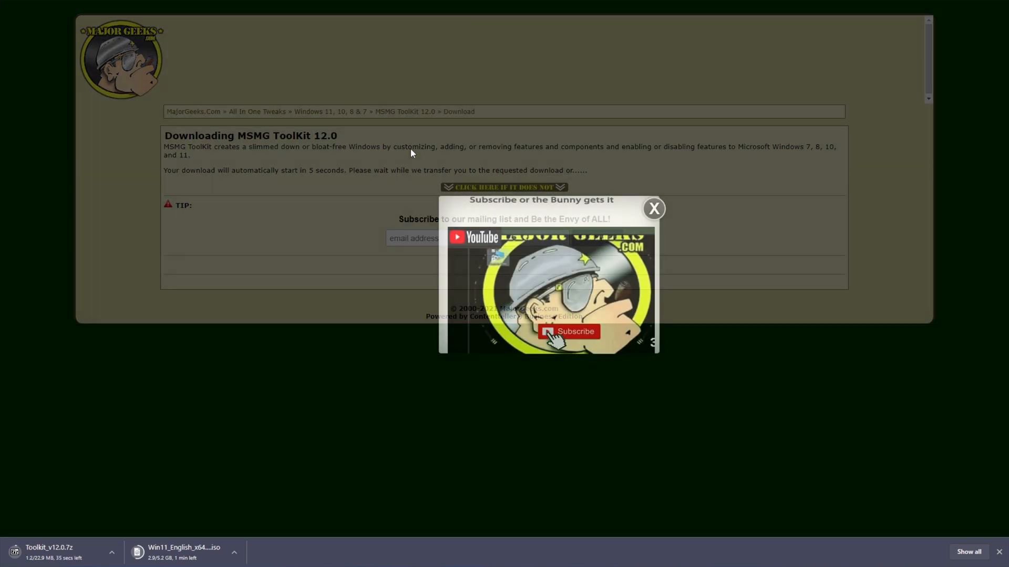
{"action": "left_click", "coordinate": [653, 208]}
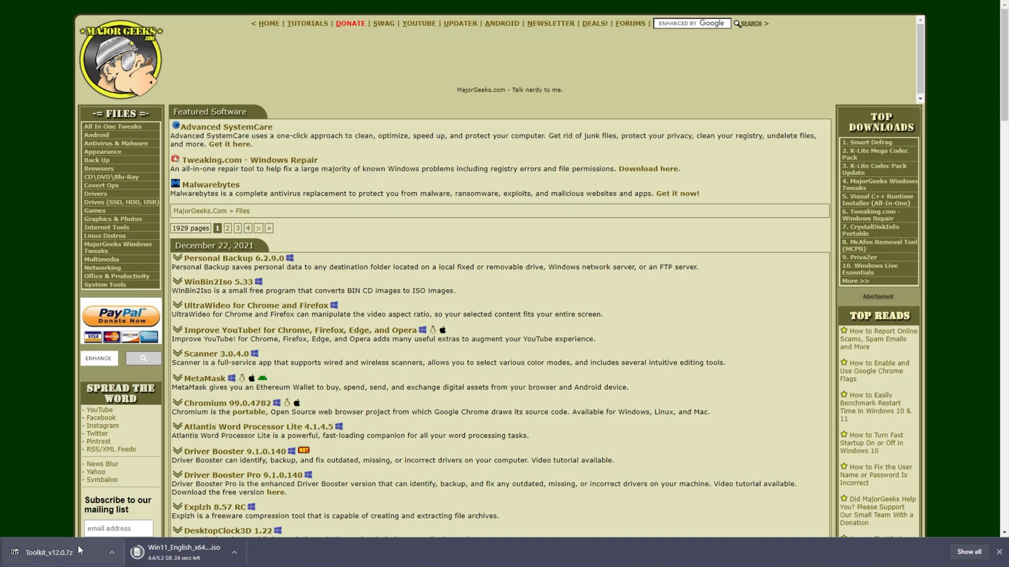
Step: Open Toolkit_v12.0.7z with 7zFM.exe browsed from Program Files\7-Zip
{"action": "right_click", "coordinate": [480, 187]}
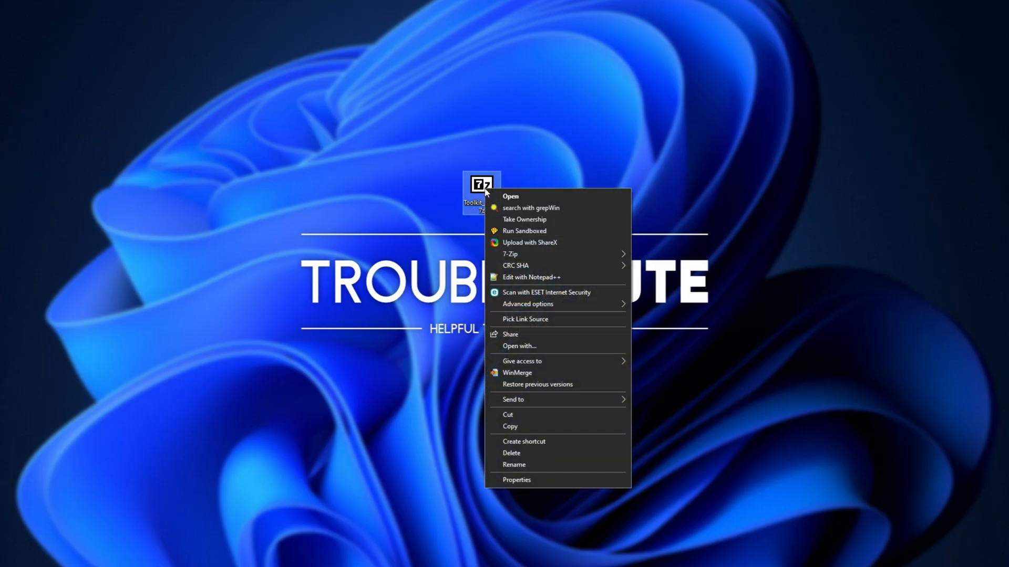
{"action": "left_click", "coordinate": [517, 346]}
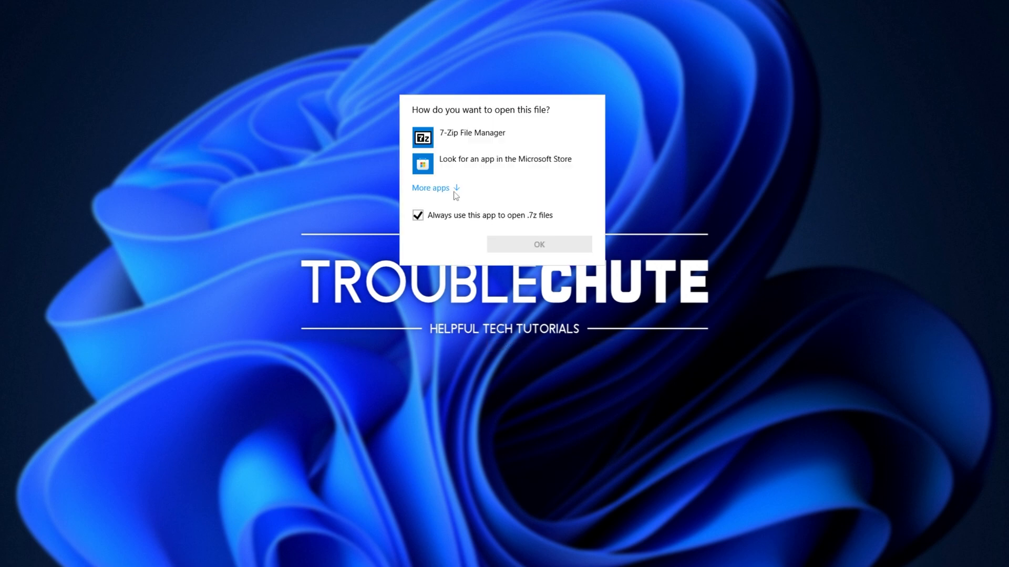
{"action": "left_click", "coordinate": [431, 187]}
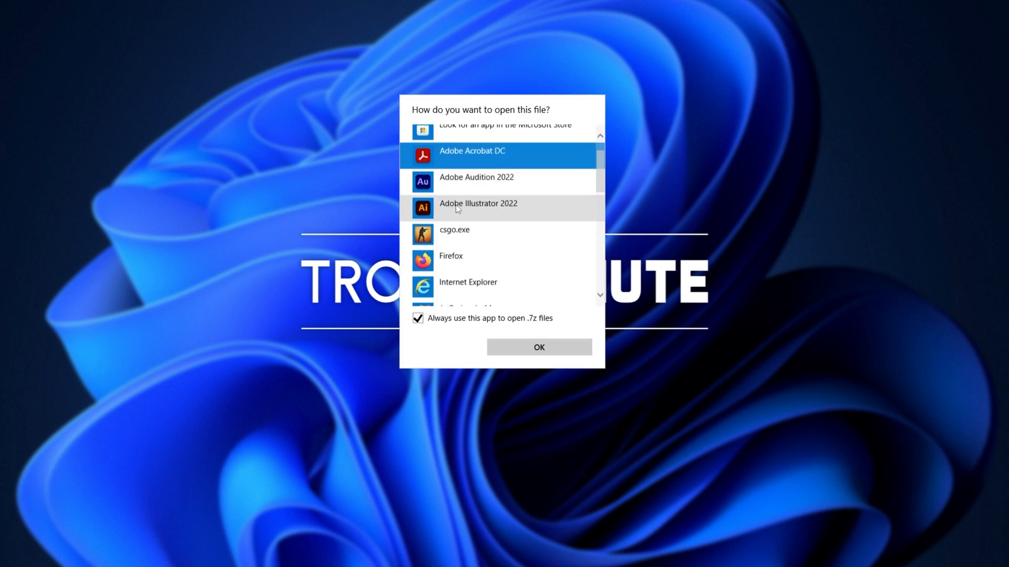
{"action": "scroll", "scroll_direction": "down", "scroll_amount": 3}
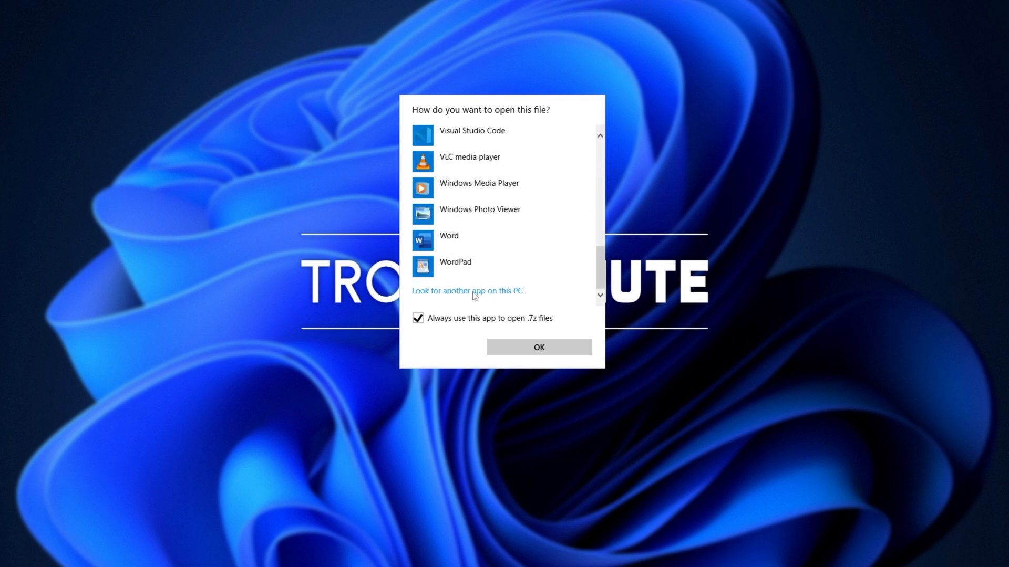
{"action": "left_click", "coordinate": [466, 291]}
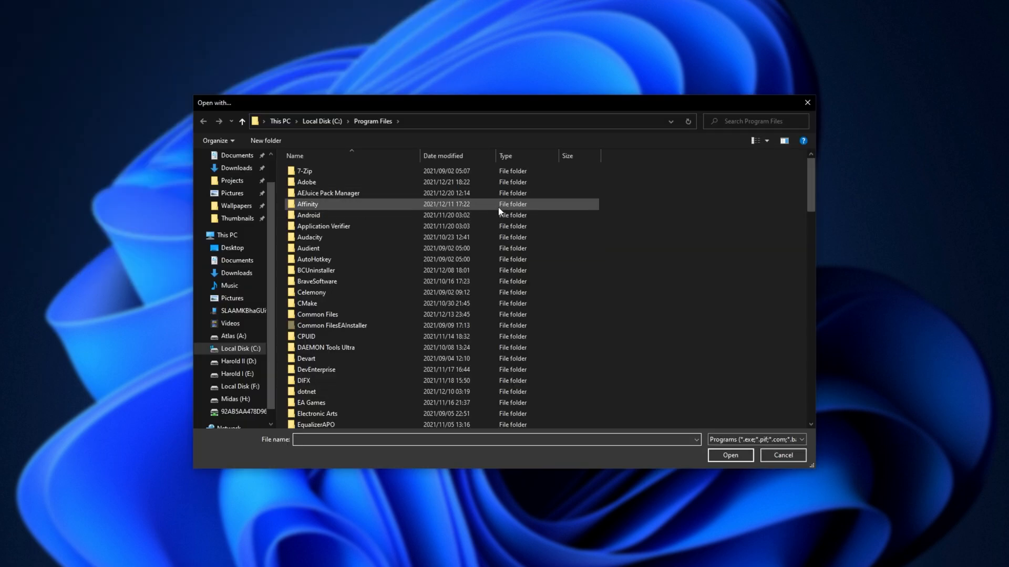
{"action": "double_click", "coordinate": [304, 170]}
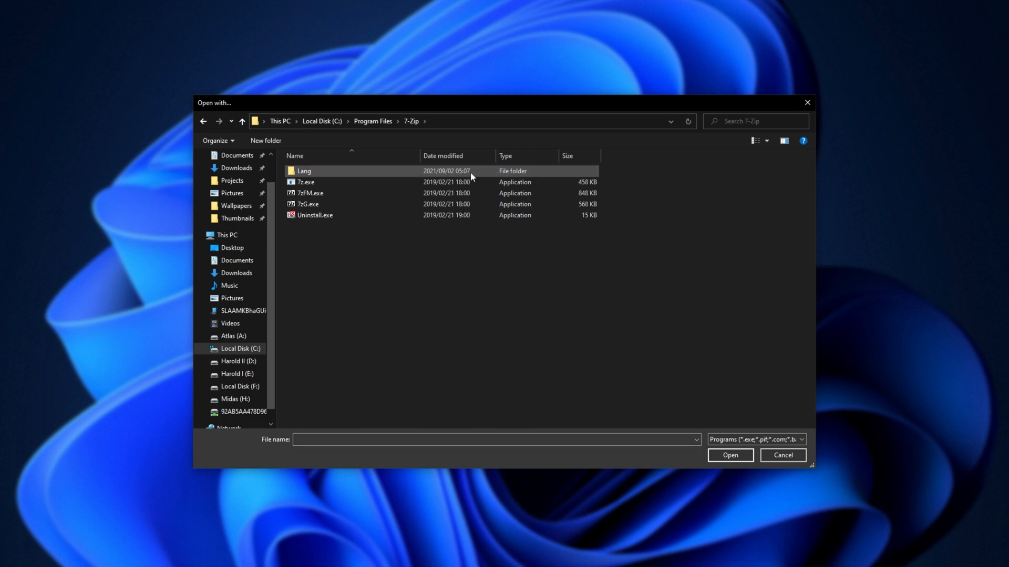
{"action": "left_click", "coordinate": [311, 194]}
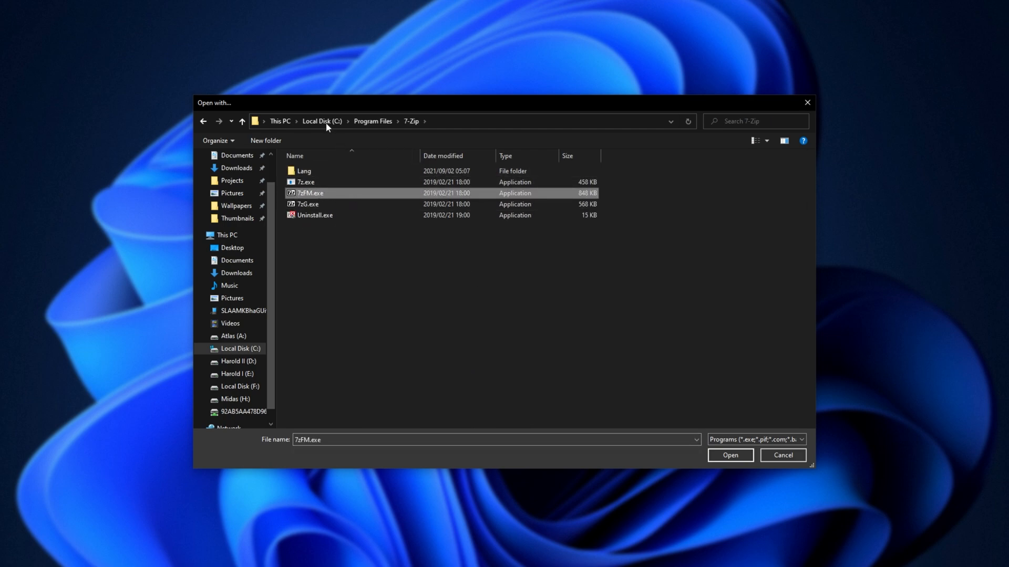
{"action": "mouse_move", "coordinate": [669, 407]}
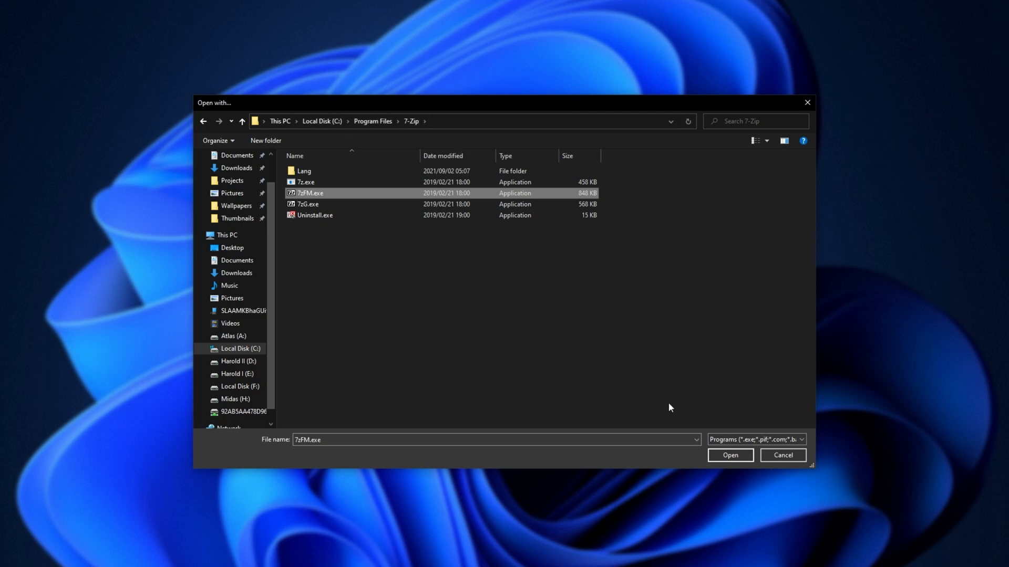
{"action": "left_click", "coordinate": [729, 455]}
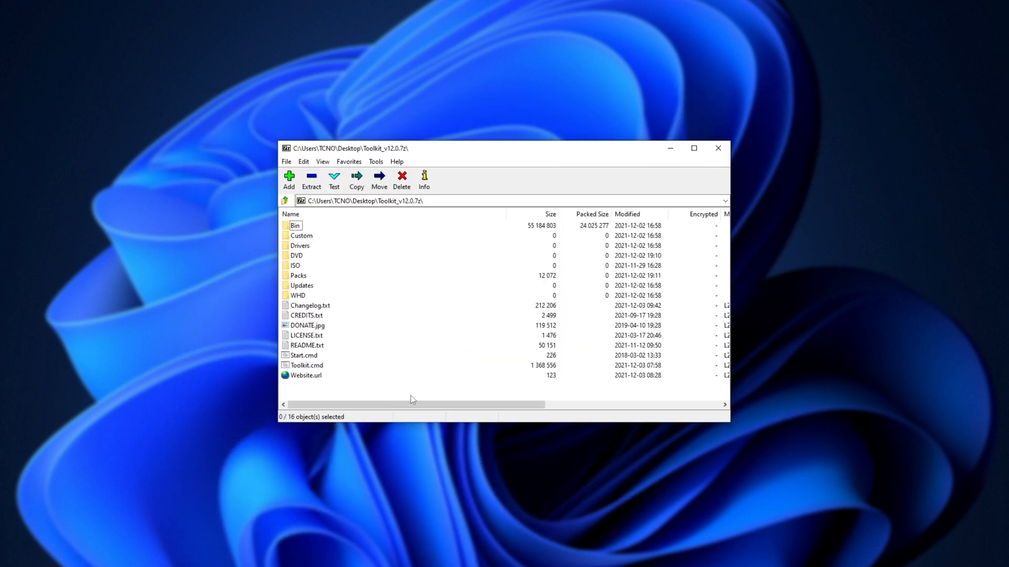
Step: Create a new desktop folder MSMG to receive the Toolkit archive contents
{"action": "right_click", "coordinate": [412, 399]}
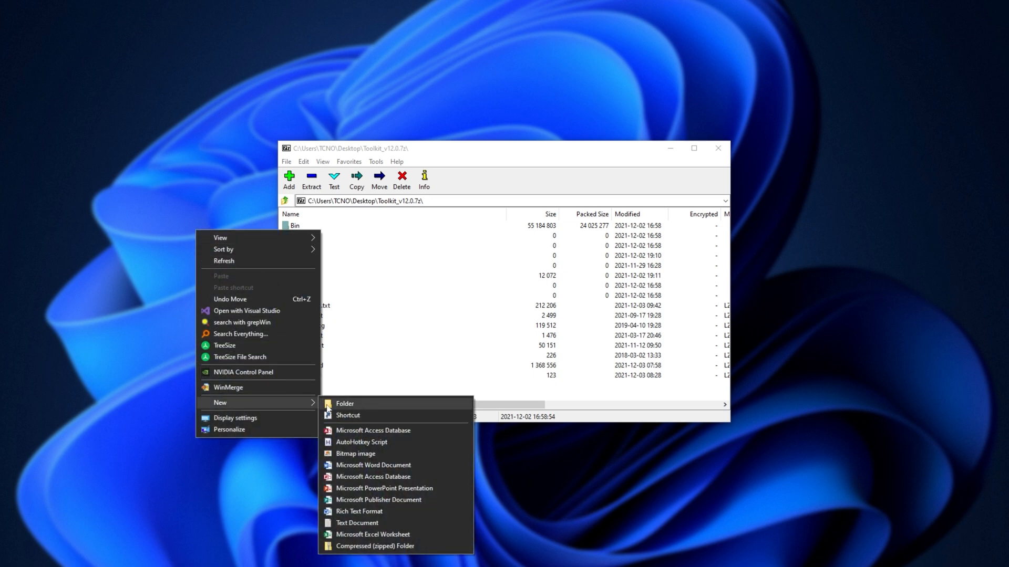
{"action": "left_click", "coordinate": [345, 404]}
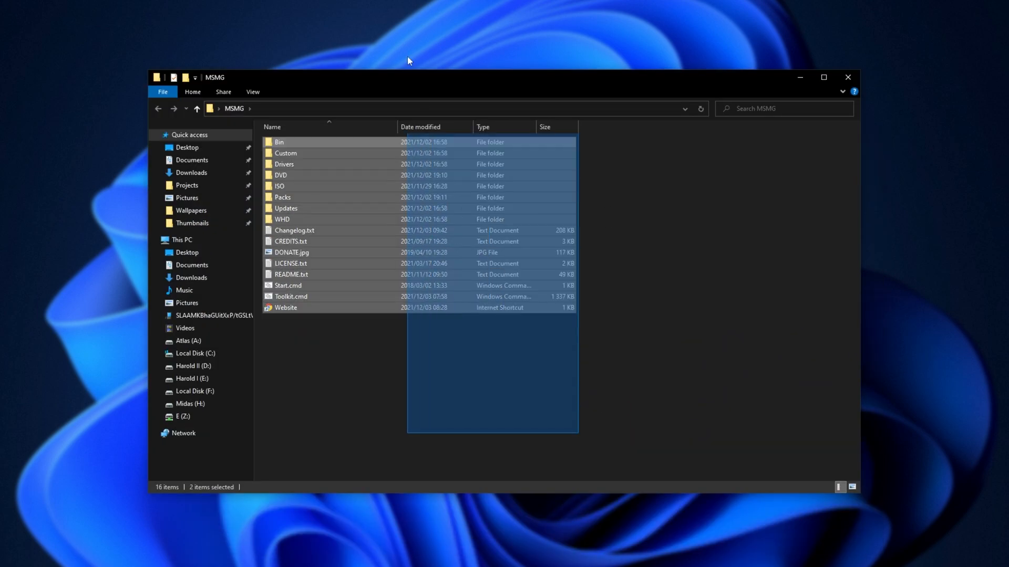
Step: Open the DVD folder inside the MSMG toolkit folder
{"action": "left_click", "coordinate": [370, 448]}
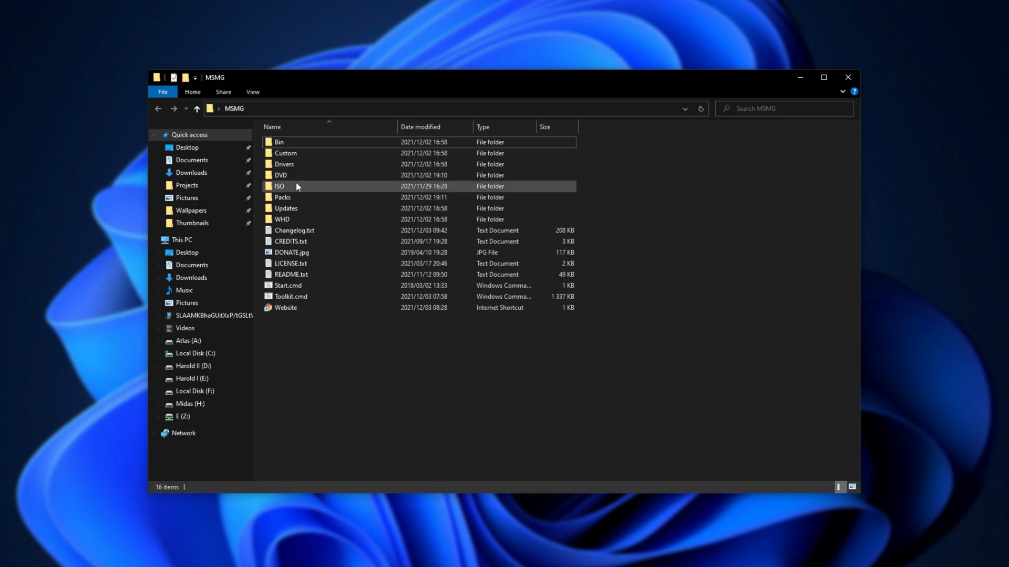
{"action": "double_click", "coordinate": [280, 176]}
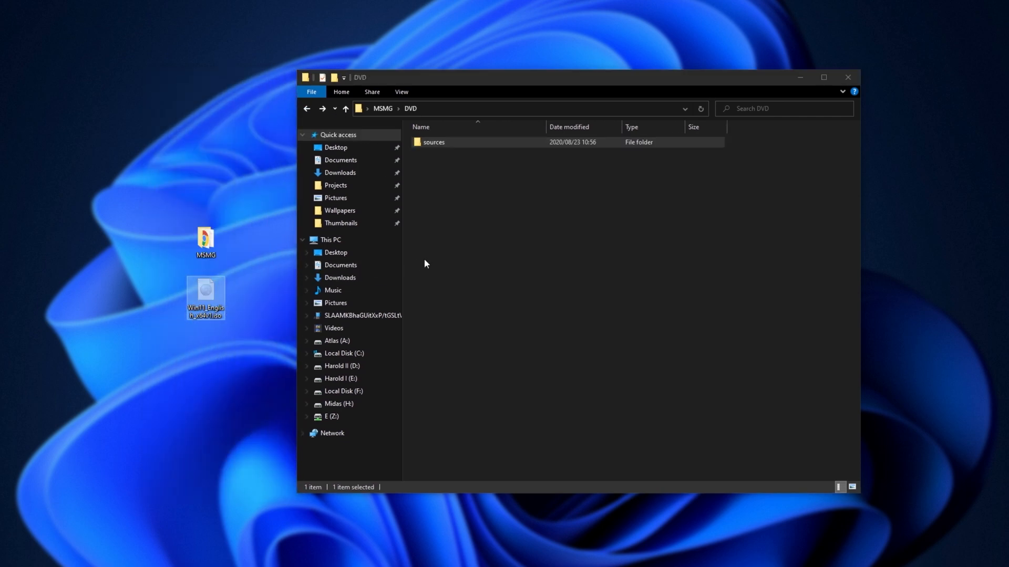
Step: Extract the Windows 11 ISO into DVD with 7-Zip, delete the ISO and select Start.cmd
{"action": "right_click", "coordinate": [253, 144]}
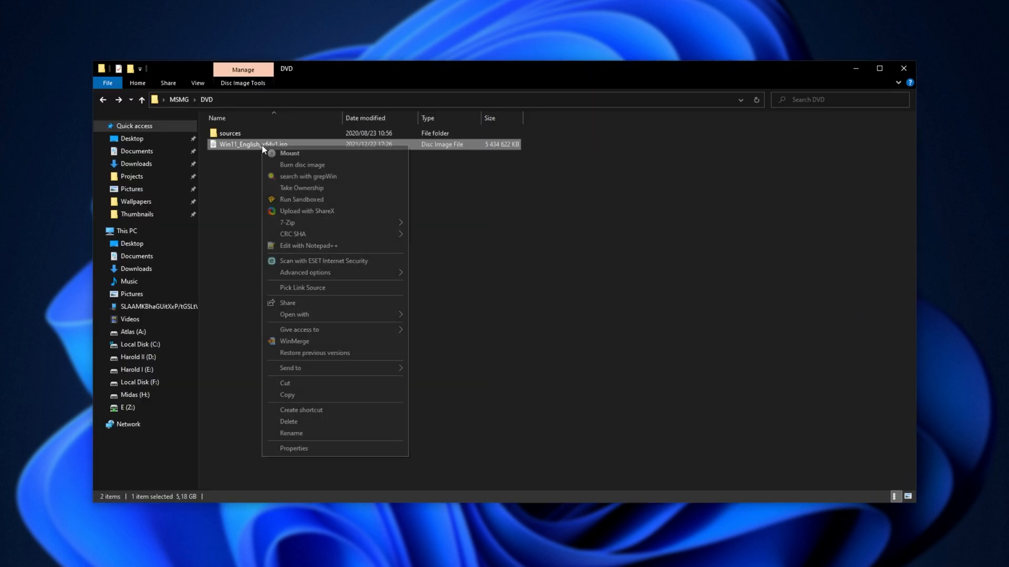
{"action": "mouse_move", "coordinate": [287, 222]}
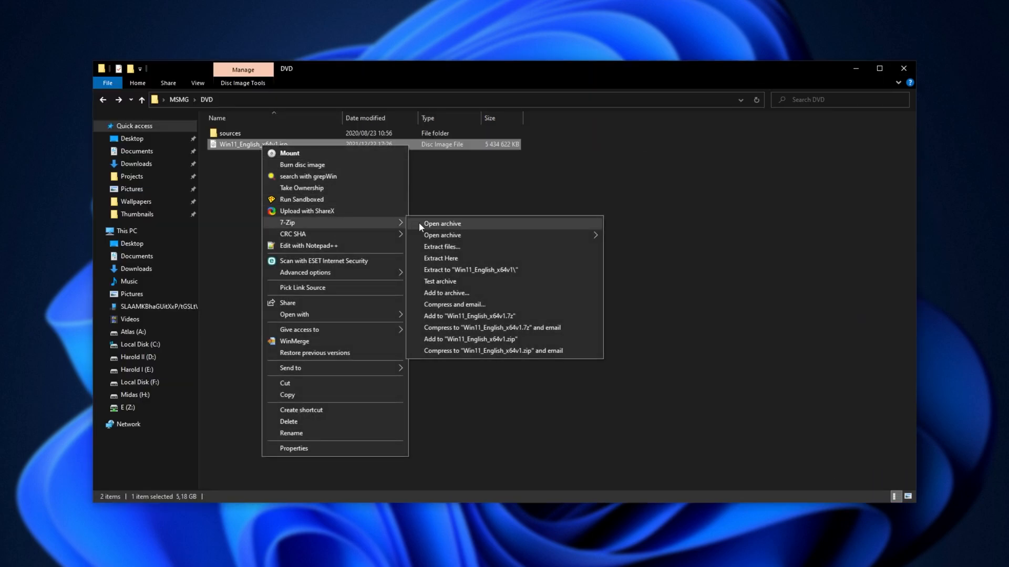
{"action": "left_click", "coordinate": [443, 246]}
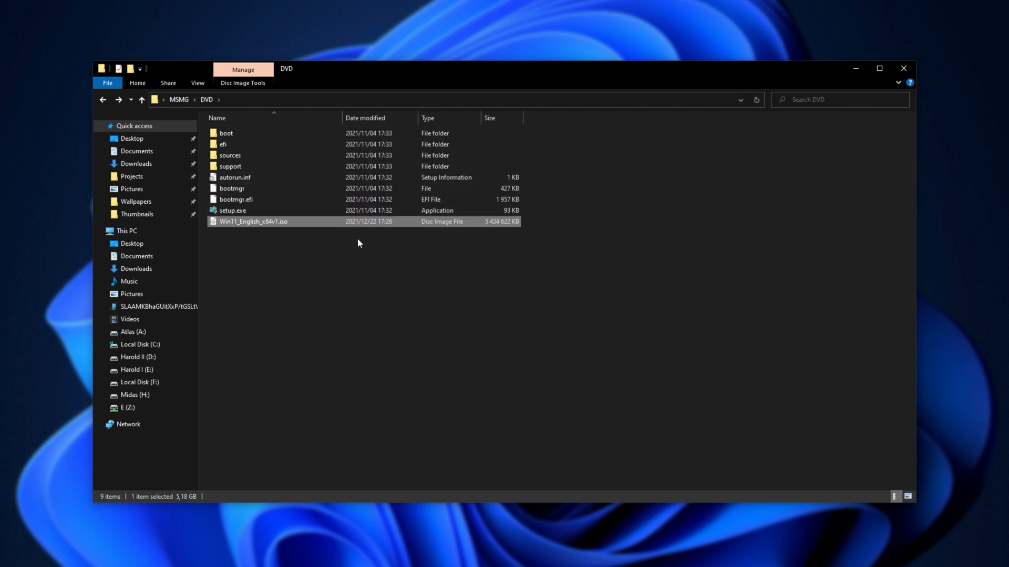
{"action": "key", "text": "Delete"}
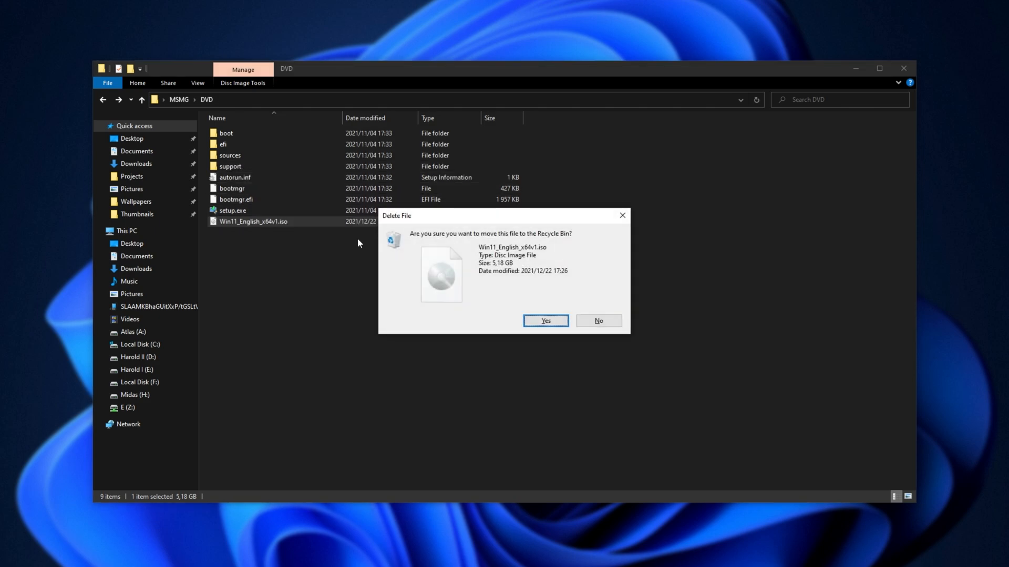
{"action": "left_click", "coordinate": [544, 321]}
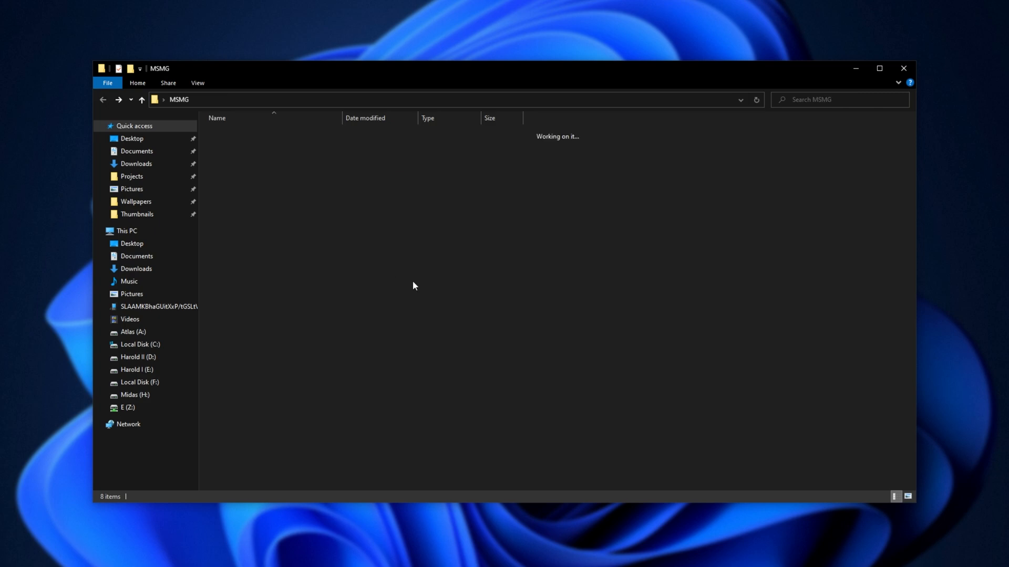
{"action": "left_click", "coordinate": [233, 276]}
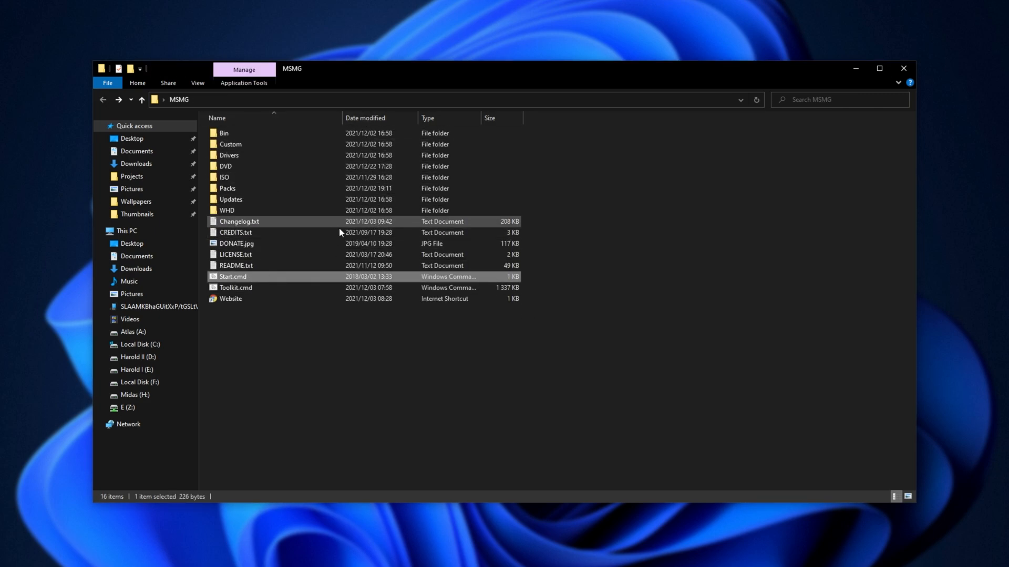
Step: Launch Start.cmd, accept the EULA and continue to the Main Menu
{"action": "double_click", "coordinate": [235, 288]}
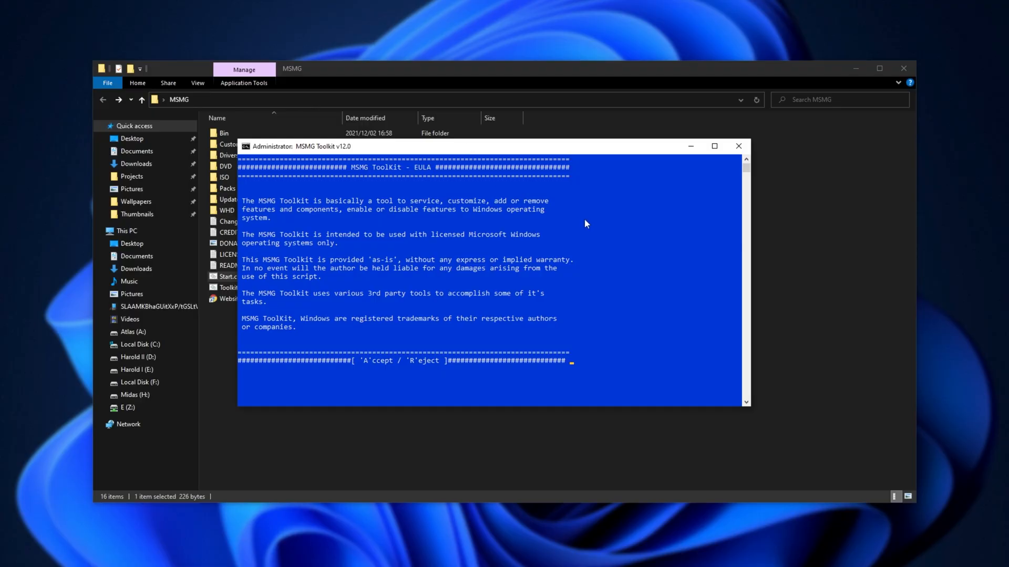
{"action": "mouse_move", "coordinate": [632, 209]}
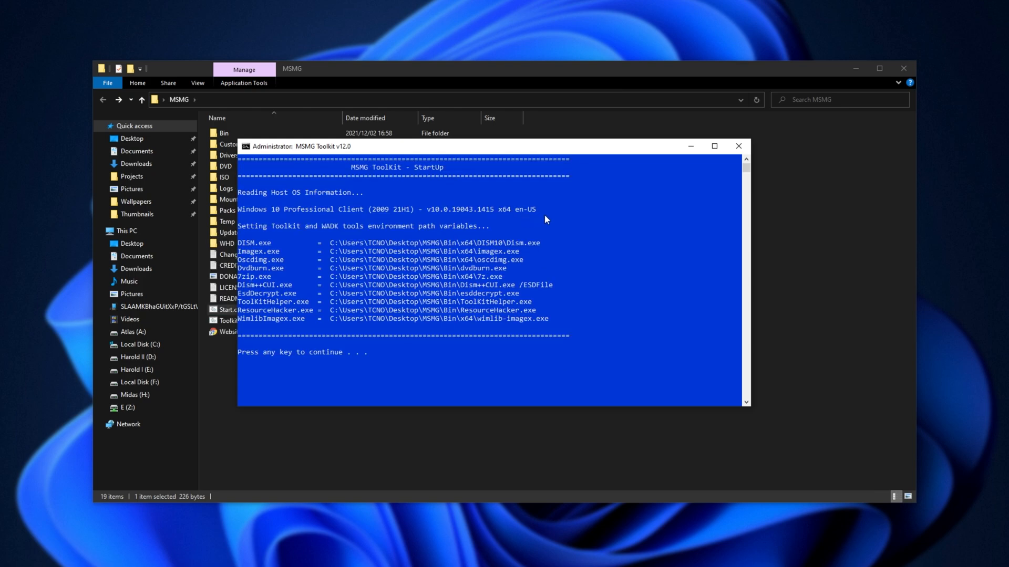
{"action": "mouse_move", "coordinate": [565, 208]}
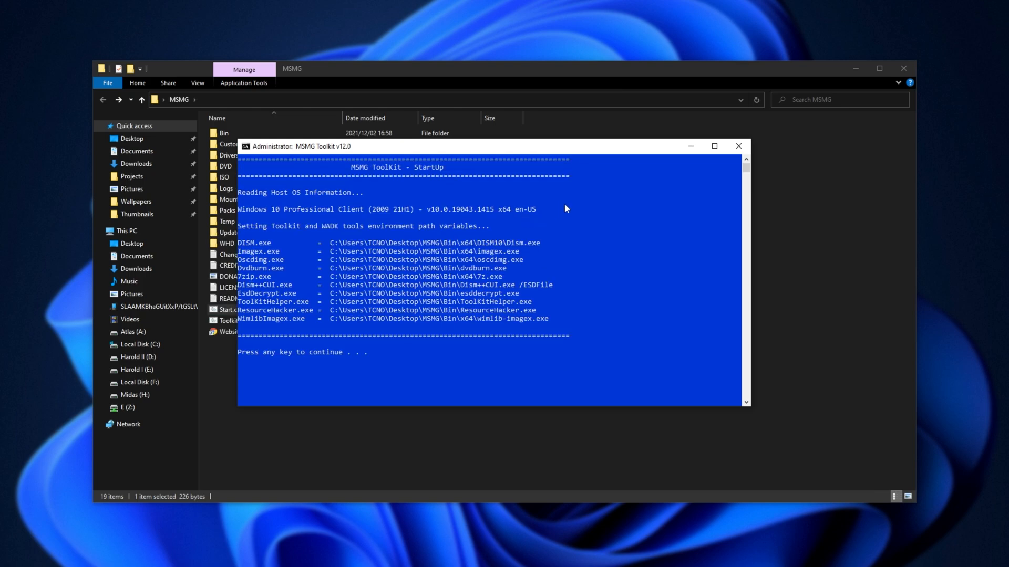
{"action": "key", "text": "enter"}
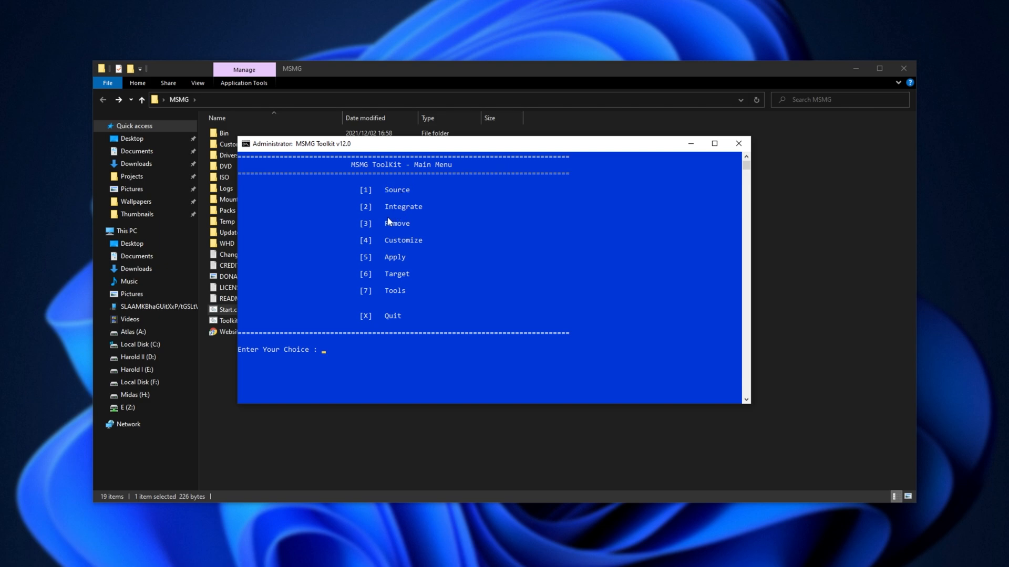
{"action": "mouse_move", "coordinate": [396, 190]}
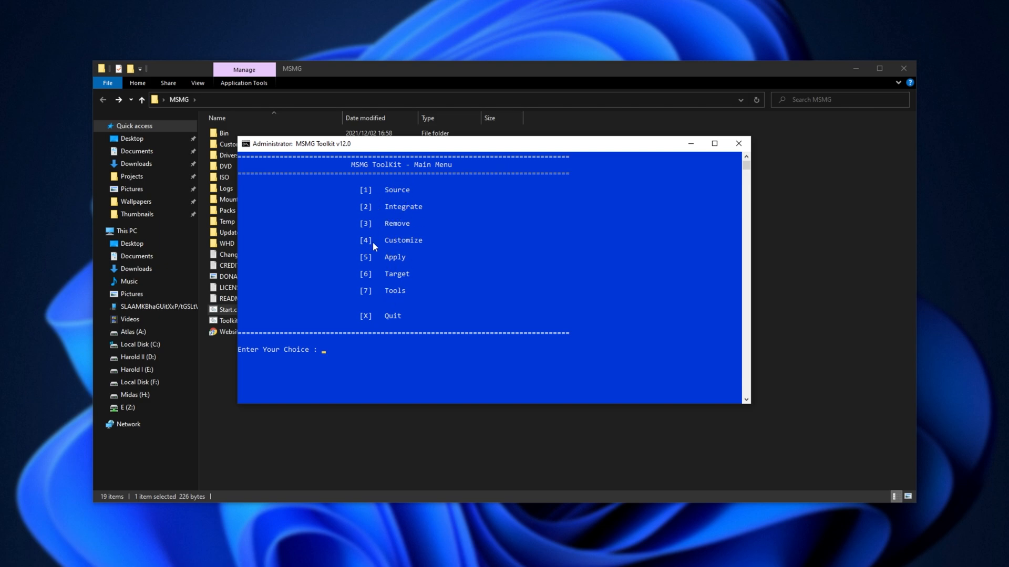
{"action": "mouse_move", "coordinate": [680, 279]}
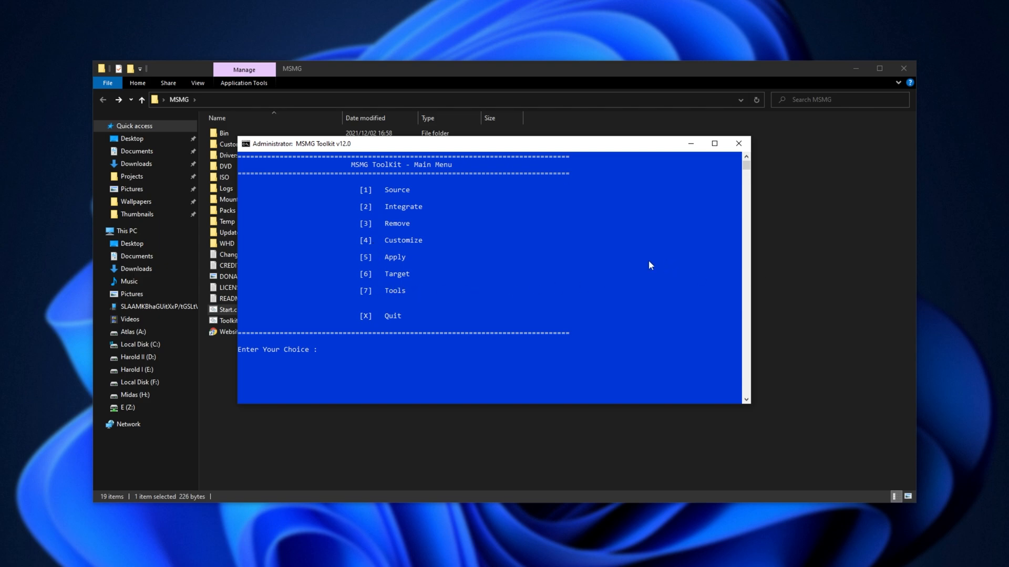
Step: Choose Source > Custom Windows ESD Image, then after the error open DVD\sources
{"action": "type", "text": "1"}
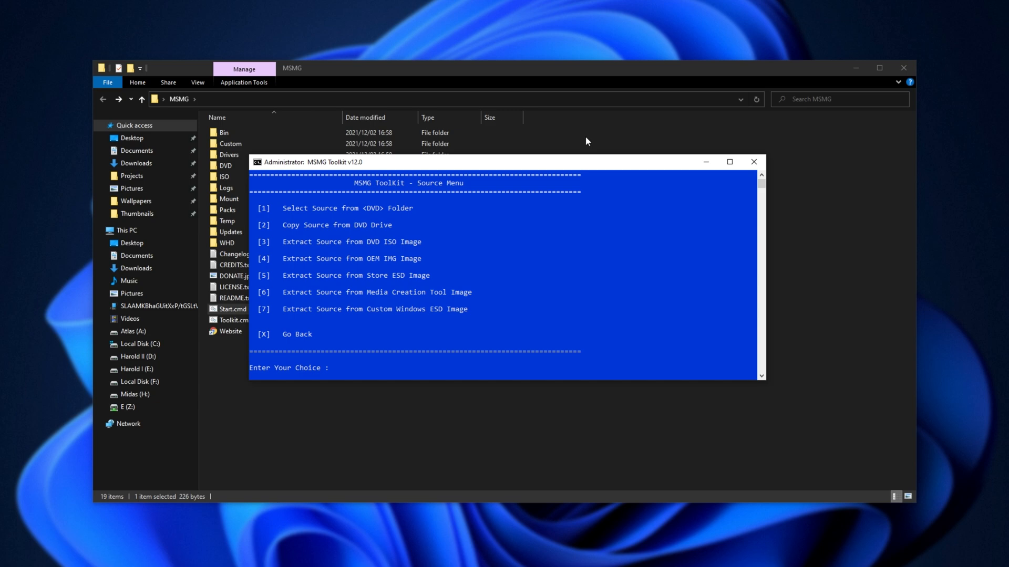
{"action": "type", "text": "7"}
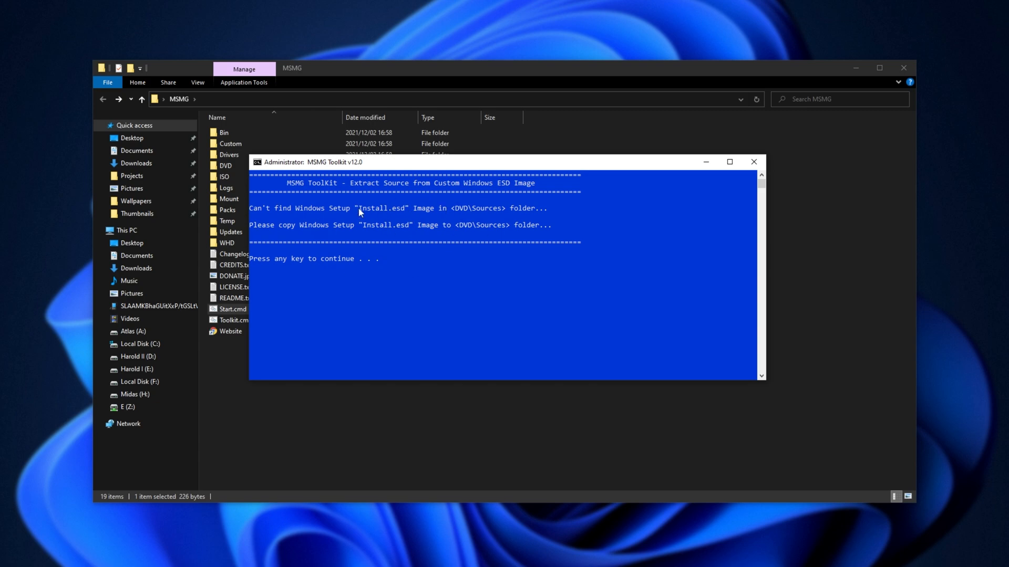
{"action": "mouse_move", "coordinate": [482, 212]}
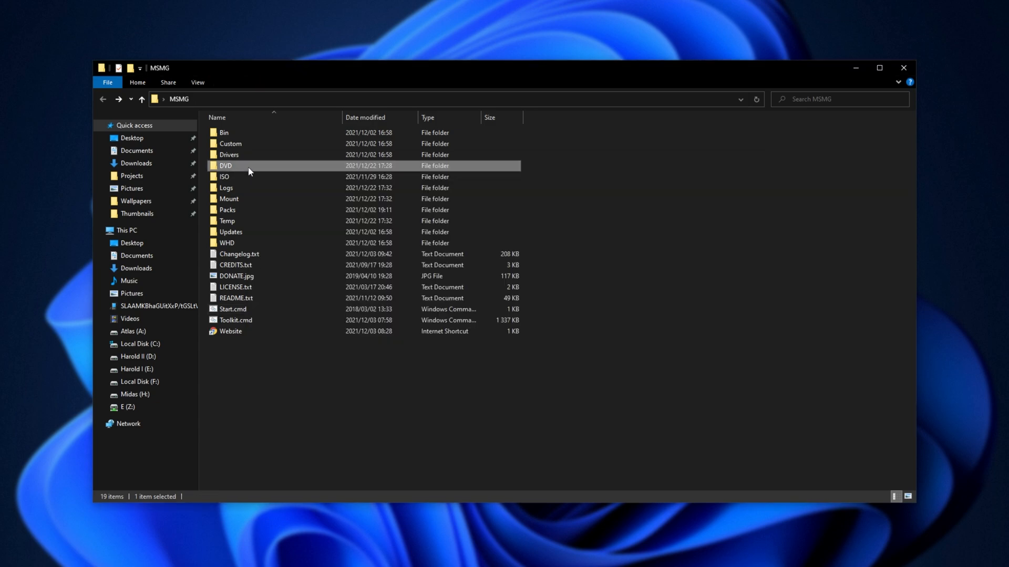
{"action": "double_click", "coordinate": [226, 166]}
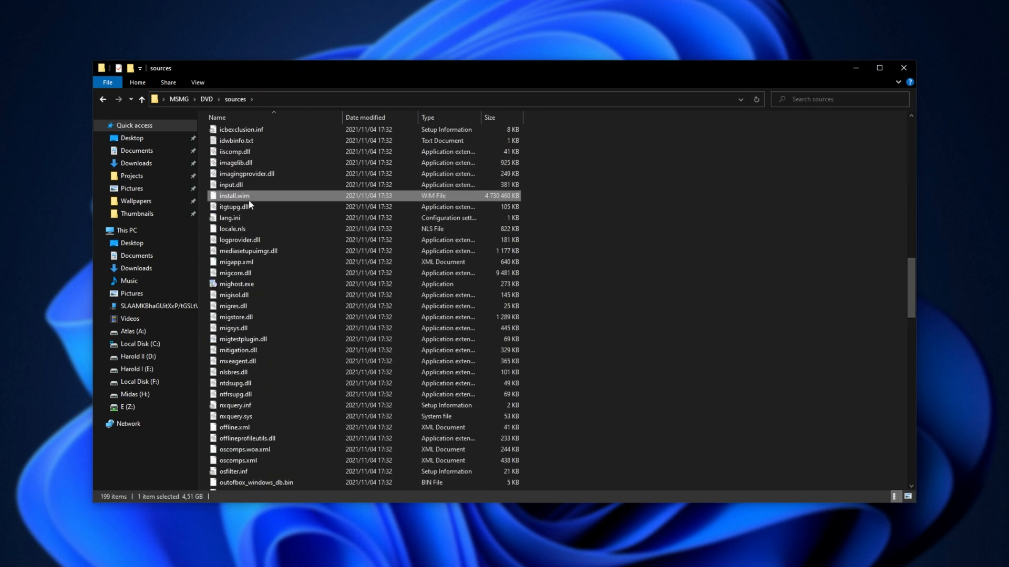
{"action": "mouse_move", "coordinate": [275, 205]}
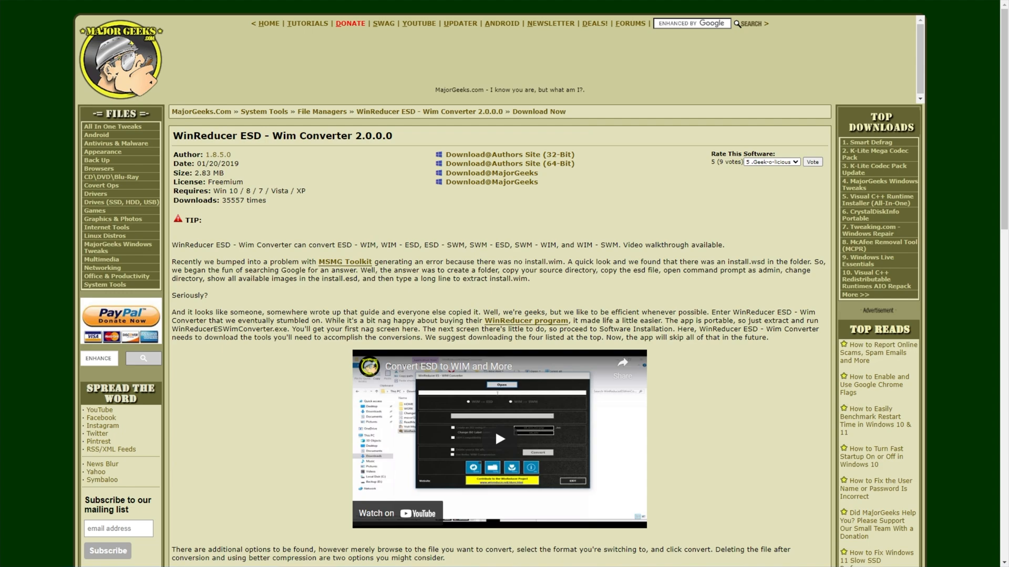
{"action": "mouse_move", "coordinate": [549, 225]}
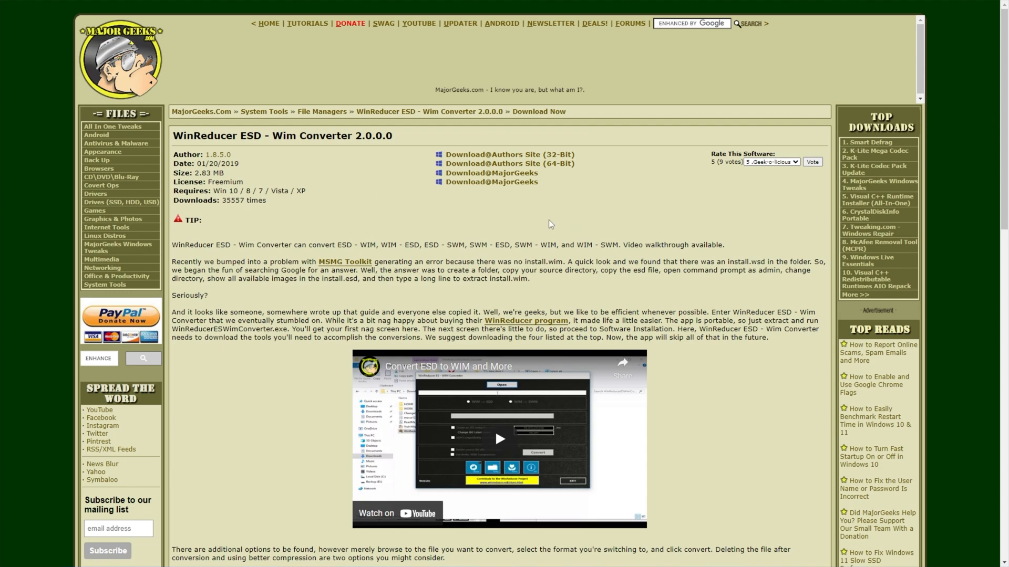
{"action": "mouse_move", "coordinate": [509, 164]}
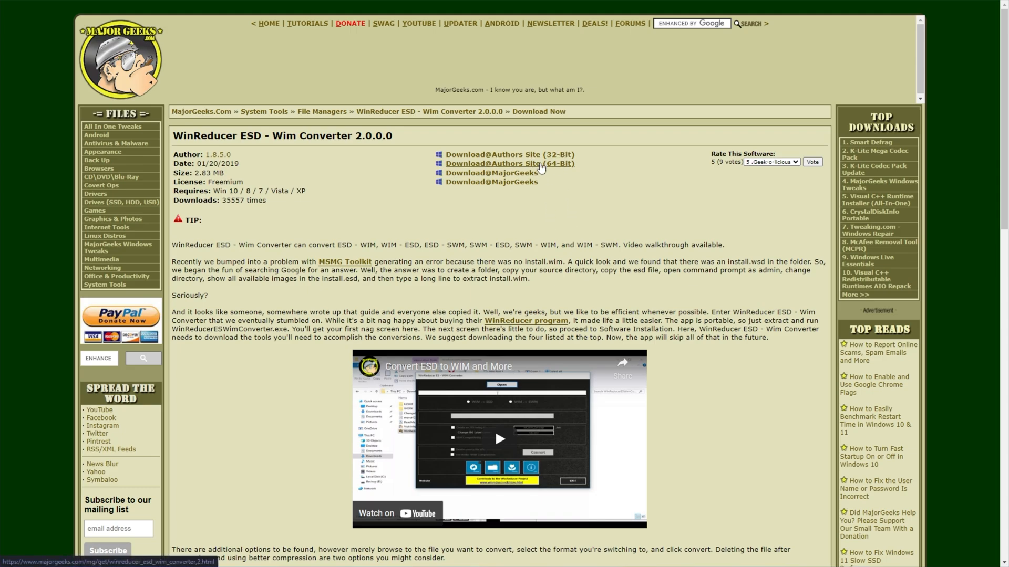
Step: Download the 64-bit WinReducer ESD - Wim Converter zip and open it
{"action": "left_click", "coordinate": [492, 173]}
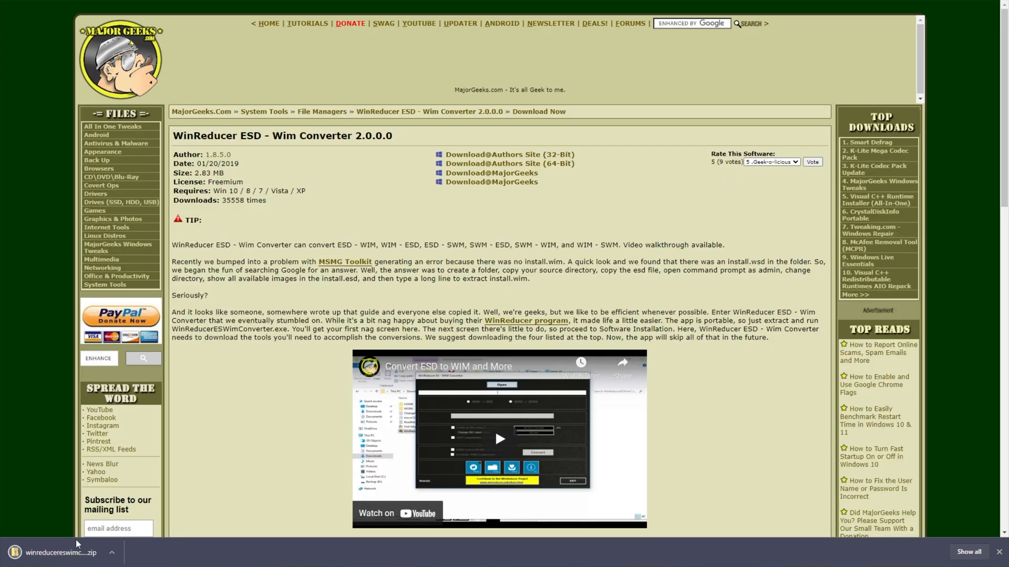
{"action": "left_click", "coordinate": [58, 552]}
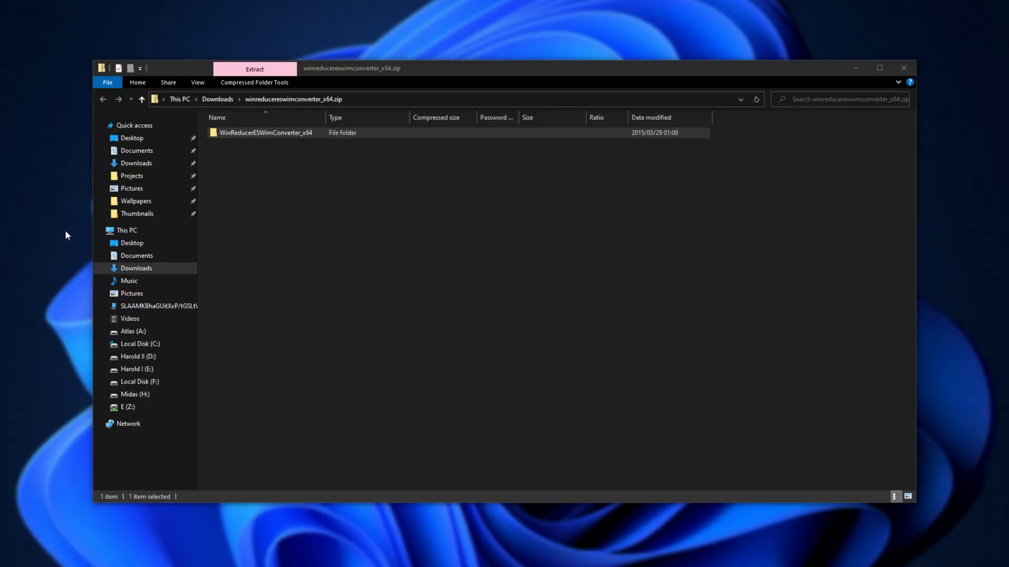
Step: Open the WinReducerESWimConverter_x64 folder from the zip
{"action": "double_click", "coordinate": [266, 133]}
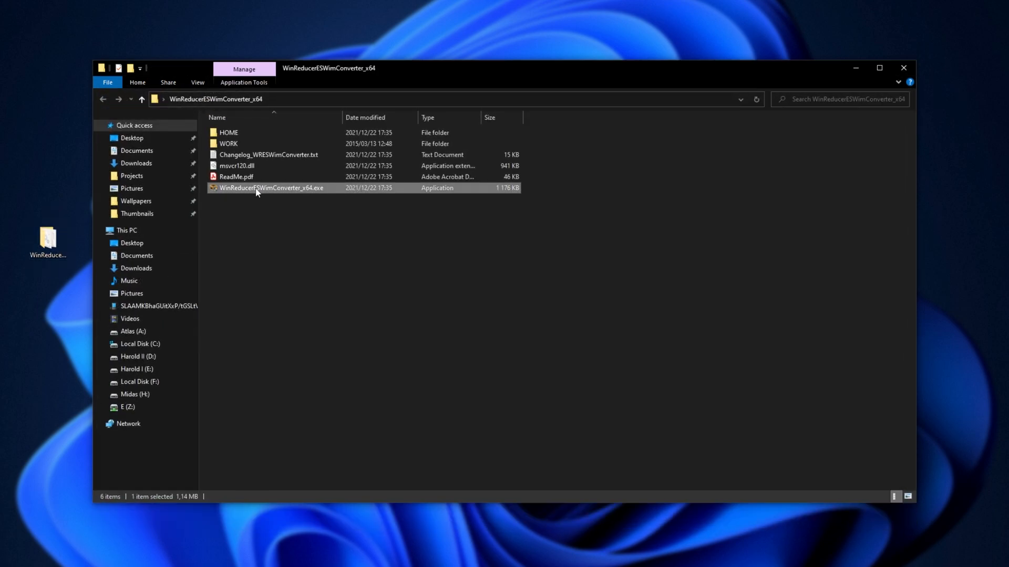
{"action": "mouse_move", "coordinate": [326, 191]}
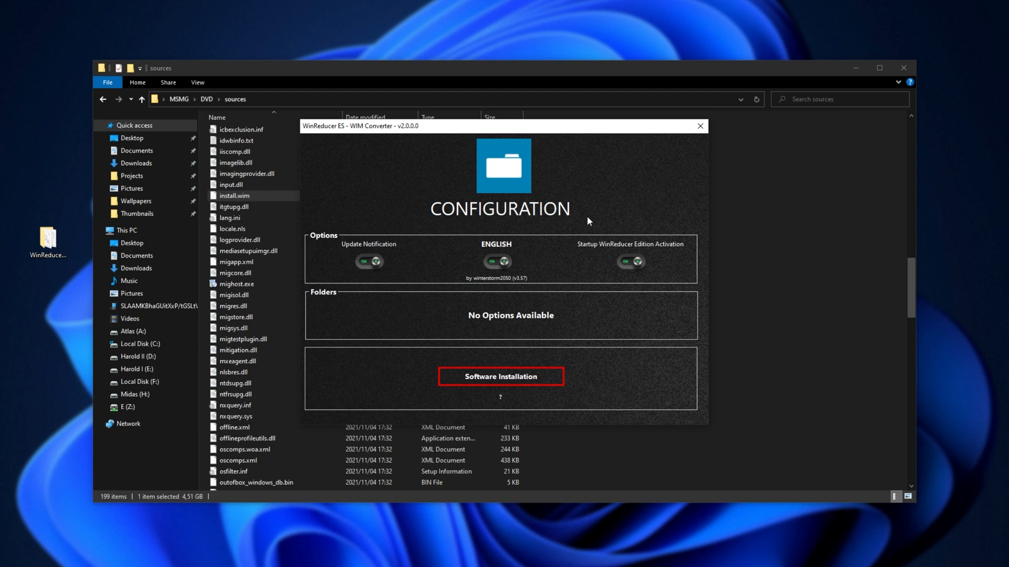
{"action": "mouse_move", "coordinate": [479, 274]}
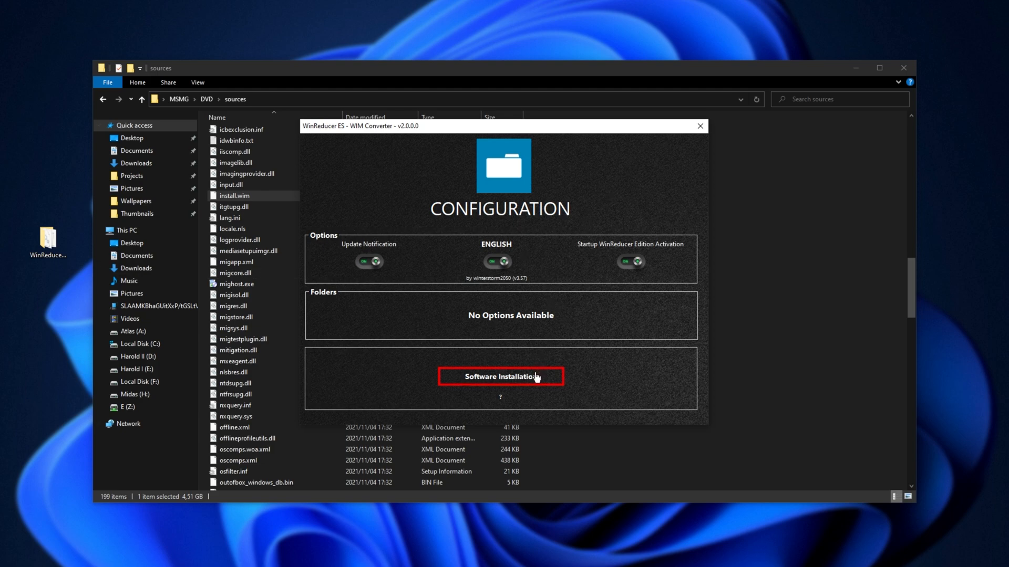
Step: Keep the Default theme and download 7zip, Dism, oscdimg and SetACL, dismissing the success message
{"action": "left_click", "coordinate": [500, 376]}
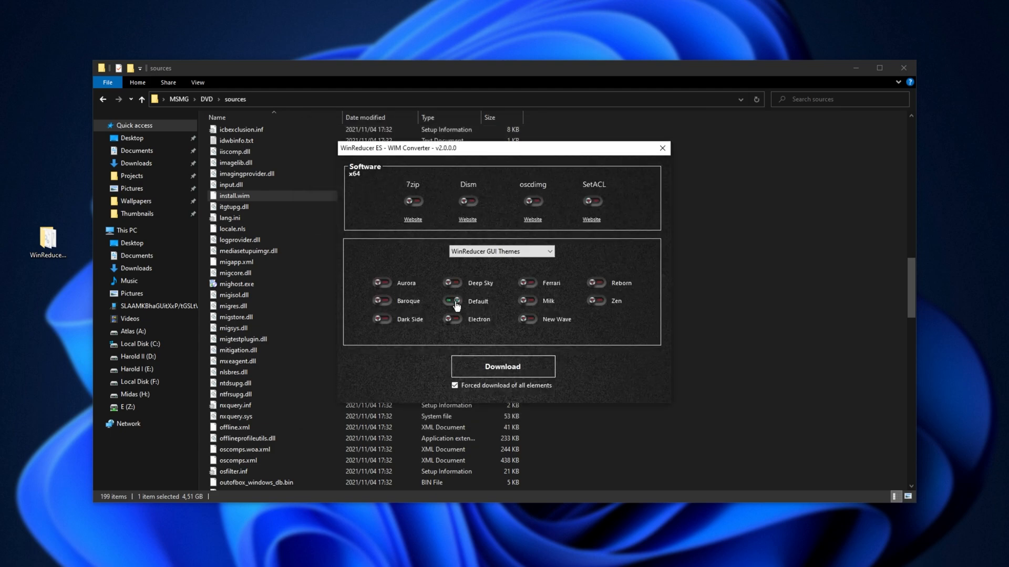
{"action": "left_click", "coordinate": [452, 301]}
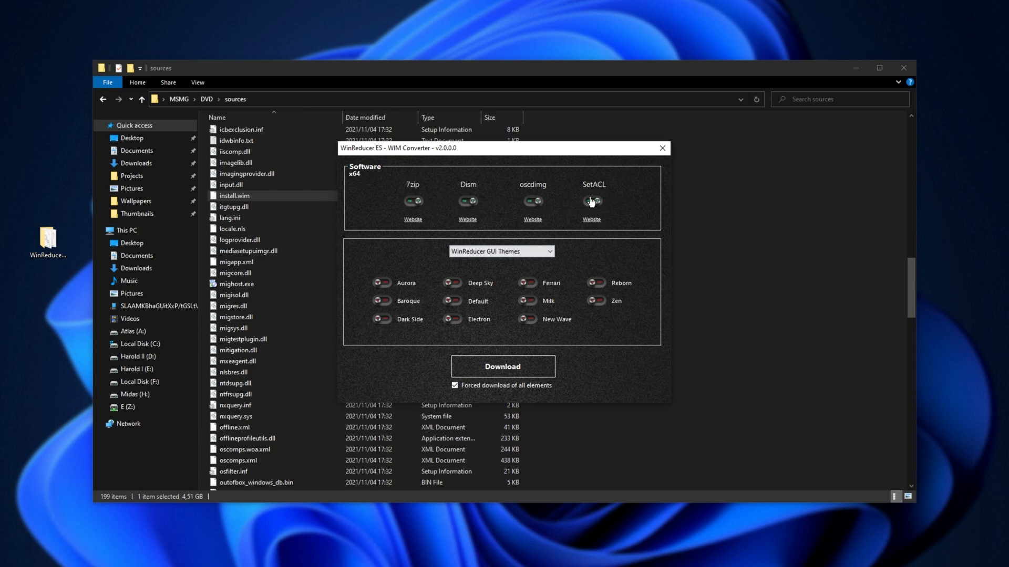
{"action": "mouse_move", "coordinate": [467, 203]}
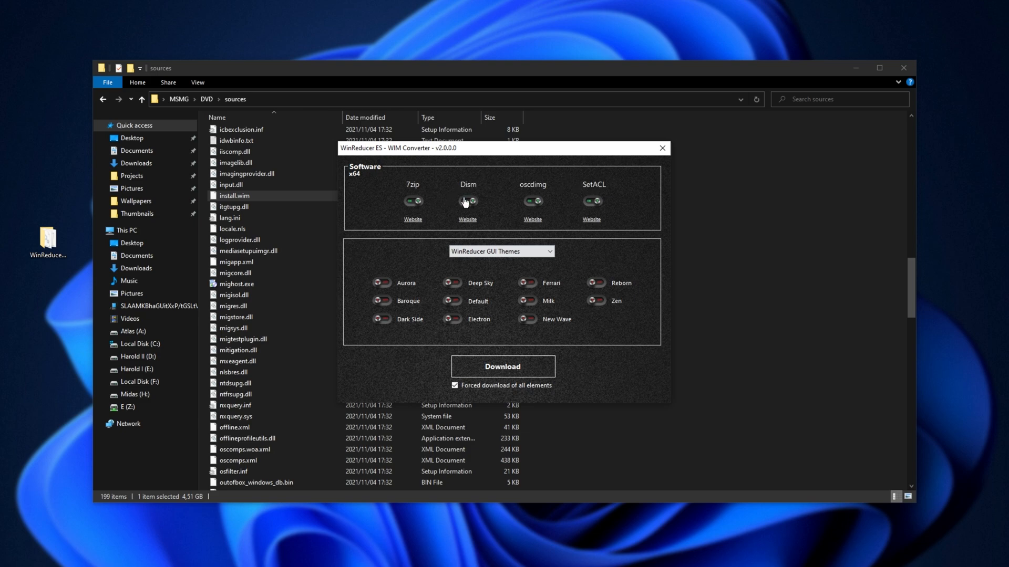
{"action": "left_click", "coordinate": [502, 366]}
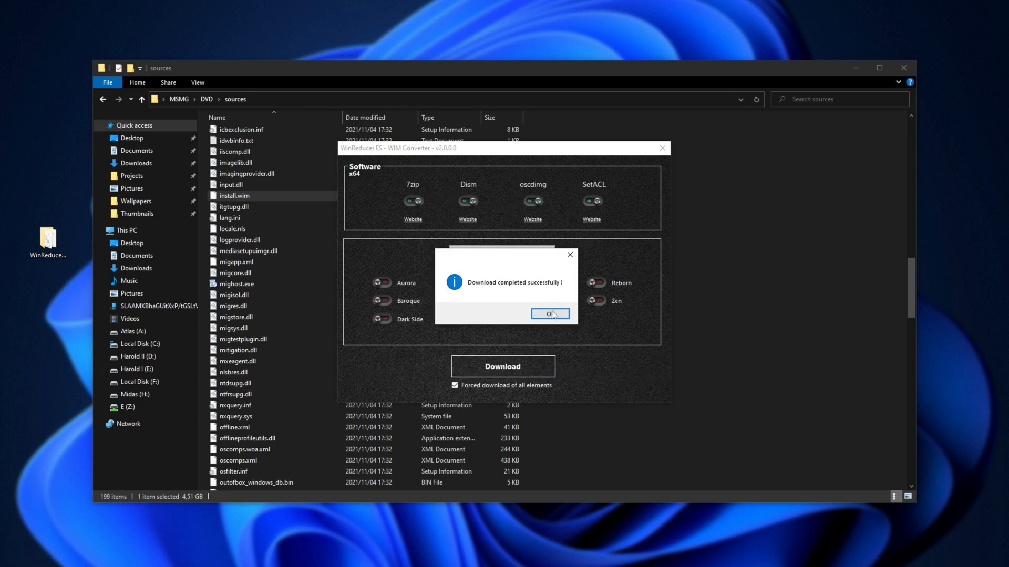
{"action": "left_click", "coordinate": [549, 314]}
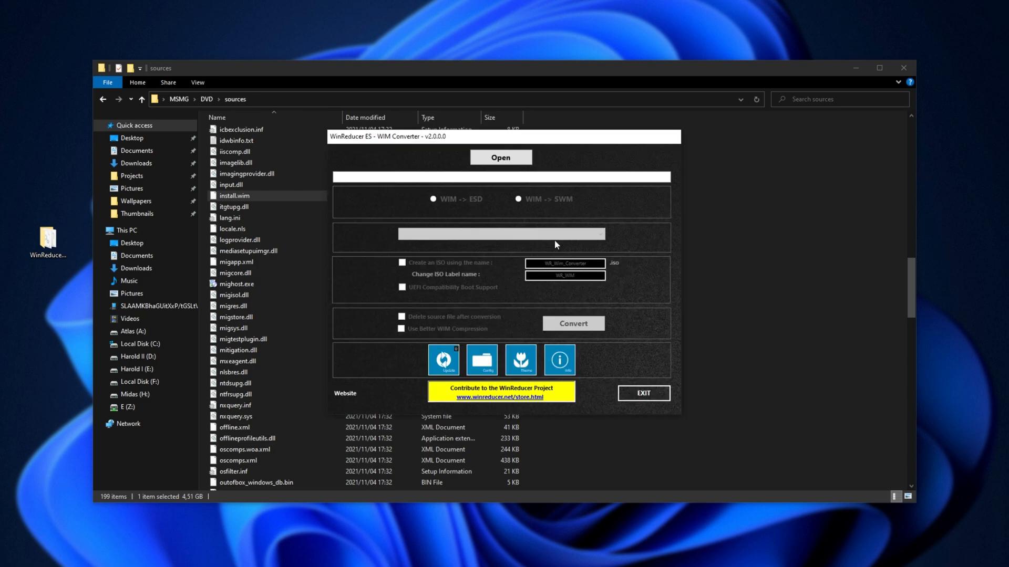
Step: Browse to MSMG\DVD\sources and load install.wim as the image to convert
{"action": "left_click", "coordinate": [500, 157]}
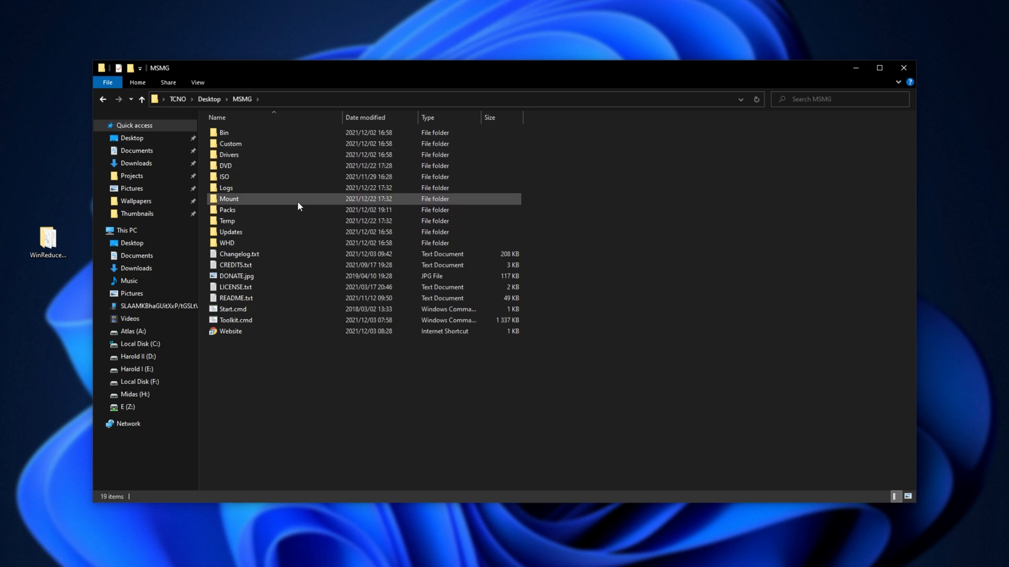
{"action": "double_click", "coordinate": [225, 165]}
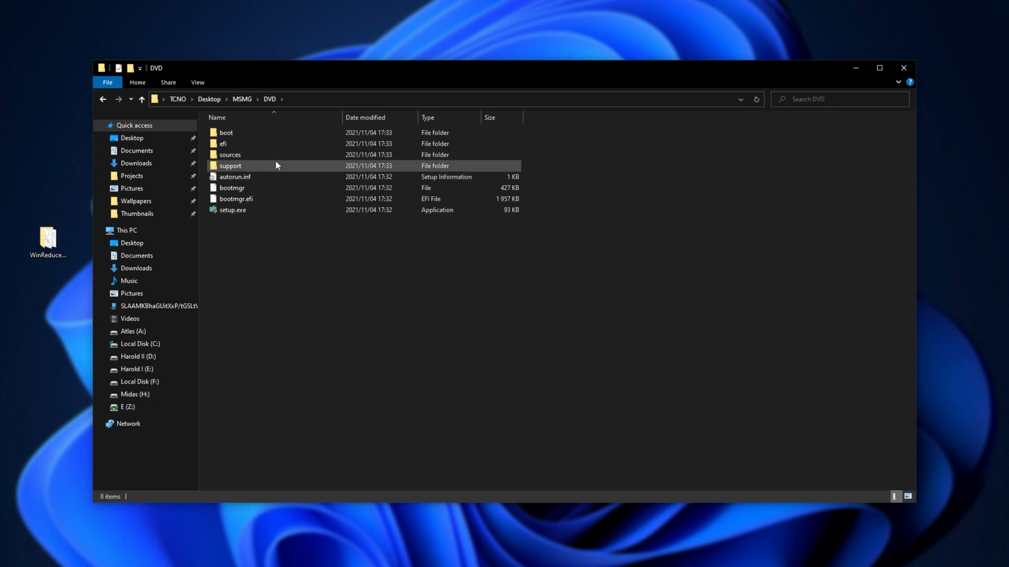
{"action": "double_click", "coordinate": [230, 155]}
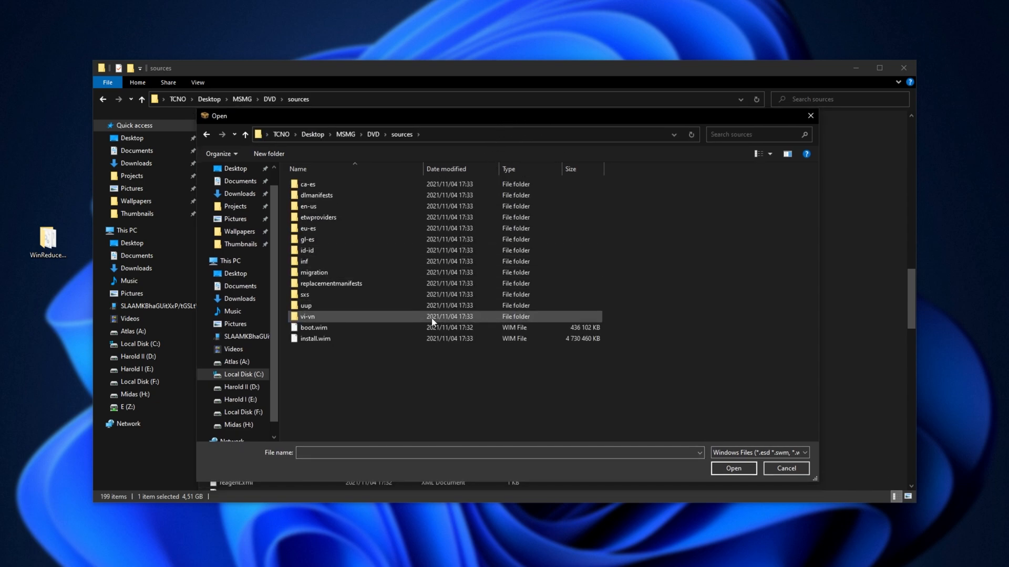
{"action": "left_click", "coordinate": [315, 338]}
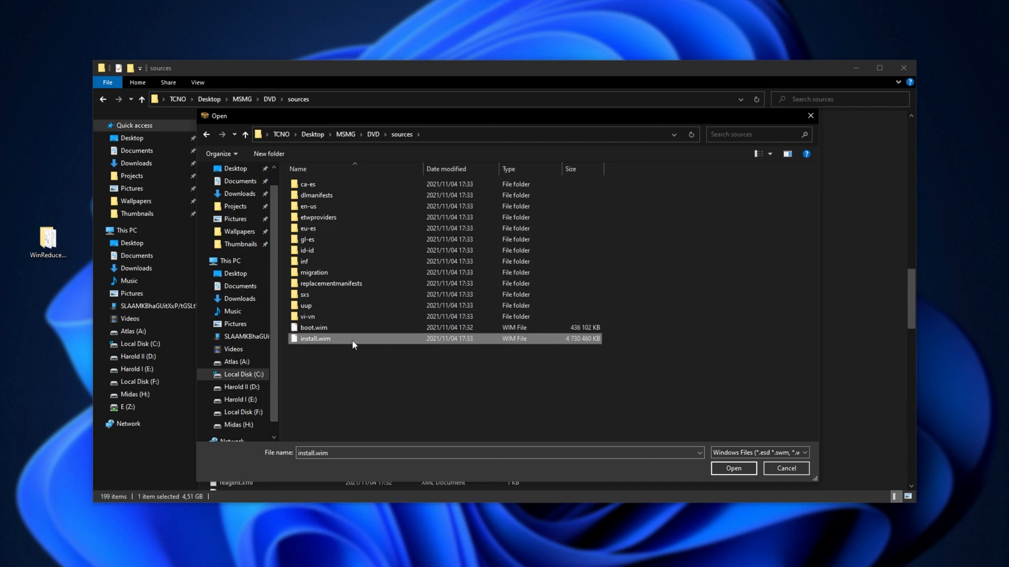
{"action": "left_click", "coordinate": [732, 468]}
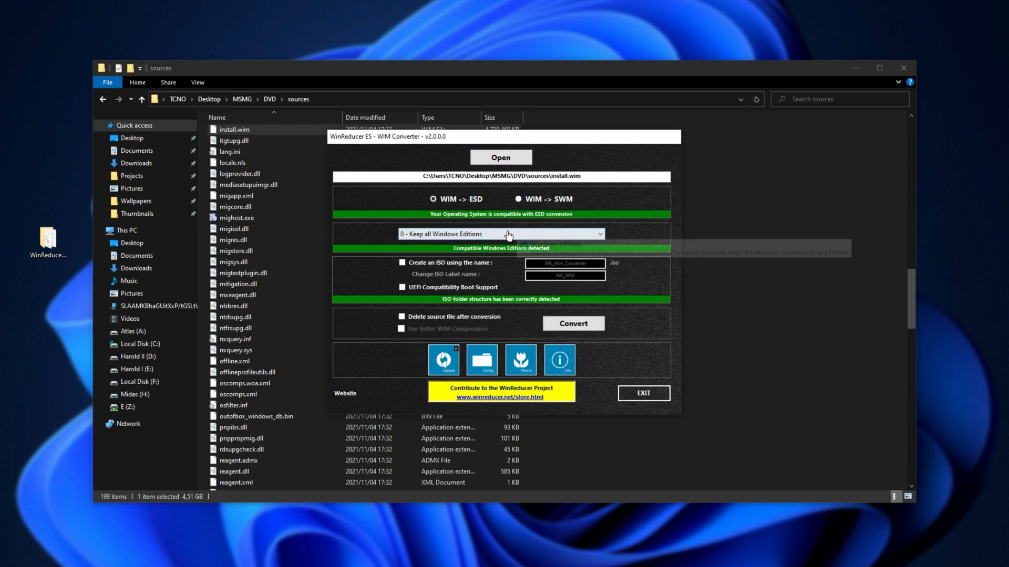
Step: Keep only '7 - Windows 11 Pro N (x64) (en-US)' and start the conversion to ESD
{"action": "left_click", "coordinate": [500, 233]}
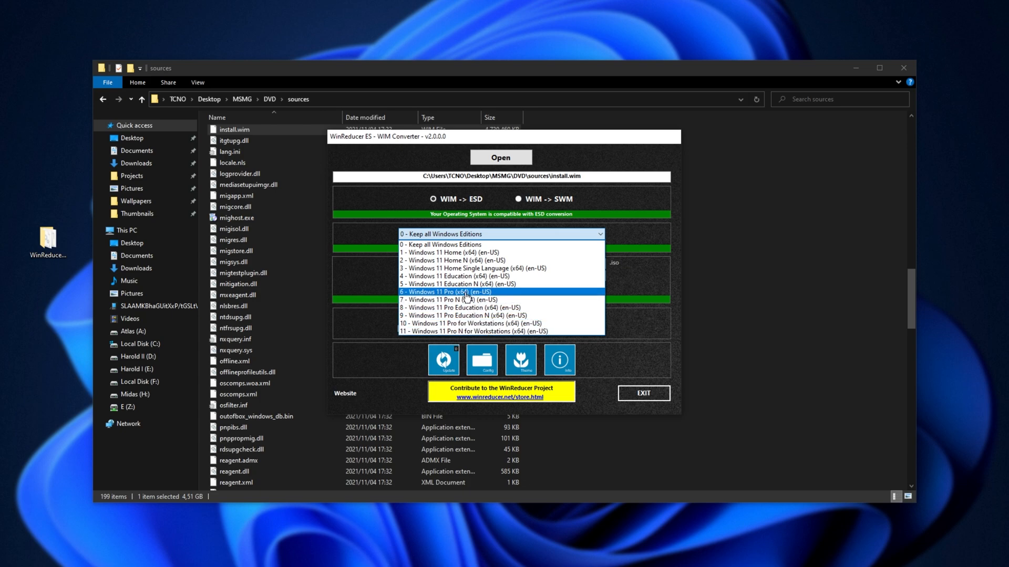
{"action": "mouse_move", "coordinate": [514, 300]}
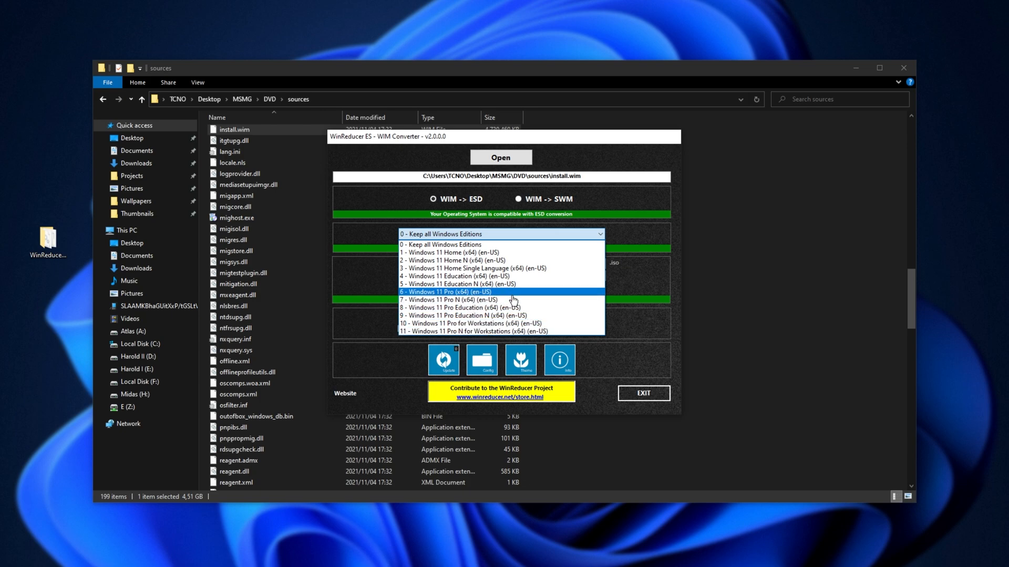
{"action": "mouse_move", "coordinate": [514, 300]}
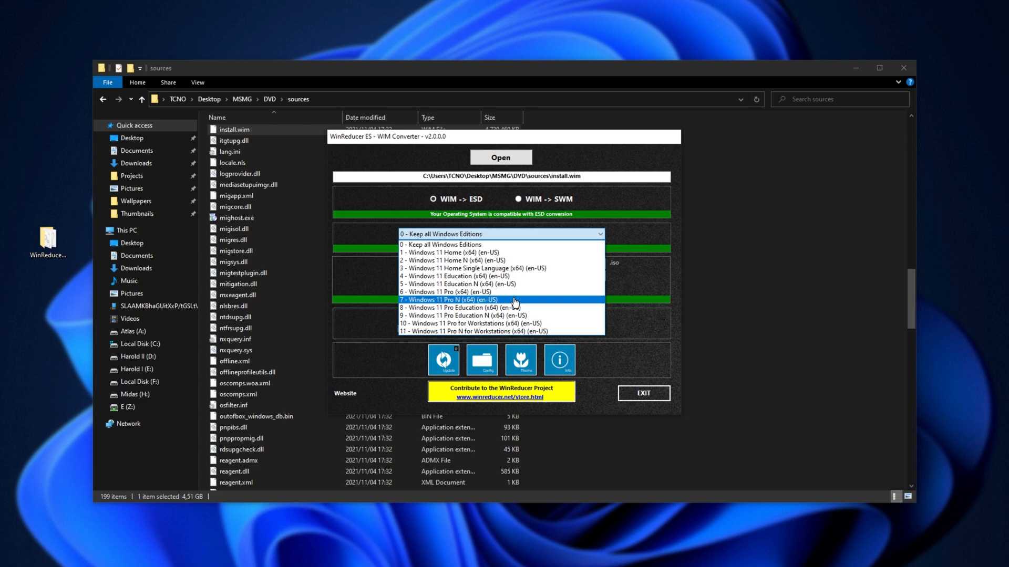
{"action": "mouse_move", "coordinate": [511, 302]}
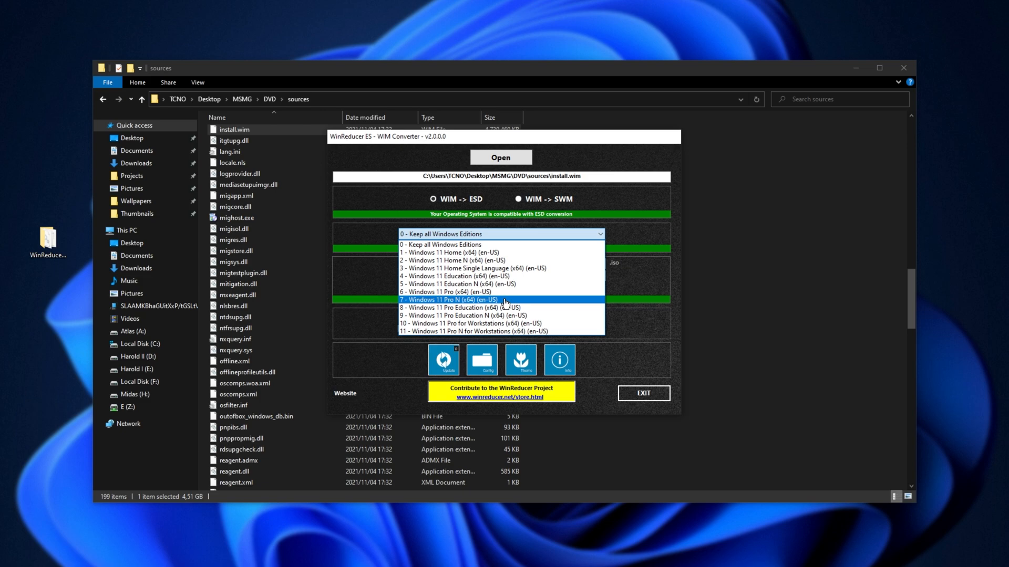
{"action": "left_click", "coordinate": [448, 300]}
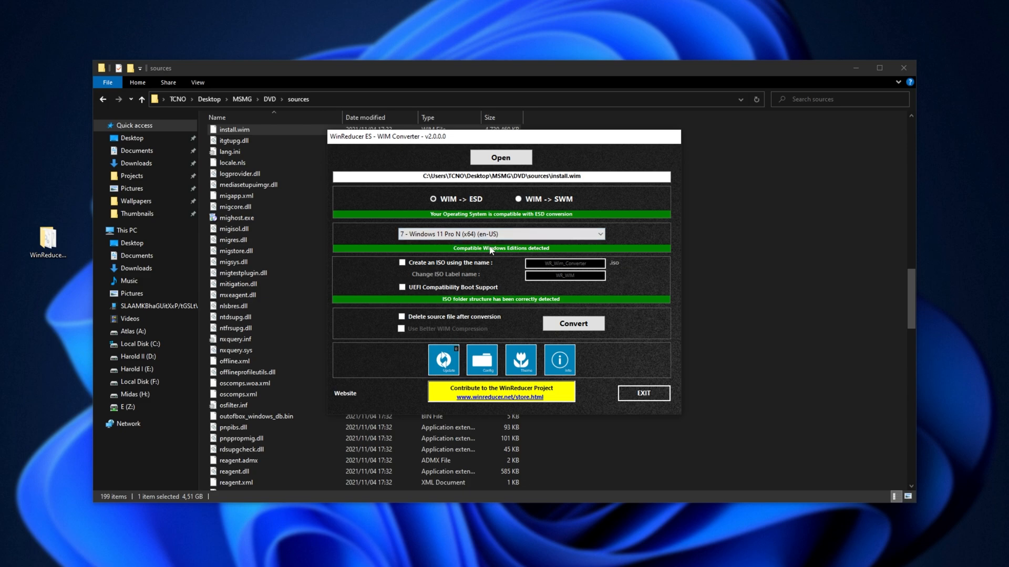
{"action": "mouse_move", "coordinate": [403, 316]}
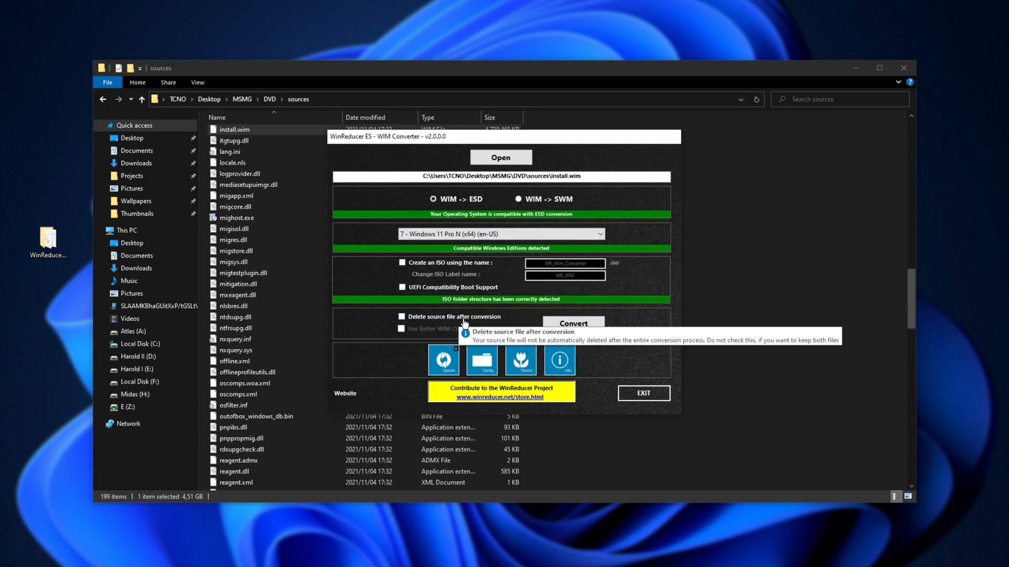
{"action": "left_click", "coordinate": [571, 322]}
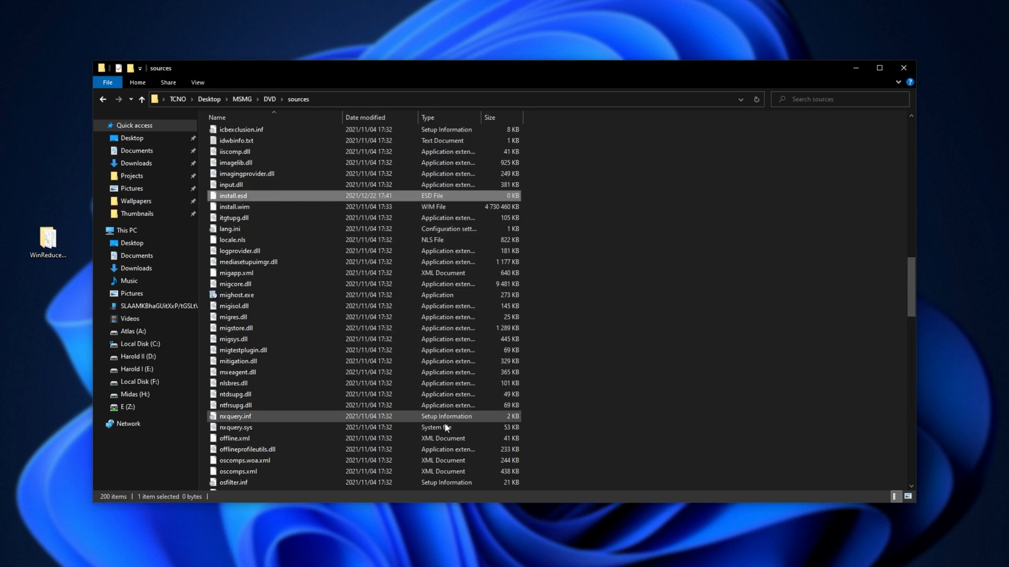
Step: Check install.esd growing in the sources folder, then exit the converter and confirm
{"action": "left_click", "coordinate": [756, 98]}
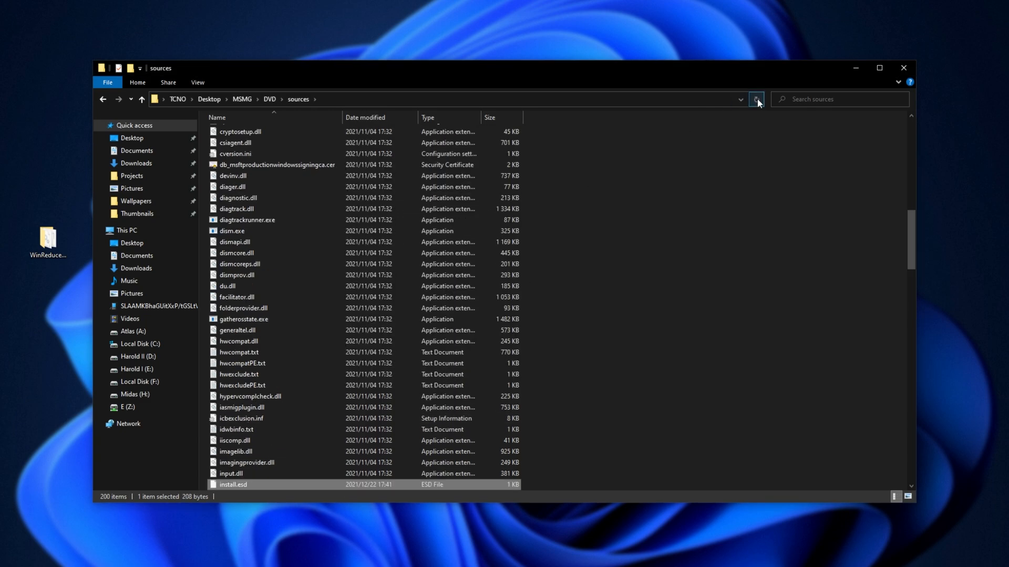
{"action": "scroll", "scroll_direction": "down", "scroll_amount": 3}
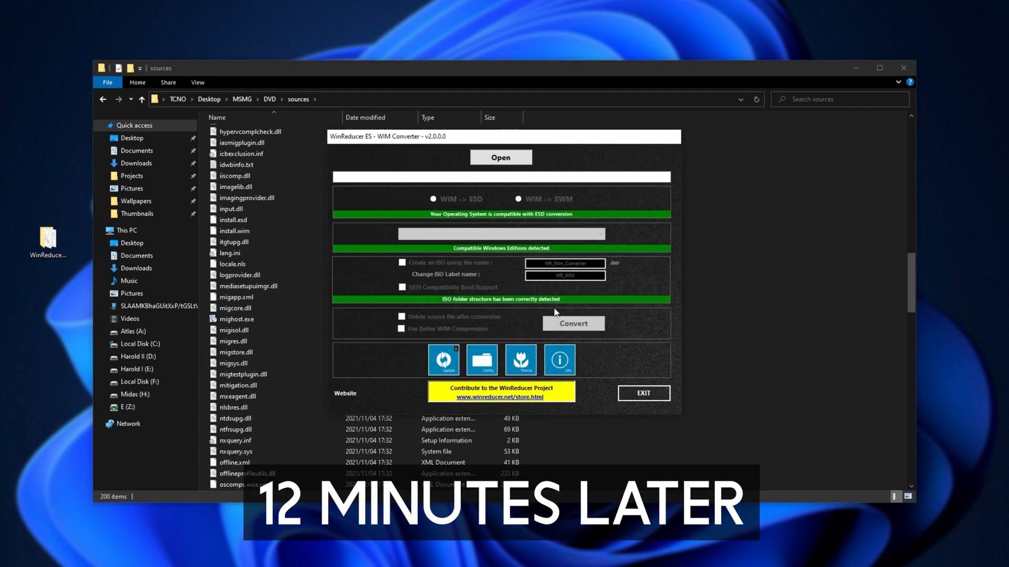
{"action": "left_click", "coordinate": [643, 393]}
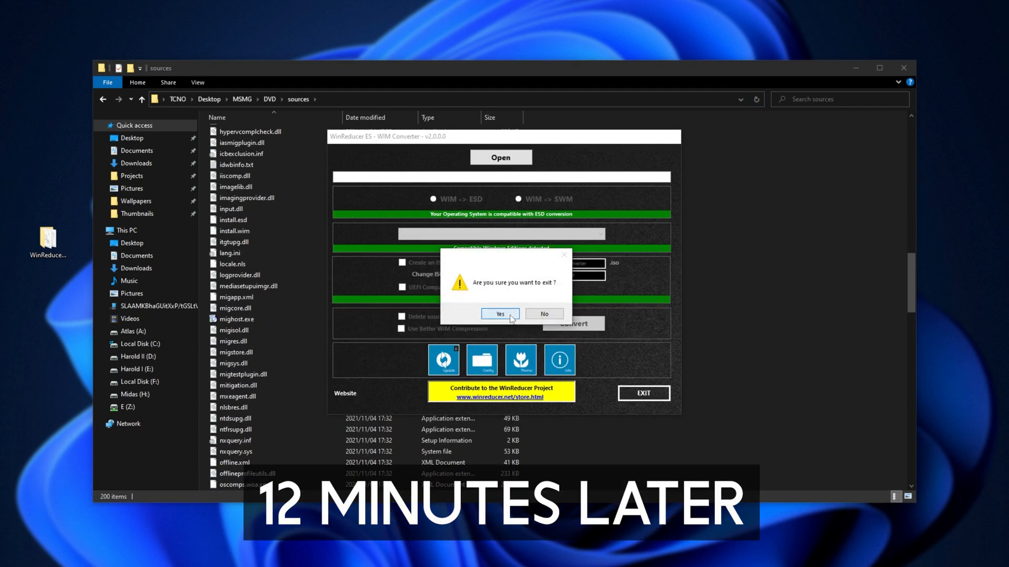
{"action": "left_click", "coordinate": [500, 314]}
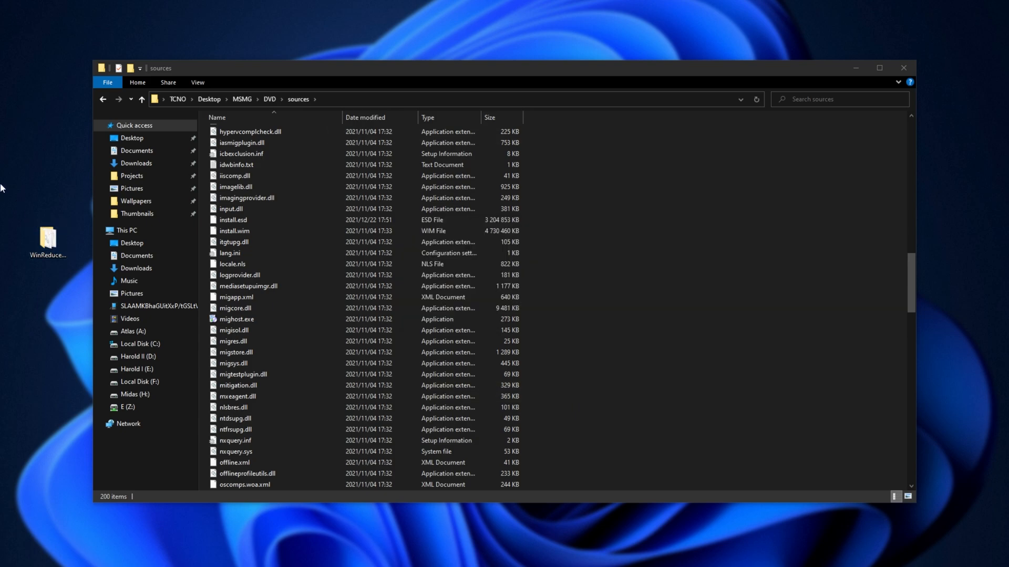
Step: Delete the original install.wim to the Recycle Bin, leaving install.esd, and go back to the MSMG folder
{"action": "left_click", "coordinate": [257, 220]}
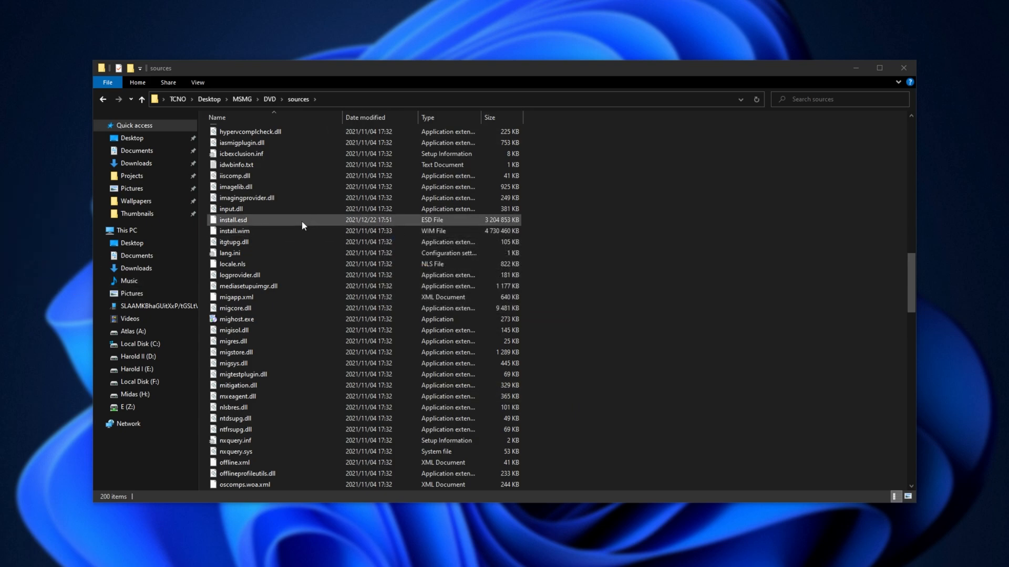
{"action": "left_click", "coordinate": [234, 230]}
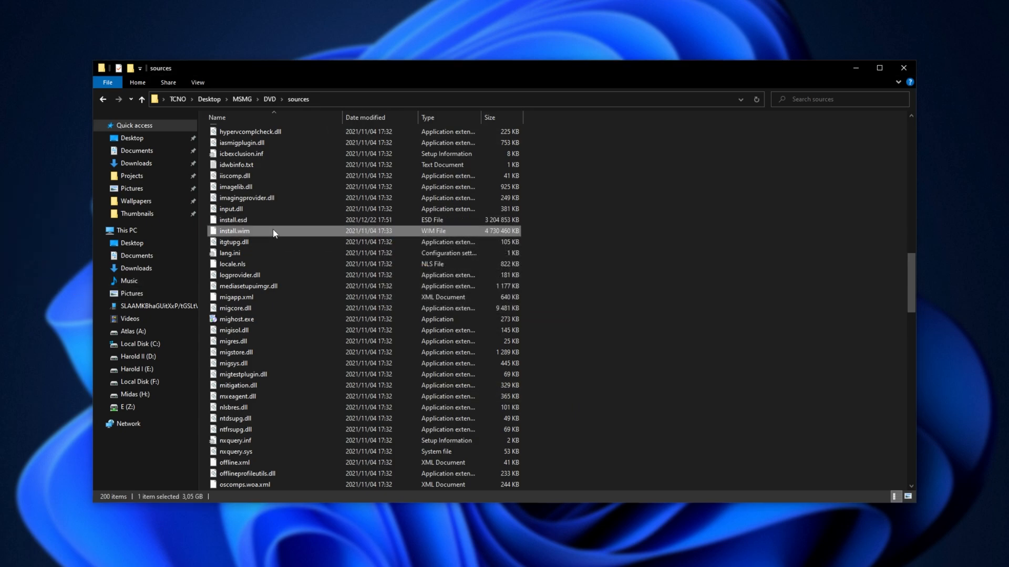
{"action": "left_click", "coordinate": [251, 242]}
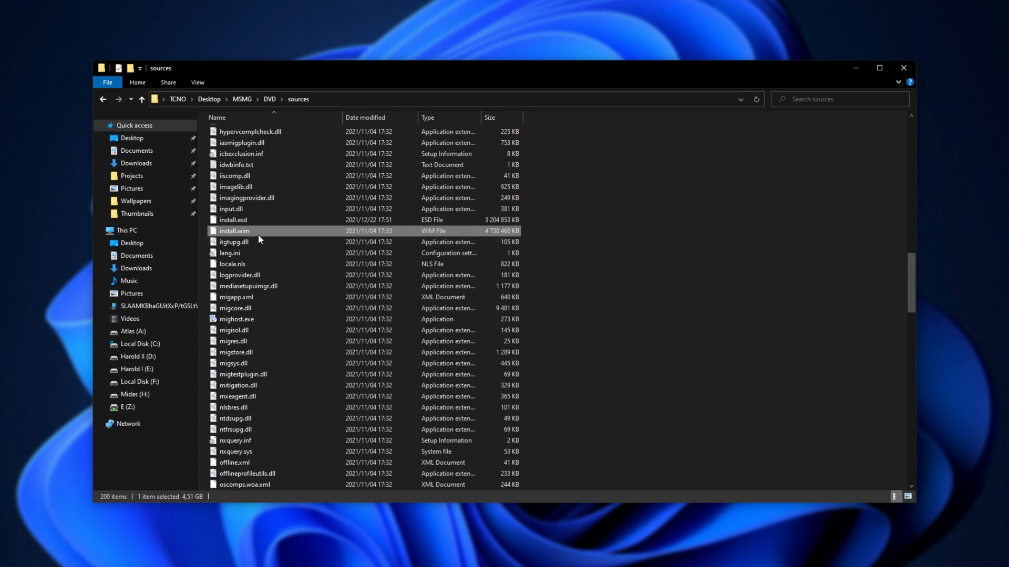
{"action": "key", "text": "Delete"}
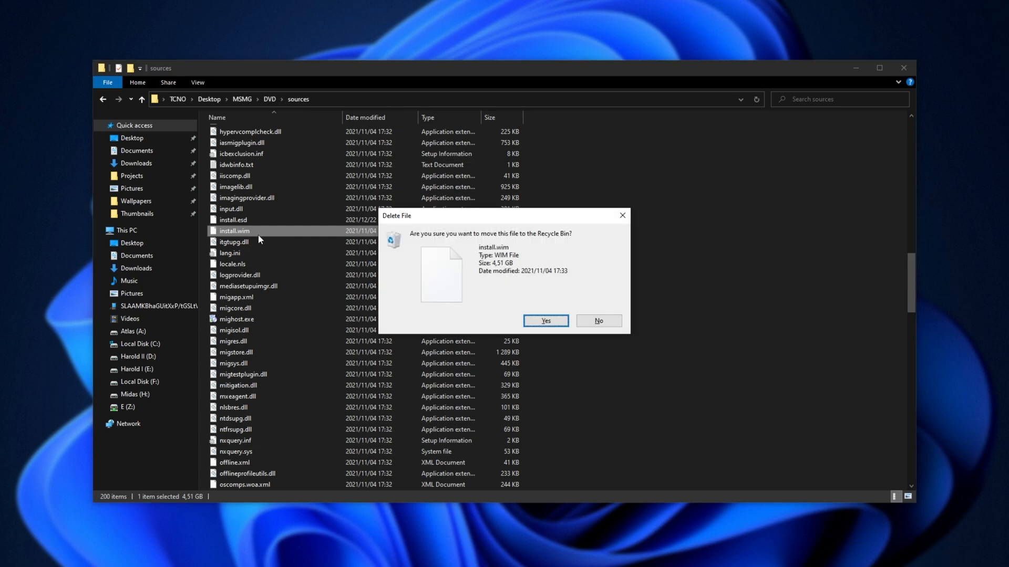
{"action": "left_click", "coordinate": [543, 320]}
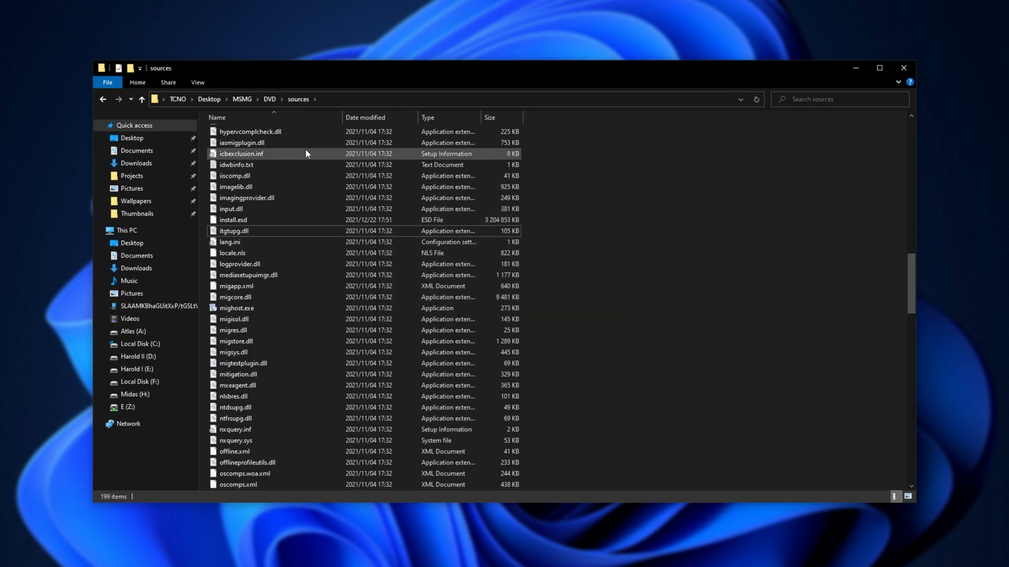
{"action": "left_click", "coordinate": [241, 98]}
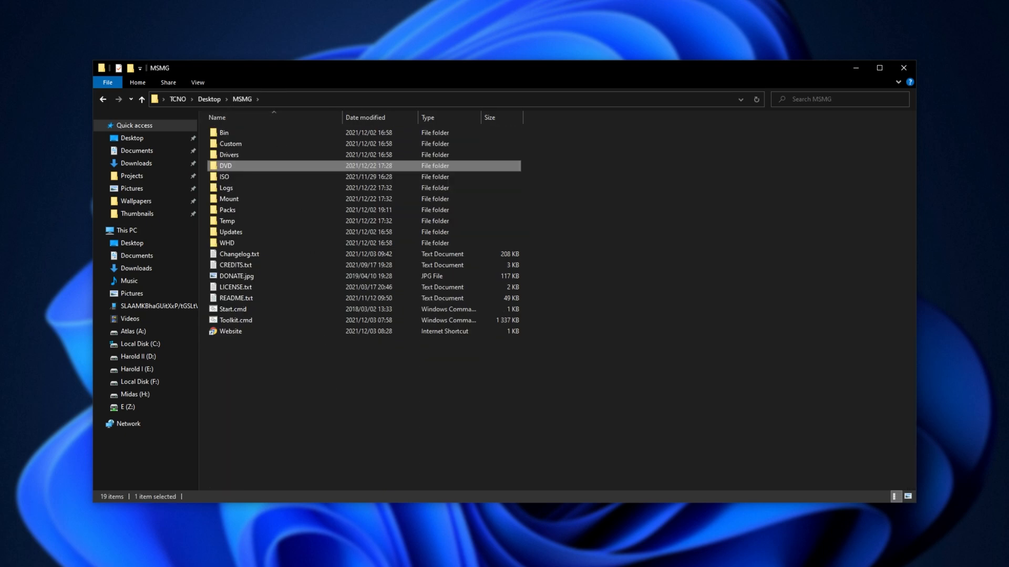
Step: Launch Toolkit.cmd and start extracting the source from the custom ESD image with index 1
{"action": "double_click", "coordinate": [235, 319]}
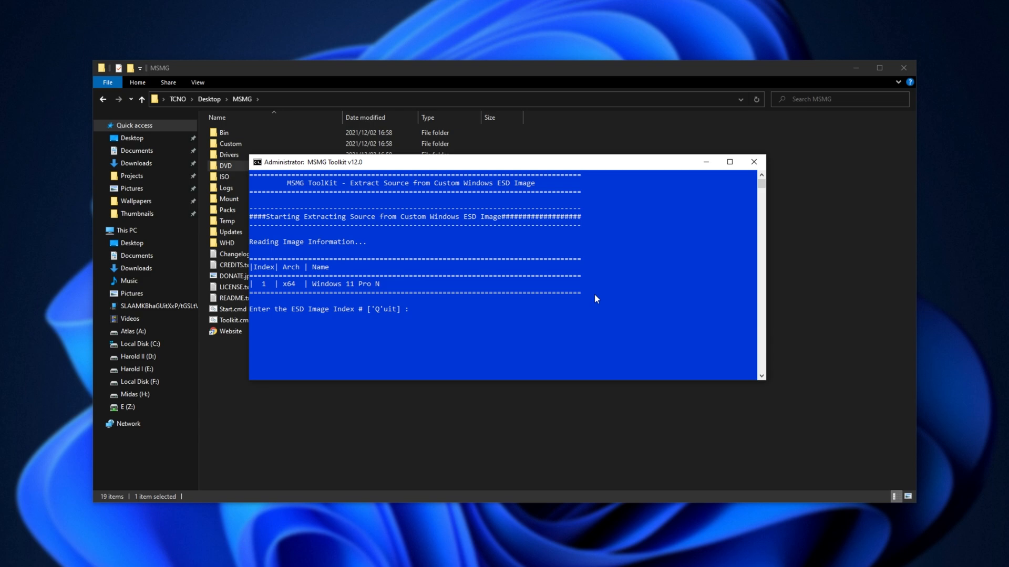
{"action": "type", "text": "1"}
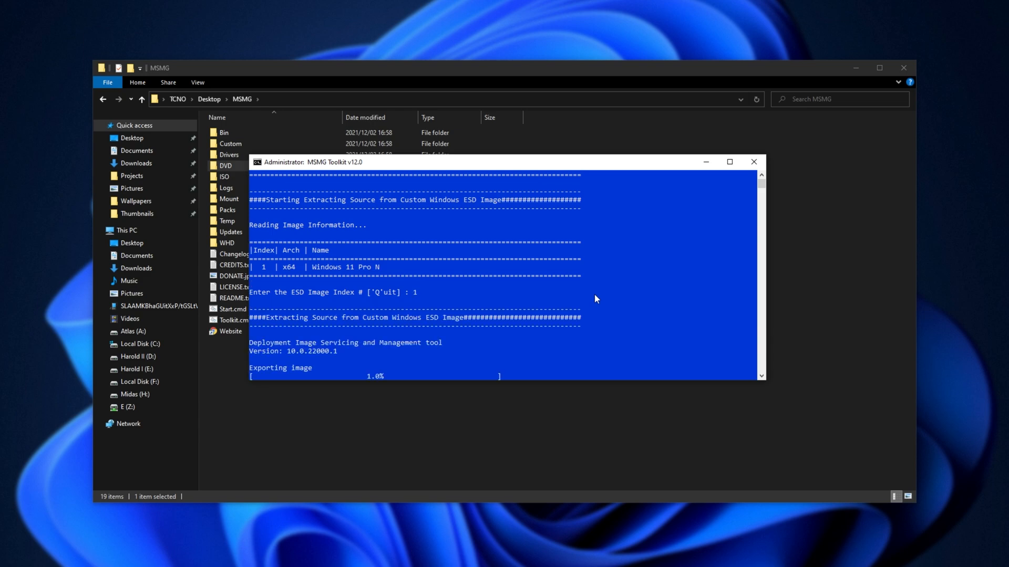
{"action": "mouse_move", "coordinate": [561, 288]}
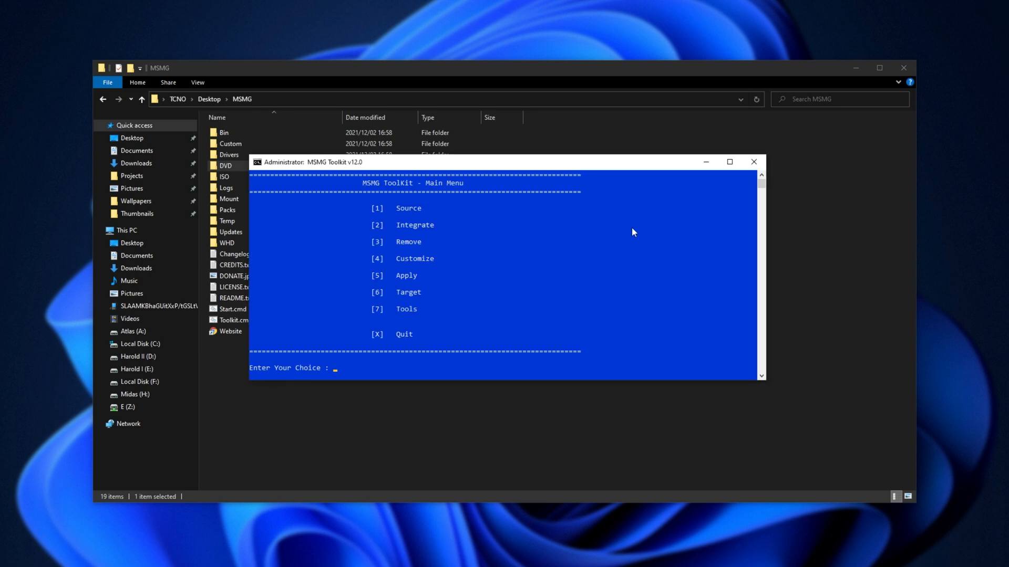
Step: Select the source from DVD, mount image index 1 without the boot image and return to the Main Menu
{"action": "type", "text": "7"}
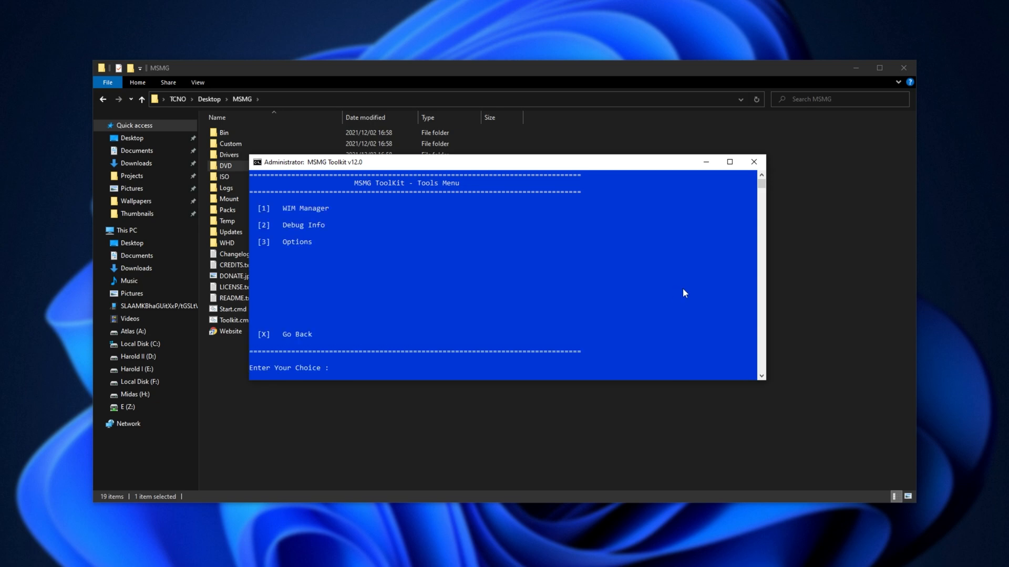
{"action": "type", "text": "1"}
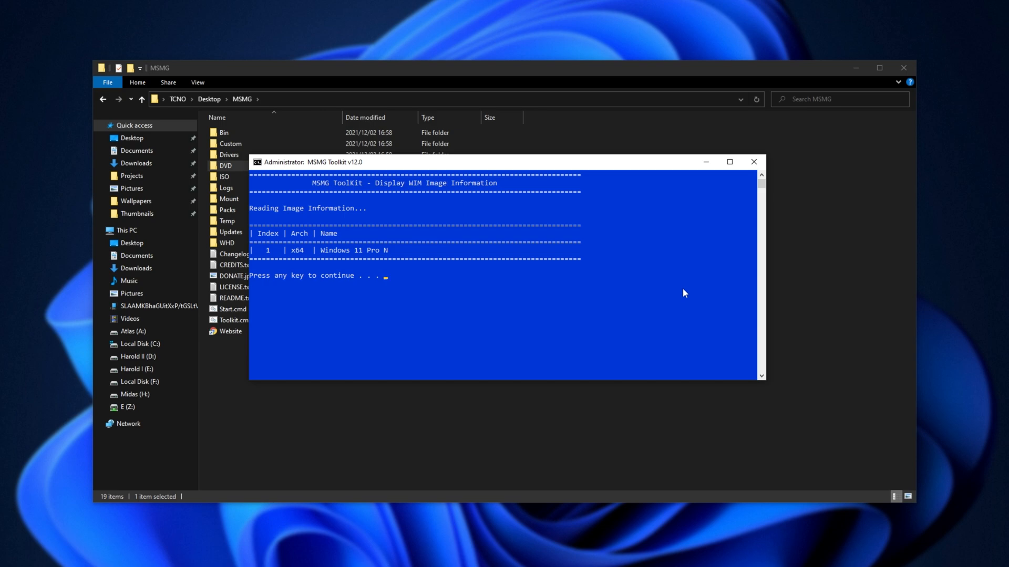
{"action": "key", "text": "enter"}
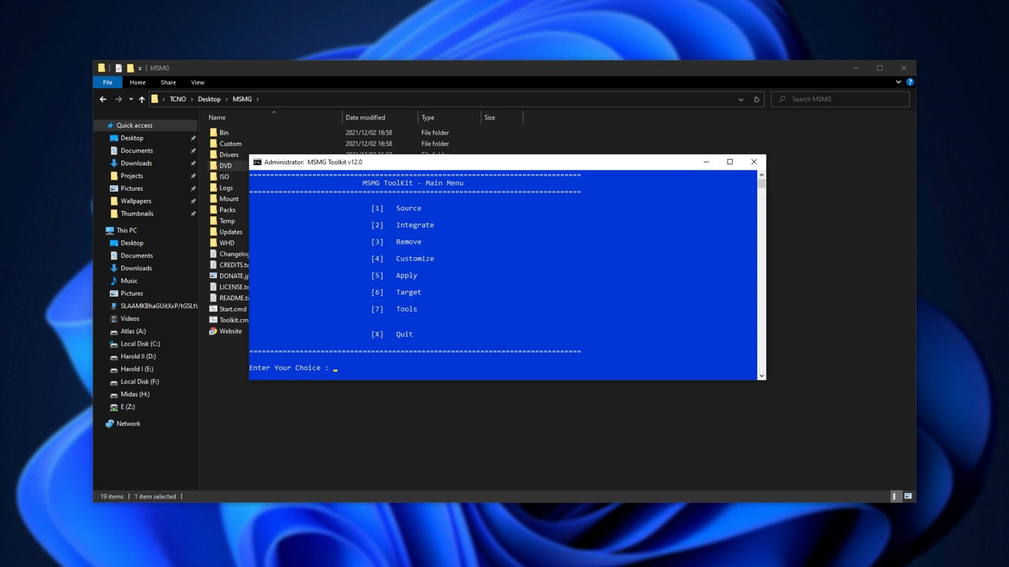
{"action": "type", "text": "1"}
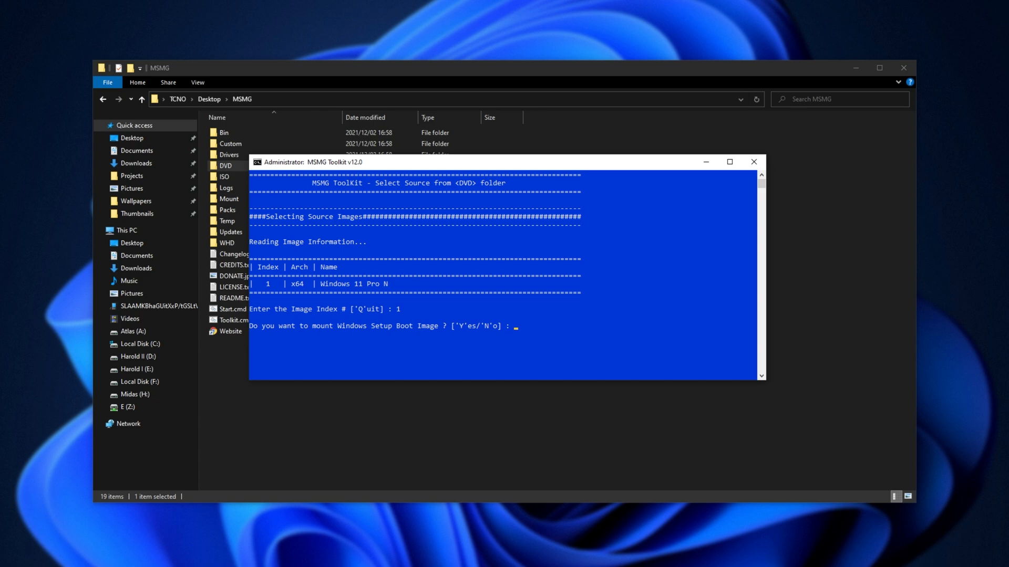
{"action": "type", "text": "N"}
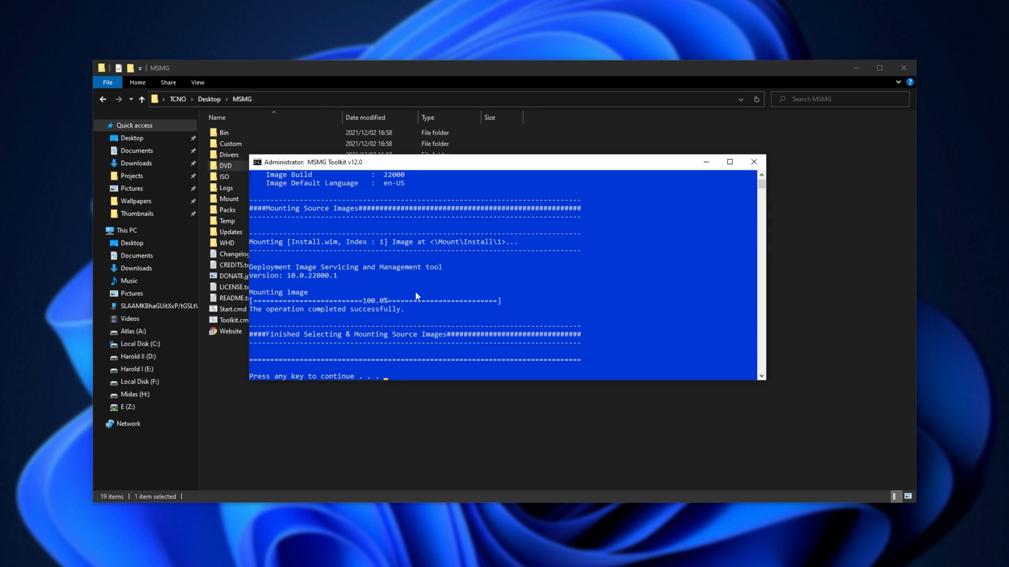
{"action": "key", "text": "enter"}
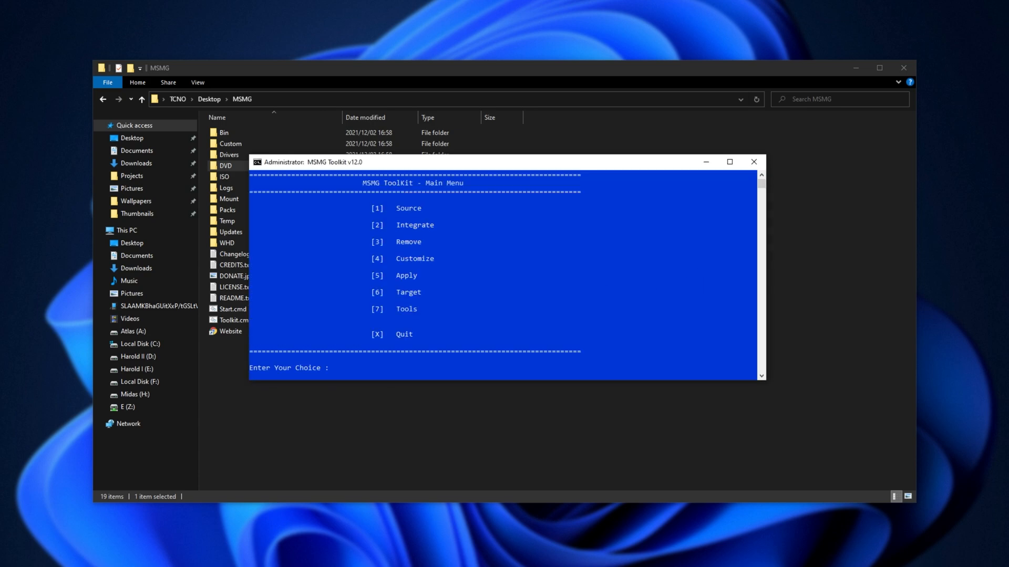
Step: Enter the Integrate menu, check the Drivers\Install folder, view the Windows Features options and go back with X
{"action": "type", "text": "2"}
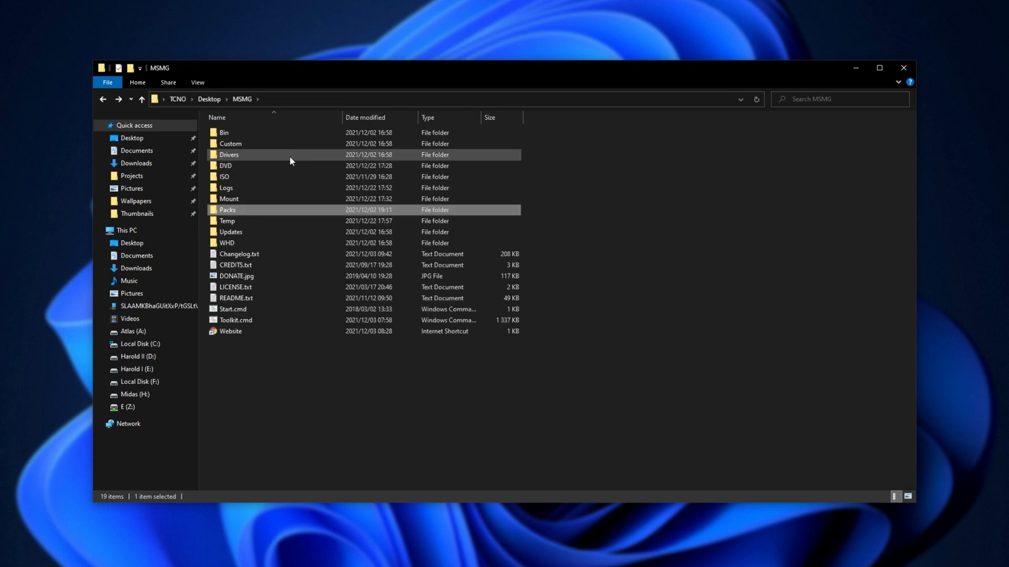
{"action": "double_click", "coordinate": [229, 154]}
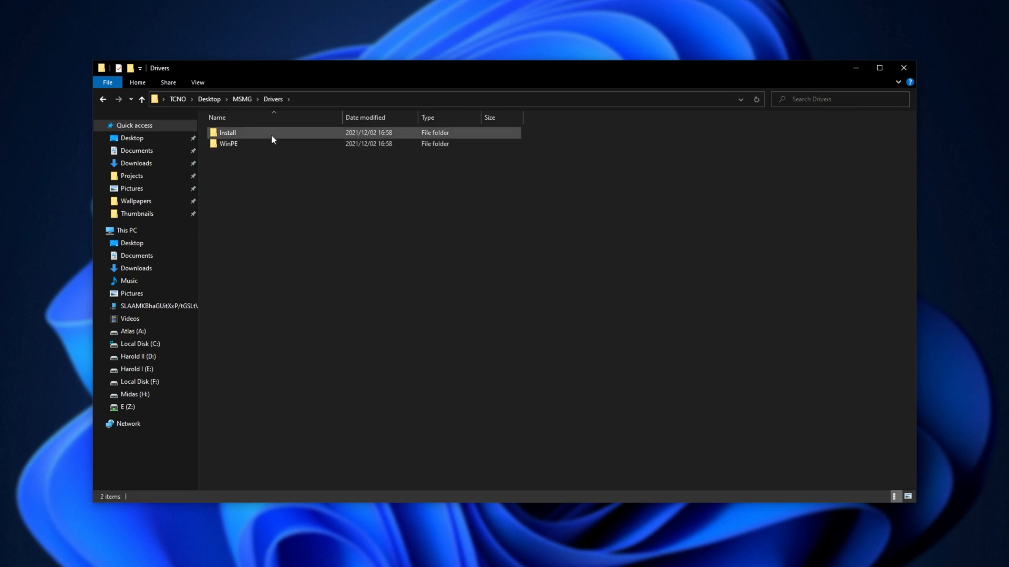
{"action": "double_click", "coordinate": [227, 133]}
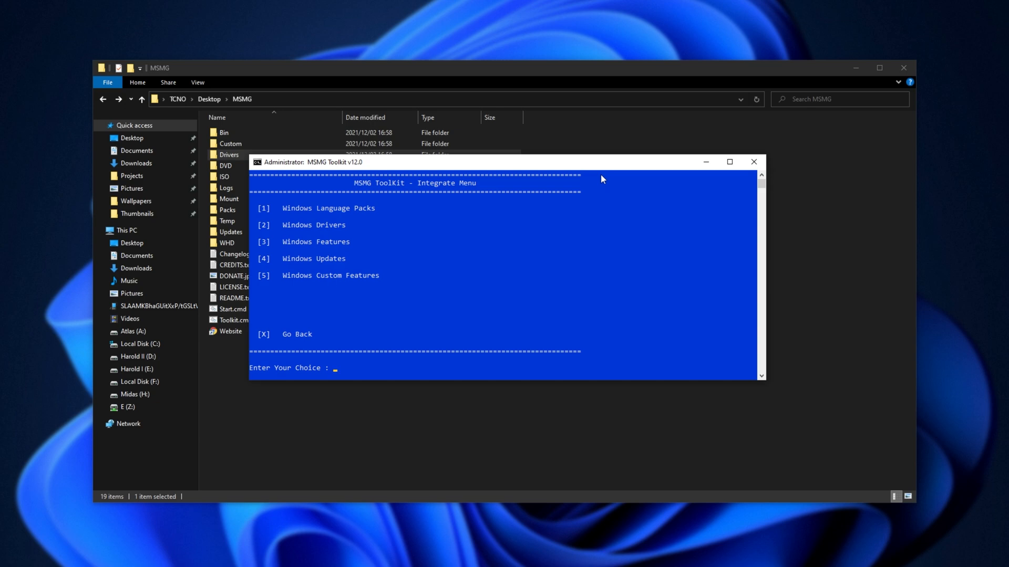
{"action": "type", "text": "3"}
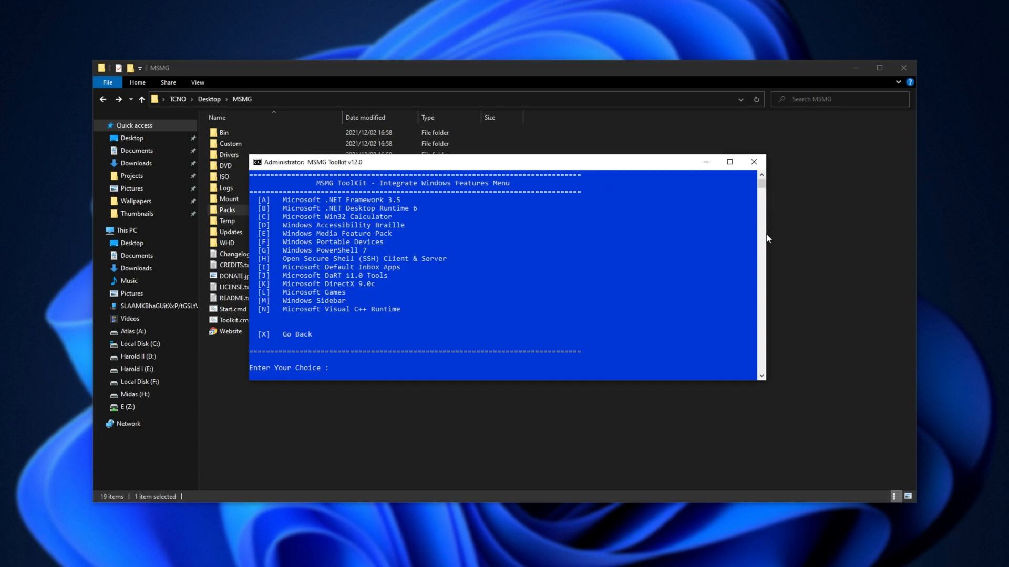
{"action": "mouse_move", "coordinate": [397, 298]}
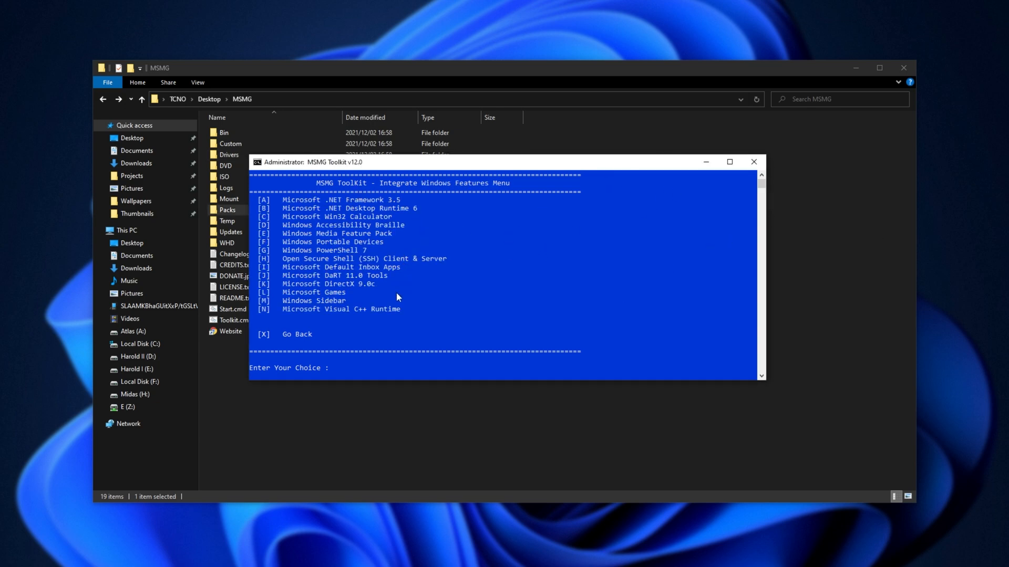
{"action": "mouse_move", "coordinate": [693, 271]}
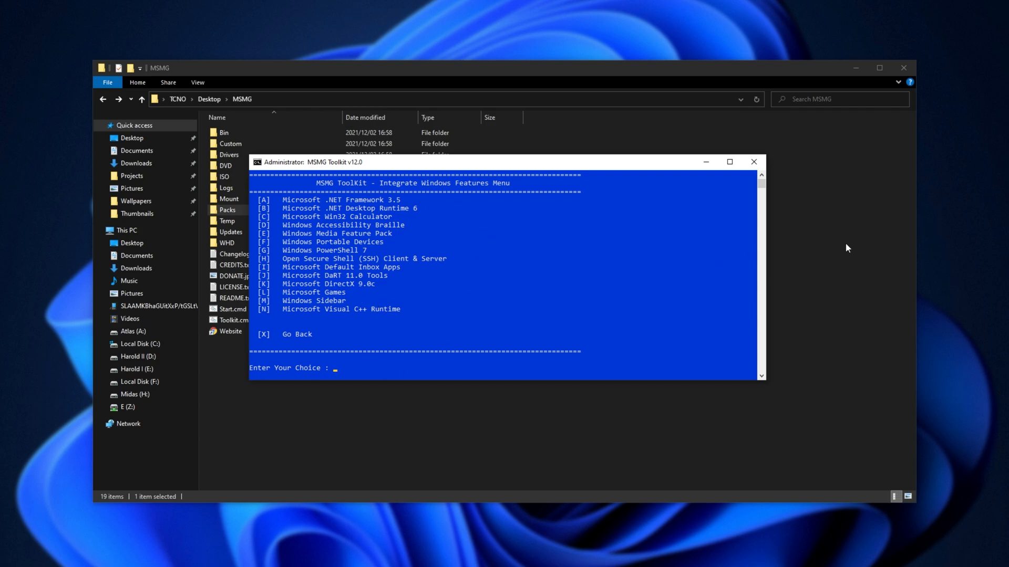
{"action": "mouse_move", "coordinate": [873, 142]}
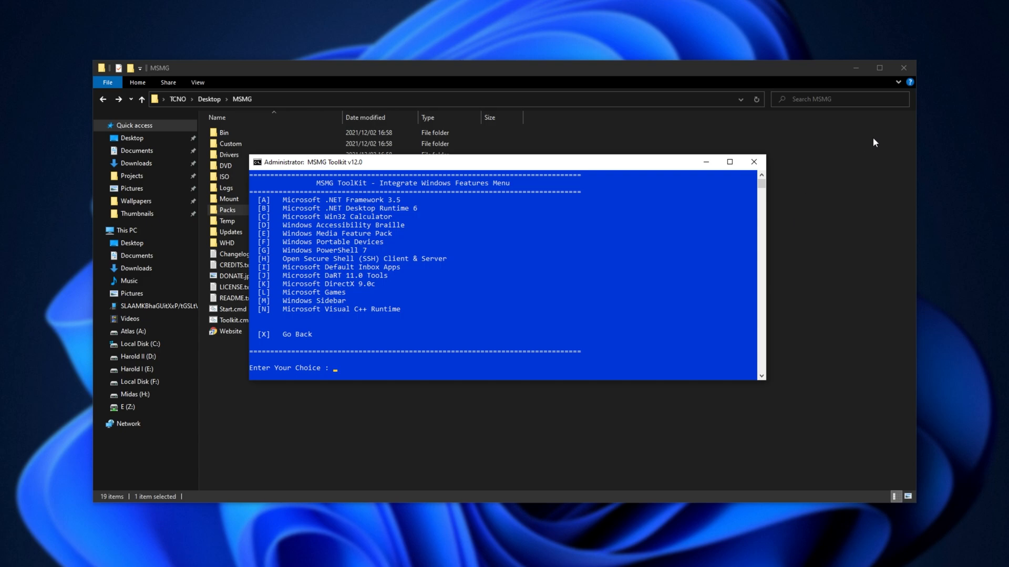
{"action": "type", "text": "X"}
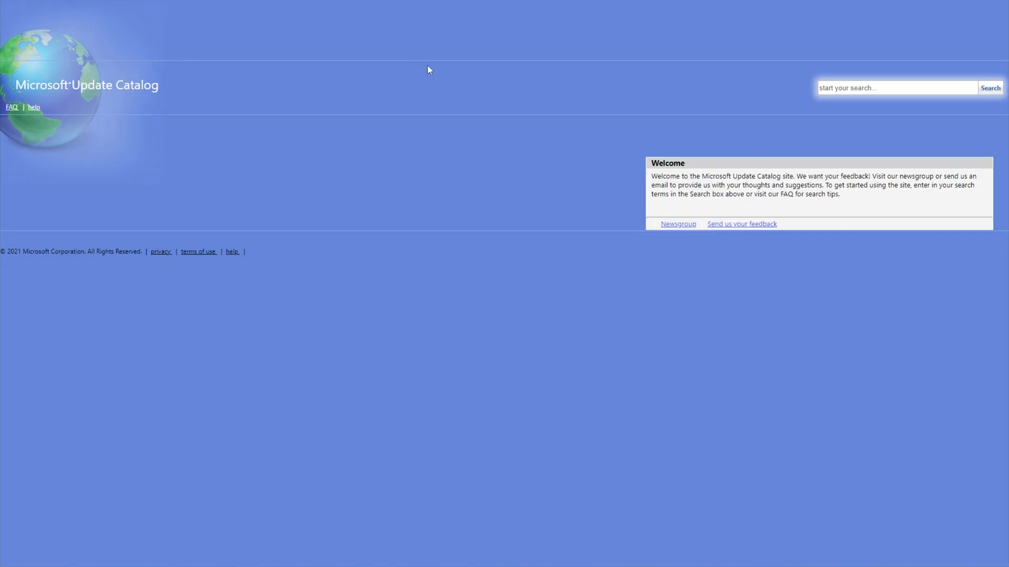
{"action": "mouse_move", "coordinate": [360, 177]}
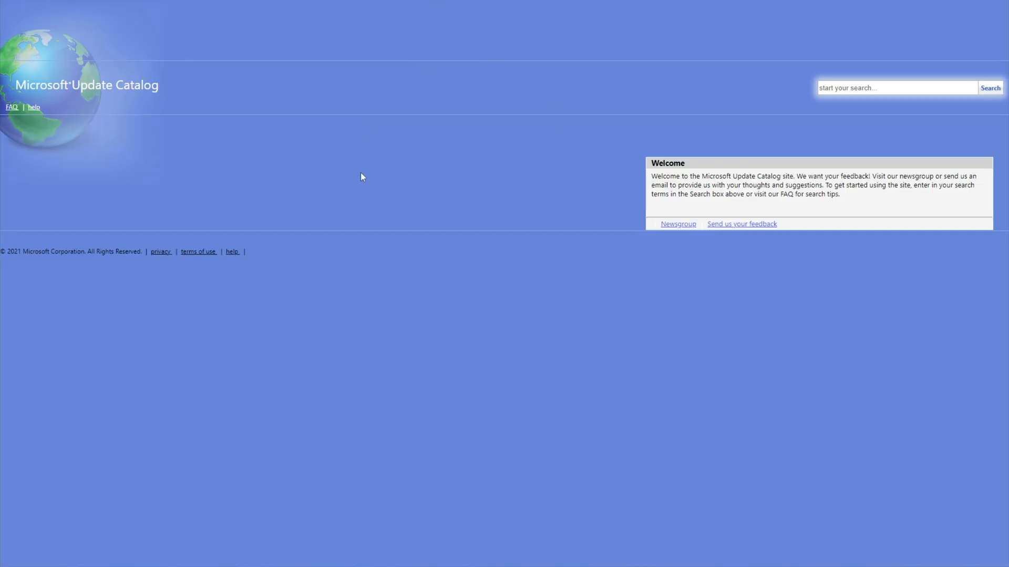
Step: Search the catalog for 'servicing stack update windows 11 x64' and open the Updates\w11 folder in Explorer
{"action": "left_click", "coordinate": [896, 87]}
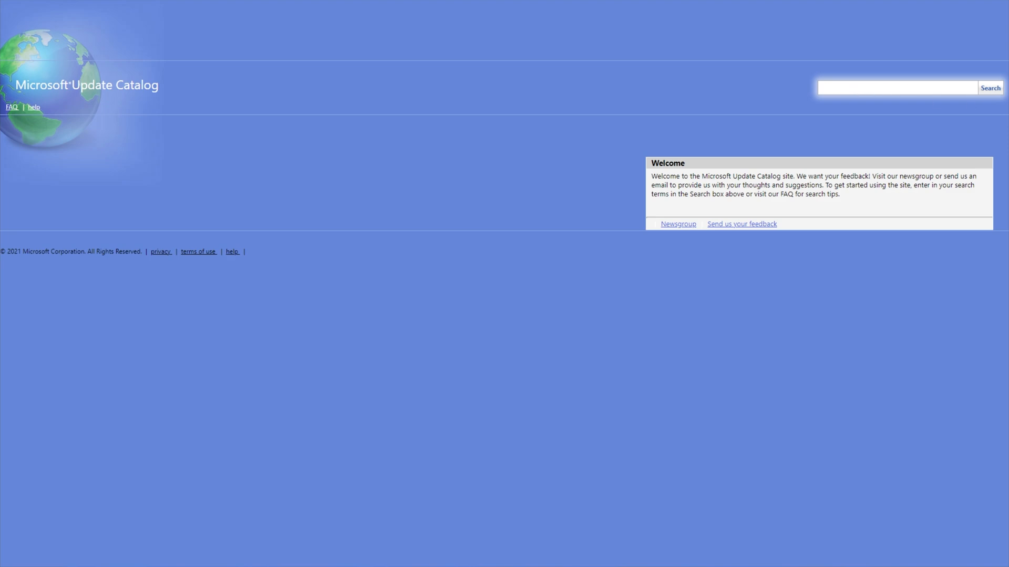
{"action": "left_click", "coordinate": [897, 87]}
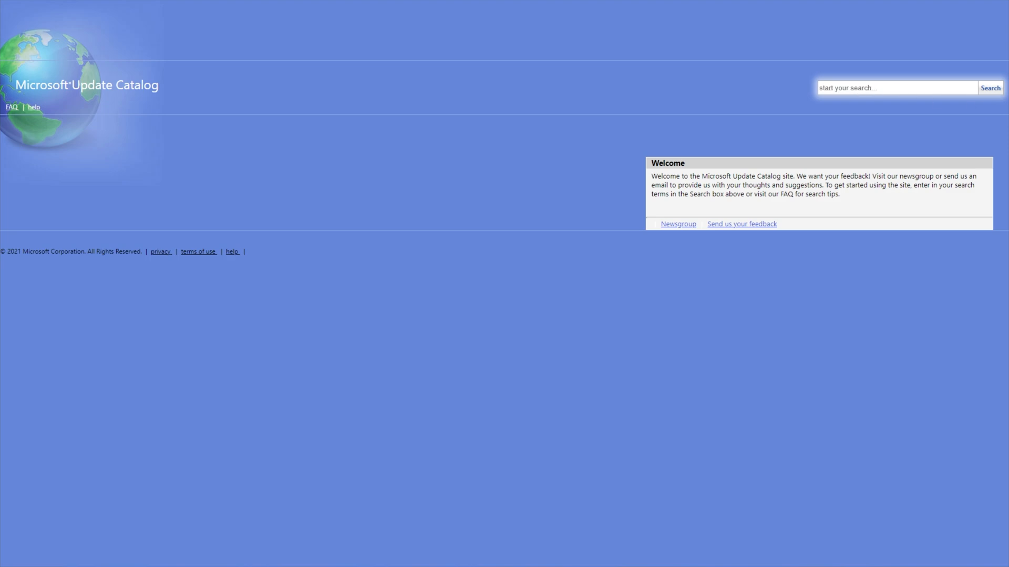
{"action": "type", "text": "servicing stack update w"}
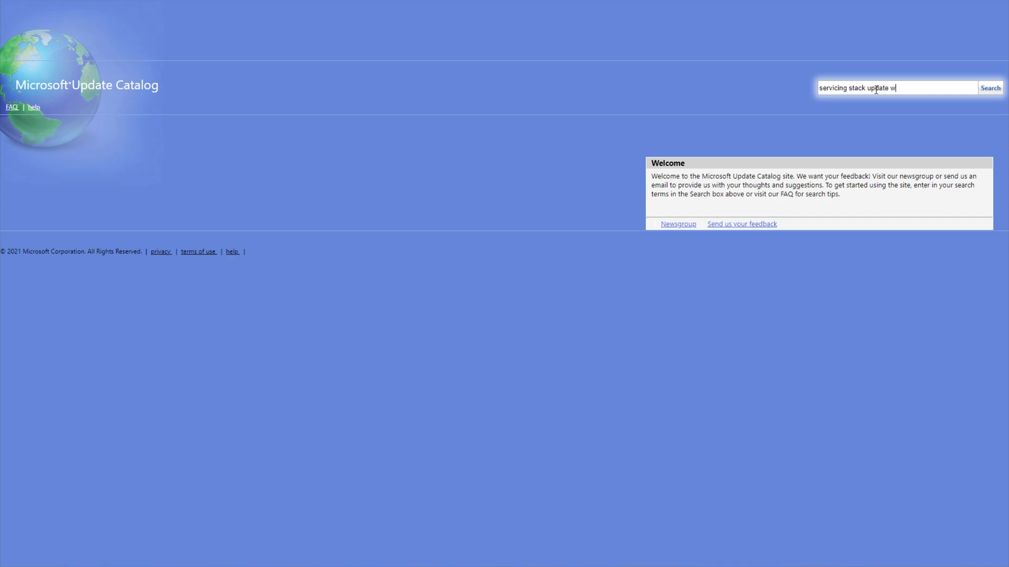
{"action": "type", "text": "indows 11 x64"}
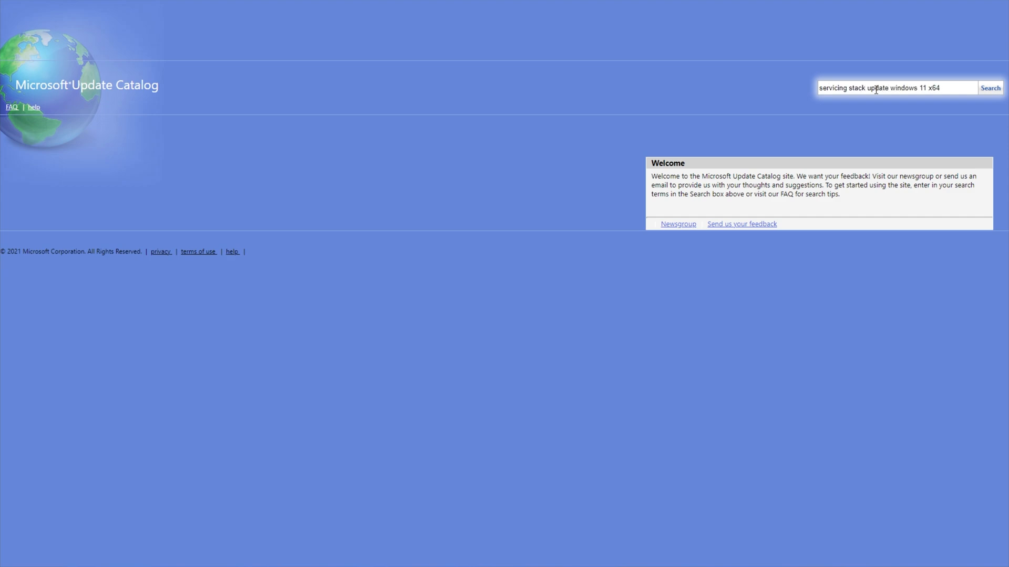
{"action": "left_click", "coordinate": [989, 87]}
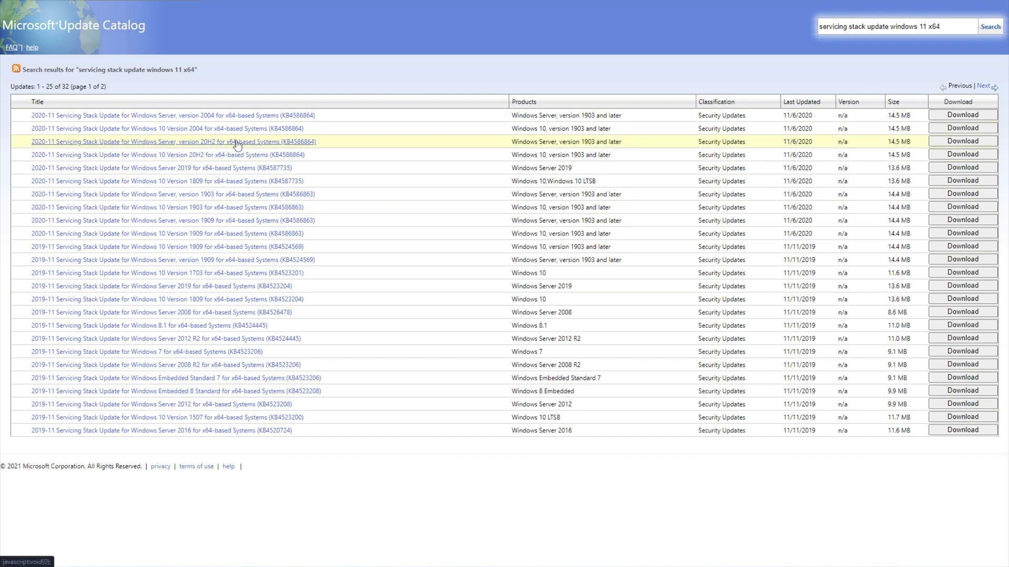
{"action": "mouse_move", "coordinate": [235, 144]}
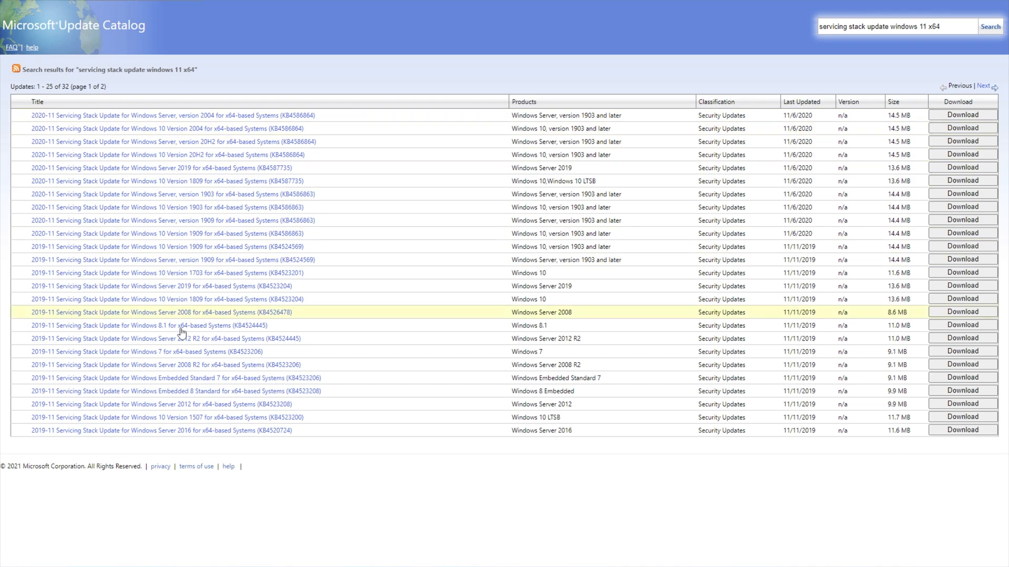
{"action": "mouse_move", "coordinate": [473, 233]}
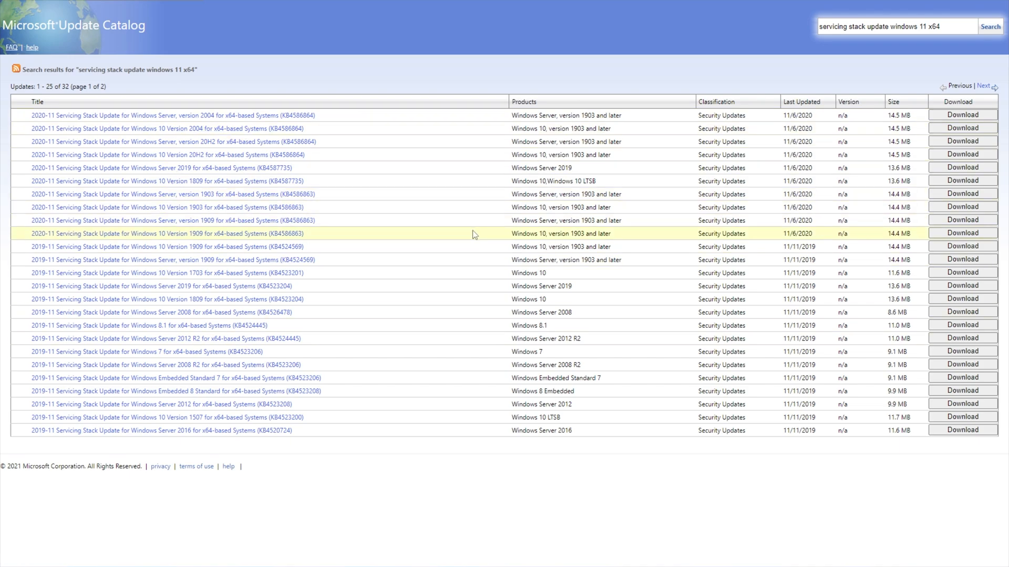
{"action": "mouse_move", "coordinate": [397, 202]}
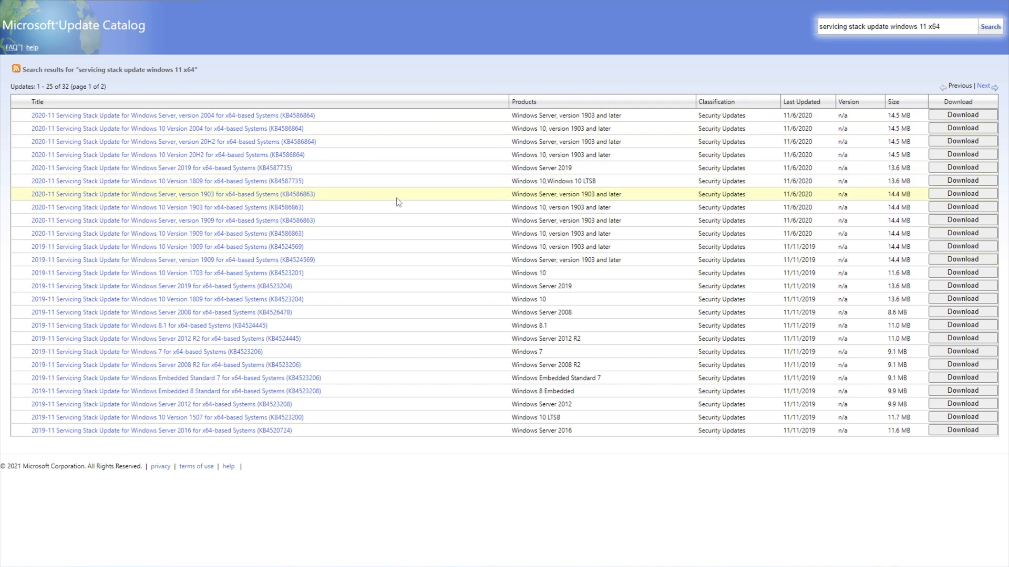
{"action": "mouse_move", "coordinate": [383, 156]}
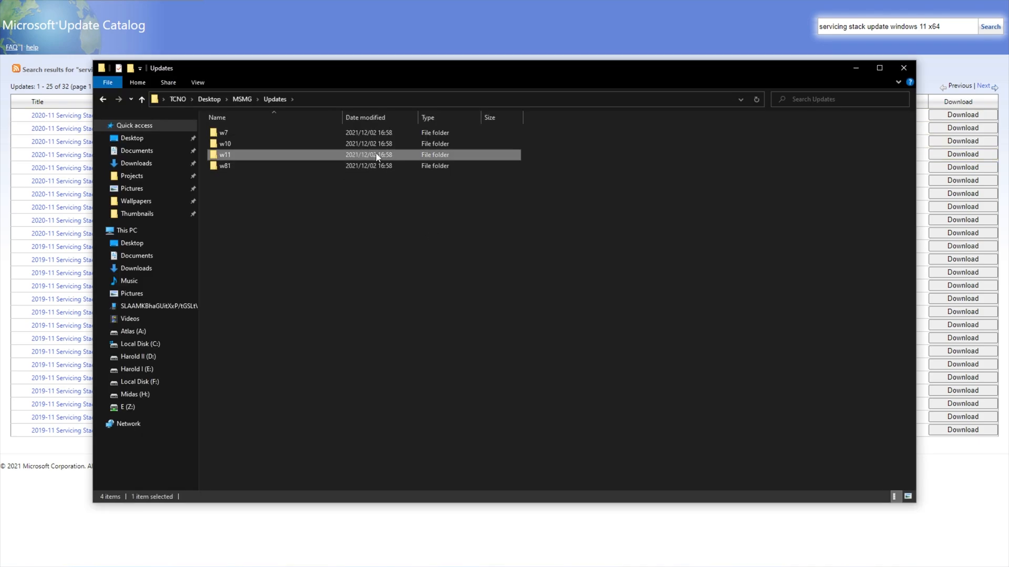
{"action": "double_click", "coordinate": [224, 154]}
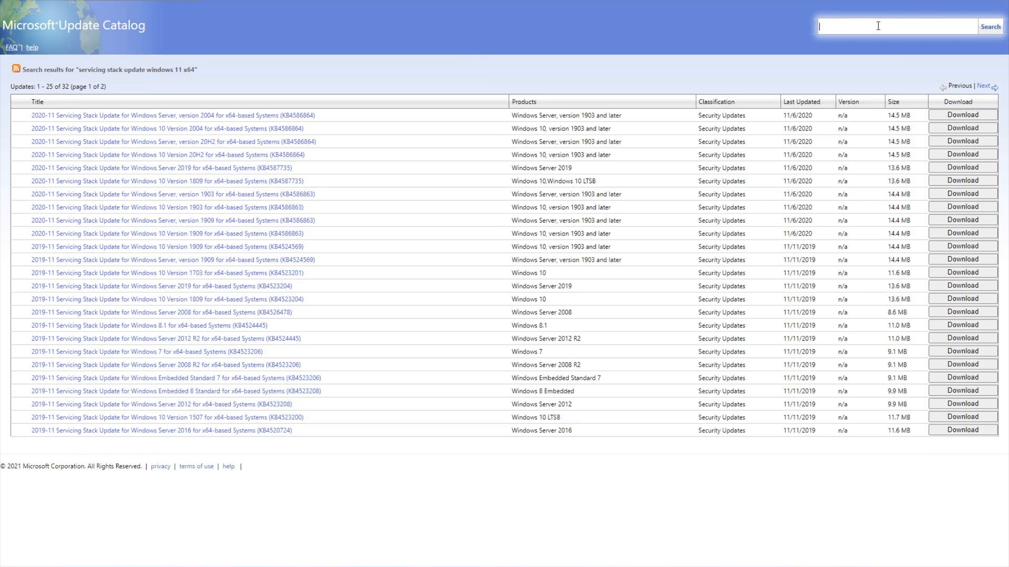
Step: Search for 'cumulative update win' and take the .msu download link for KB5008215
{"action": "type", "text": "cumulative update windows 11 x64"}
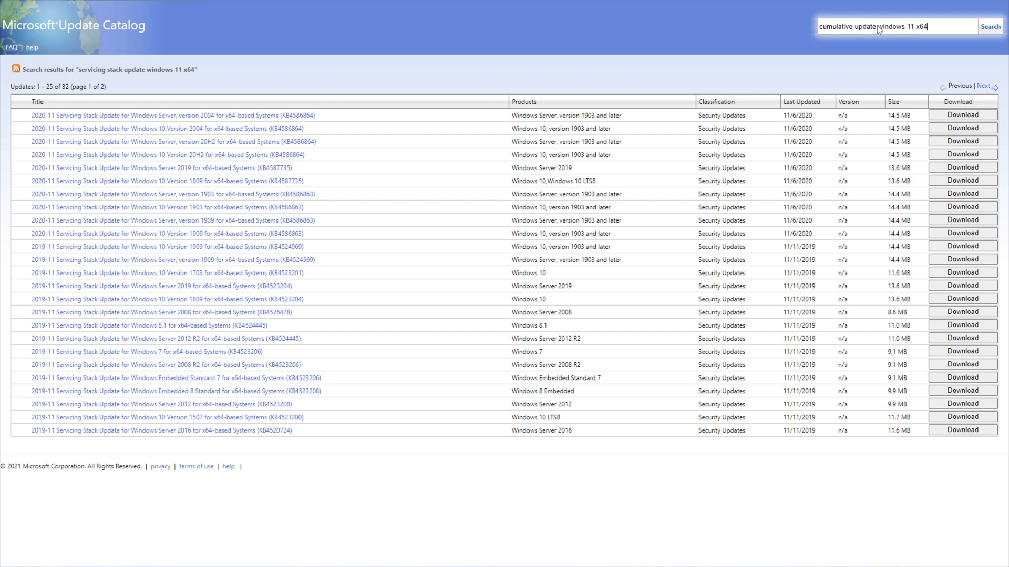
{"action": "left_click", "coordinate": [990, 27]}
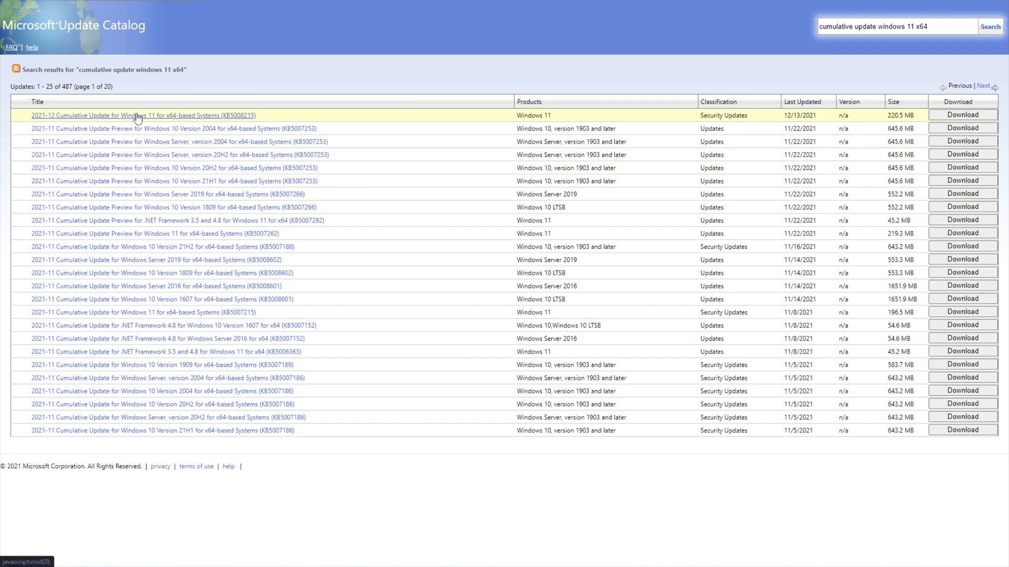
{"action": "mouse_move", "coordinate": [74, 391]}
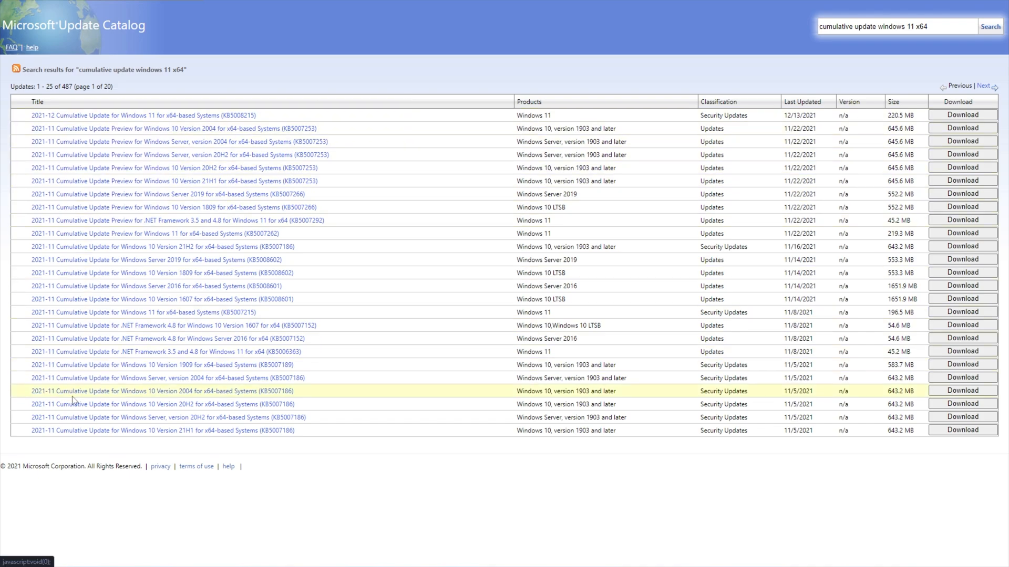
{"action": "mouse_move", "coordinate": [96, 115]}
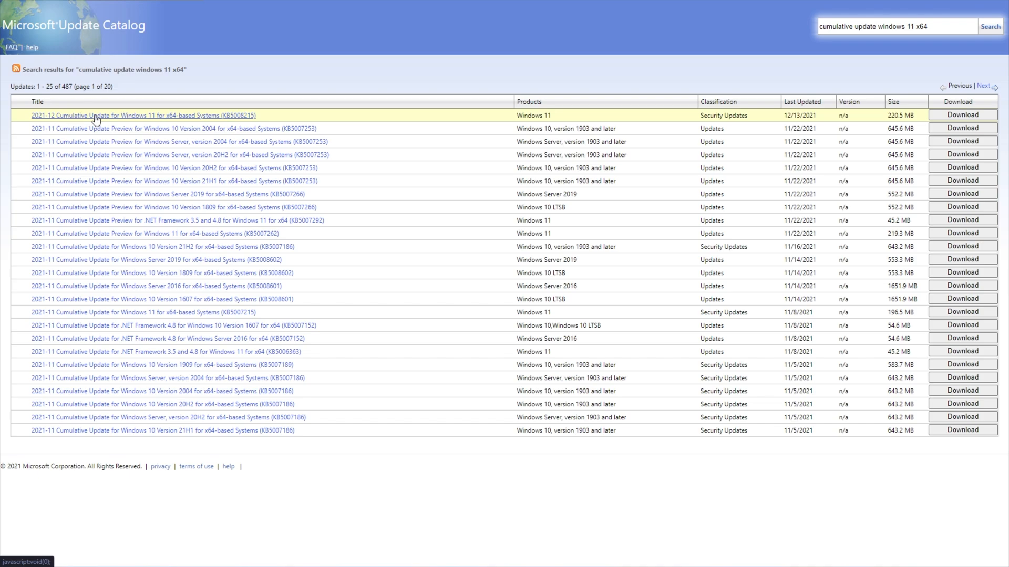
{"action": "mouse_move", "coordinate": [168, 120]}
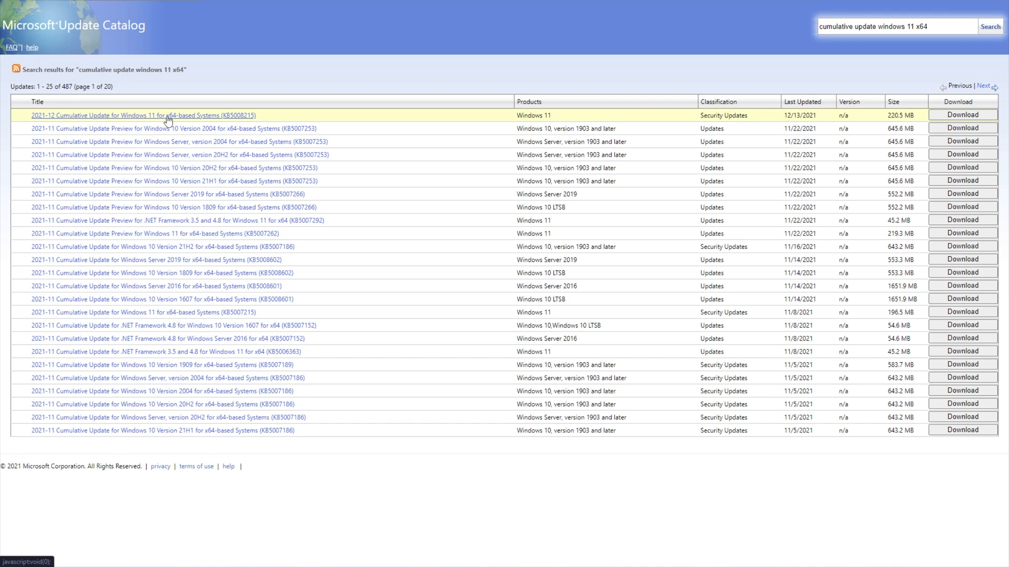
{"action": "mouse_move", "coordinate": [233, 122]}
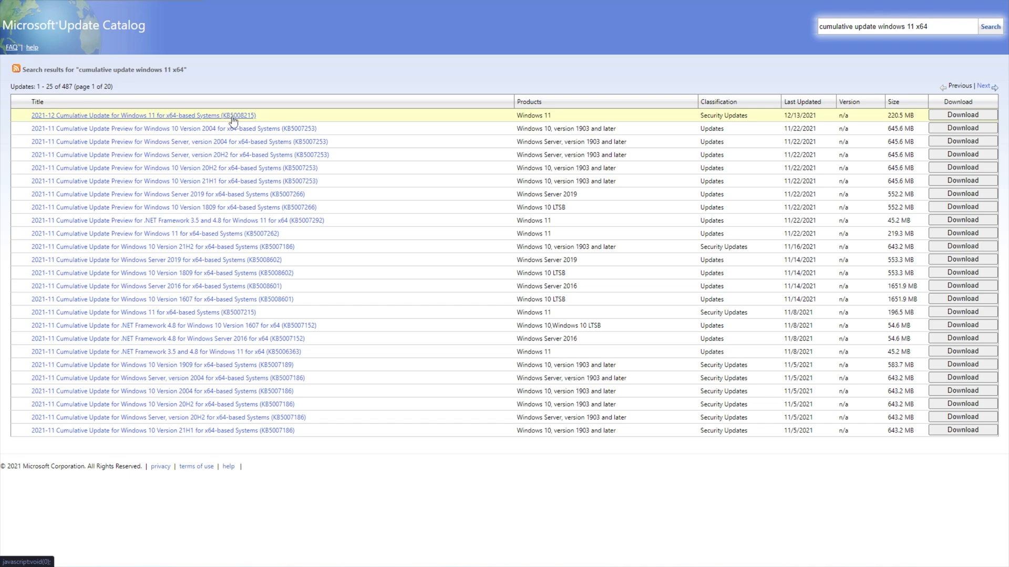
{"action": "mouse_move", "coordinate": [128, 220]}
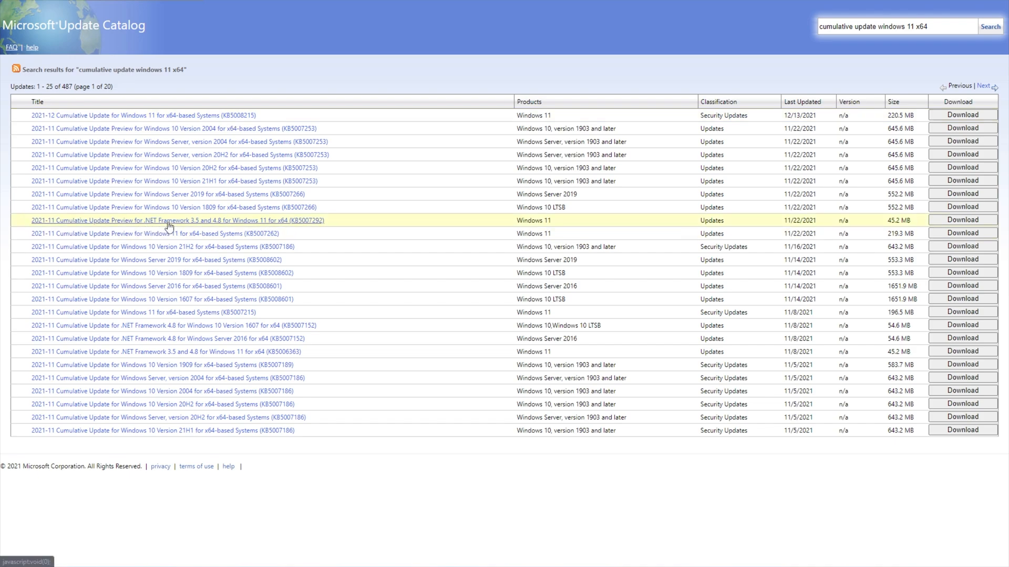
{"action": "mouse_move", "coordinate": [148, 116]}
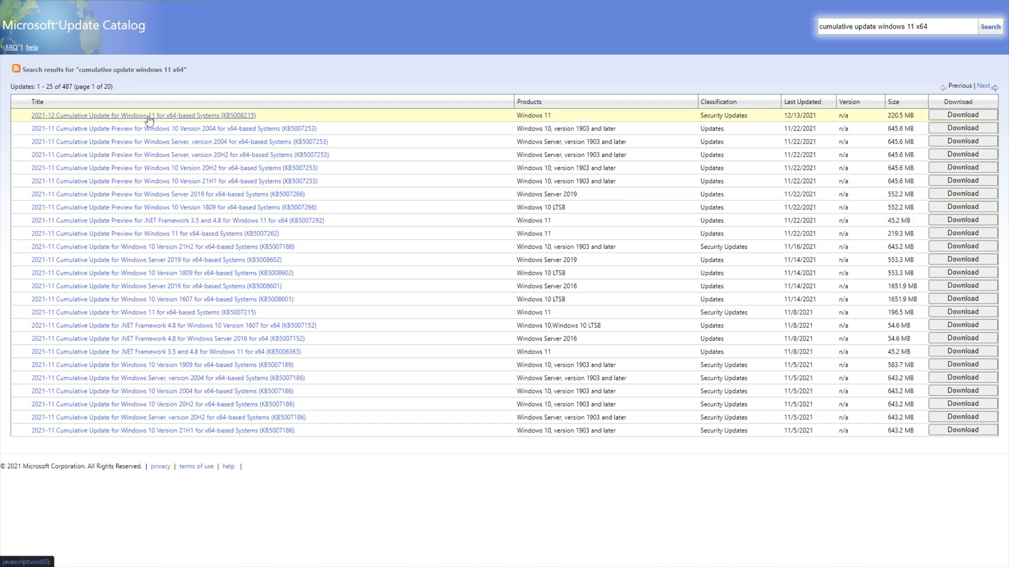
{"action": "mouse_move", "coordinate": [273, 116]}
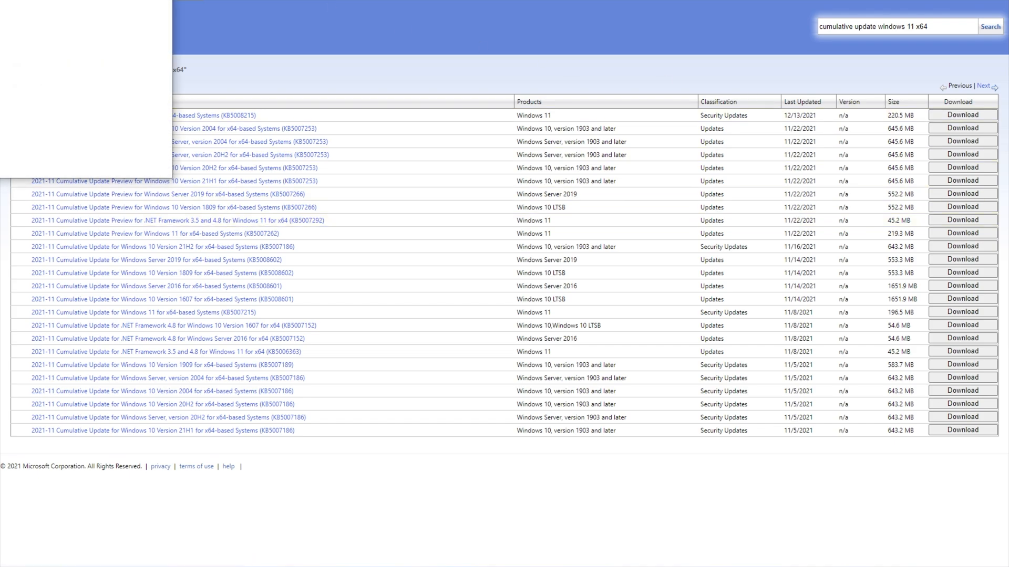
{"action": "left_click", "coordinate": [963, 114]}
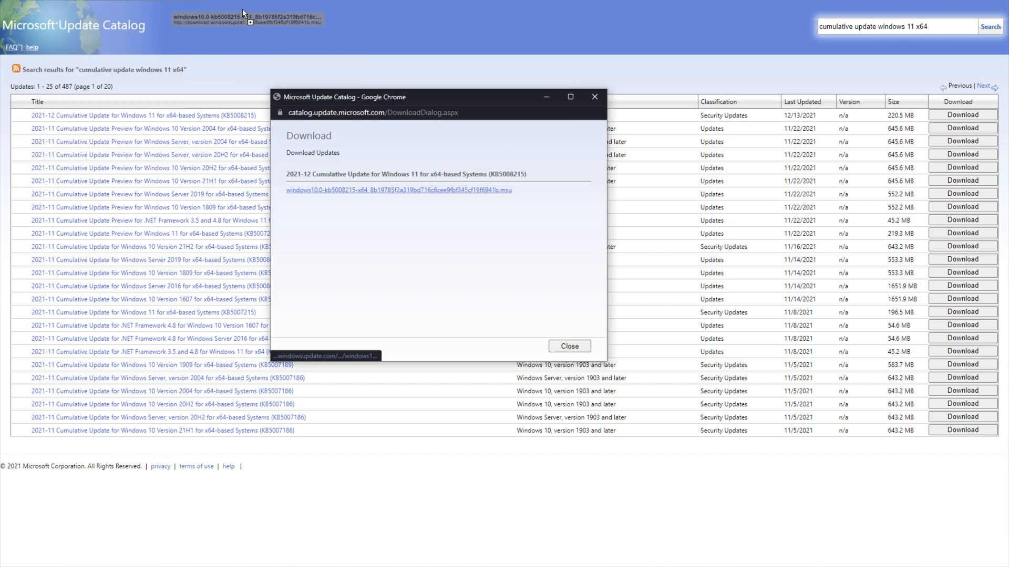
{"action": "left_click", "coordinate": [569, 346]}
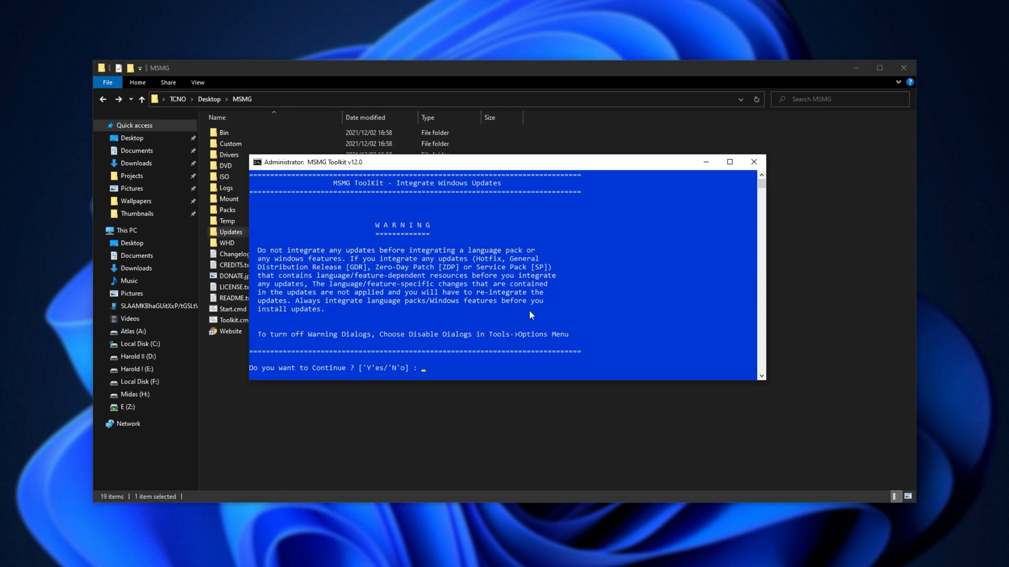
Step: Confirm the warning with Y so the RollupFix update integrates into install.wim
{"action": "type", "text": "Y"}
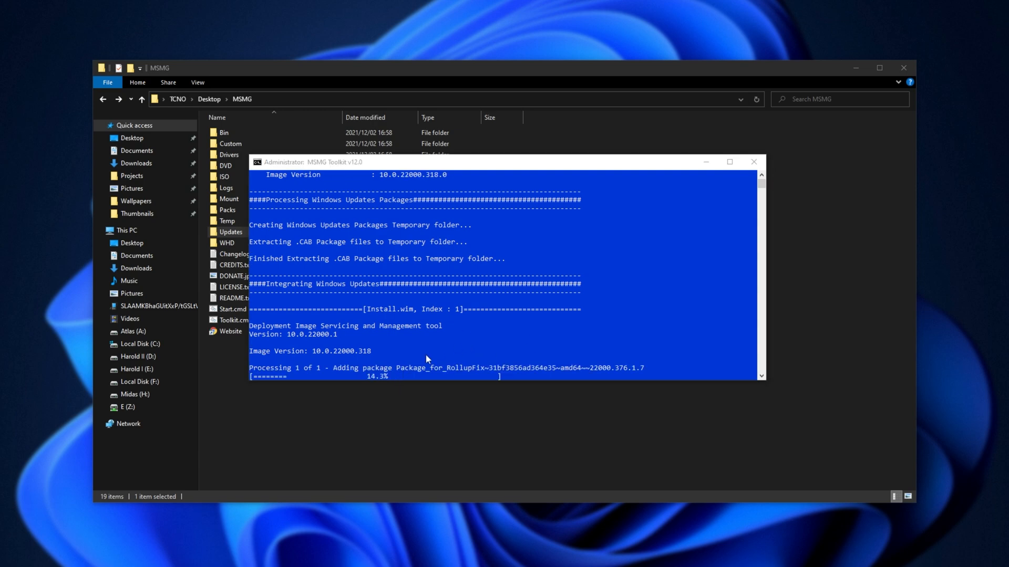
{"action": "mouse_move", "coordinate": [879, 325]}
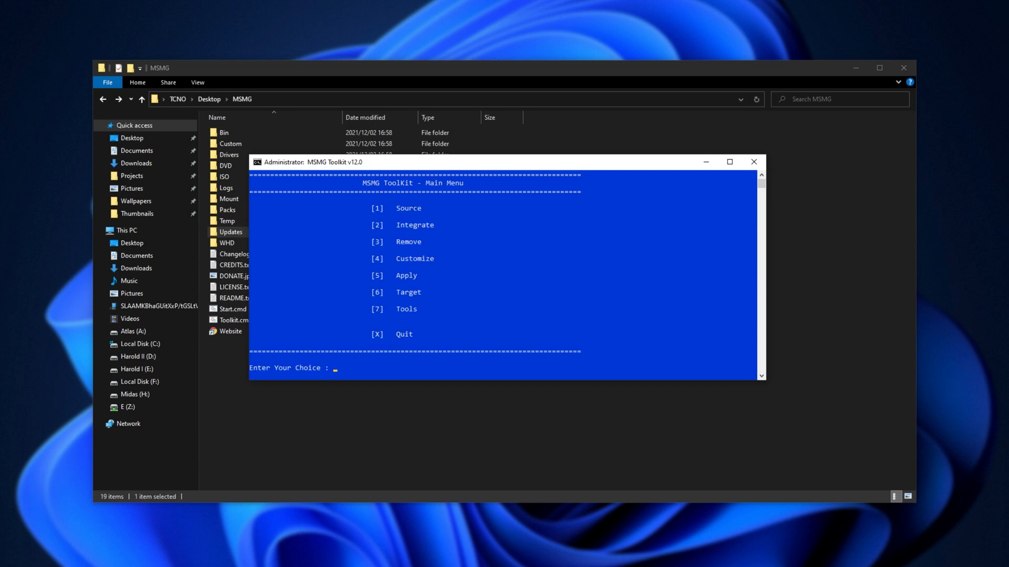
Step: Enter Remove > Windows Components > Internet and mark Internet Explorer with '+'
{"action": "type", "text": "3"}
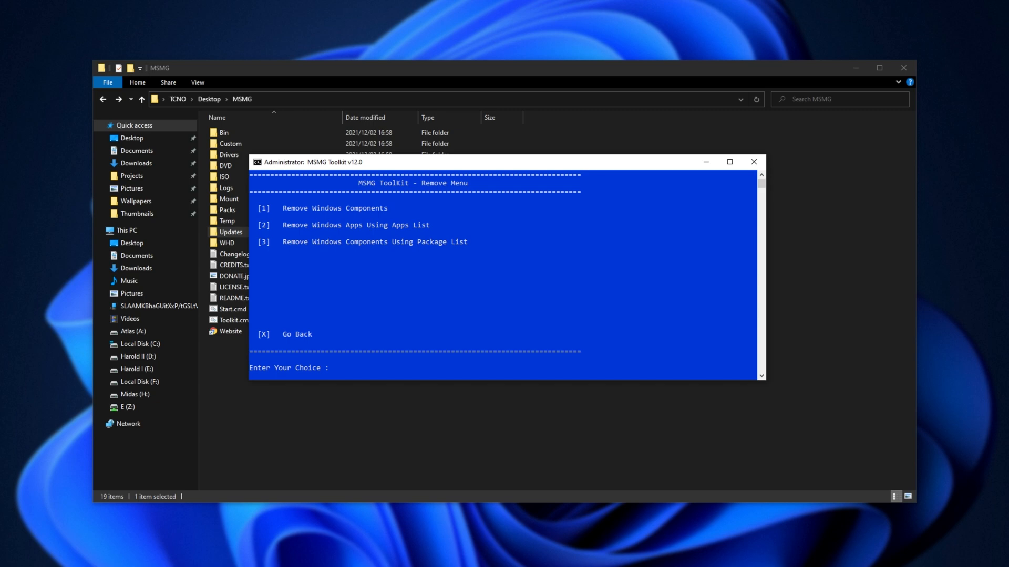
{"action": "mouse_move", "coordinate": [925, 272]}
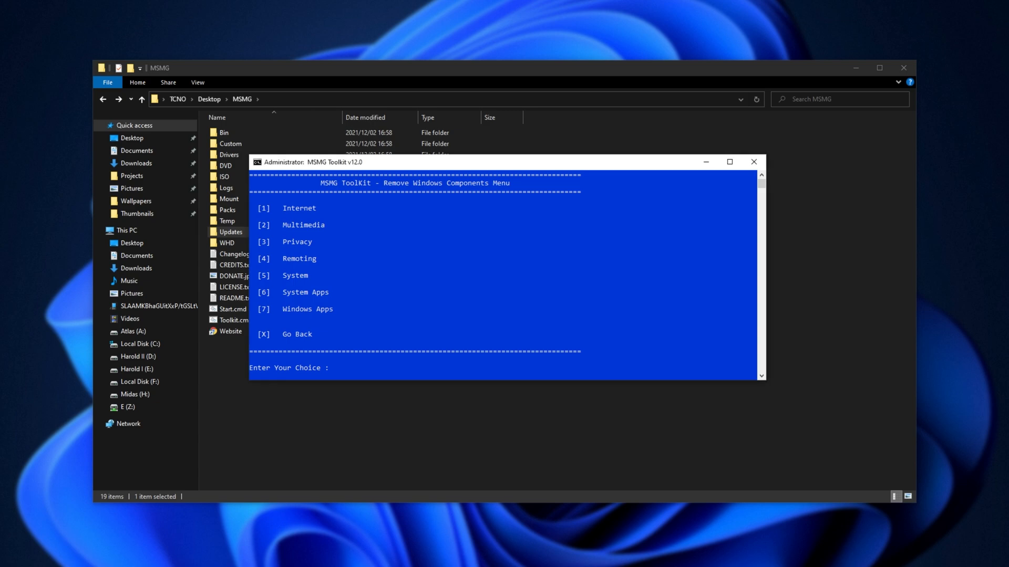
{"action": "type", "text": "1"}
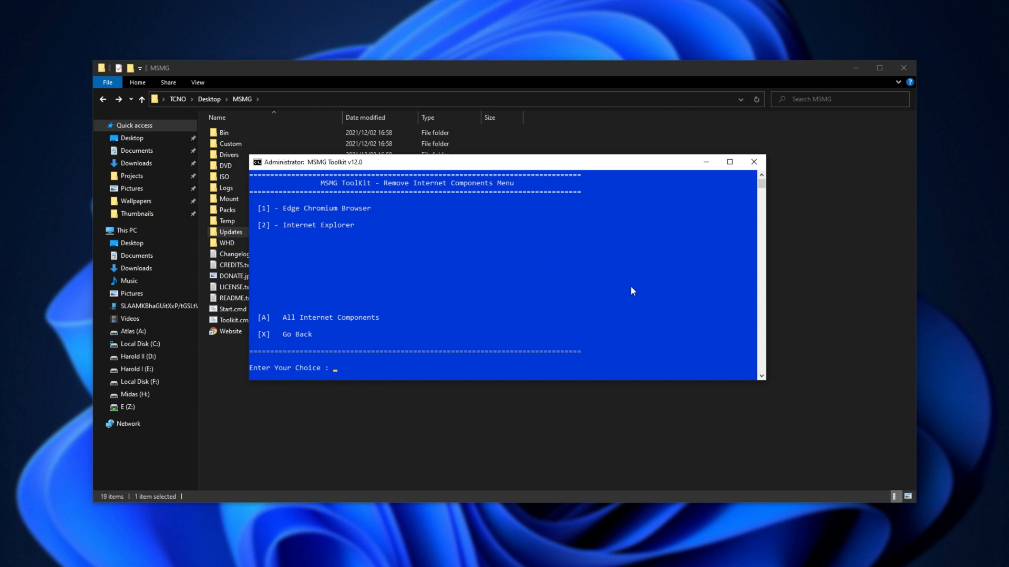
{"action": "type", "text": "2"}
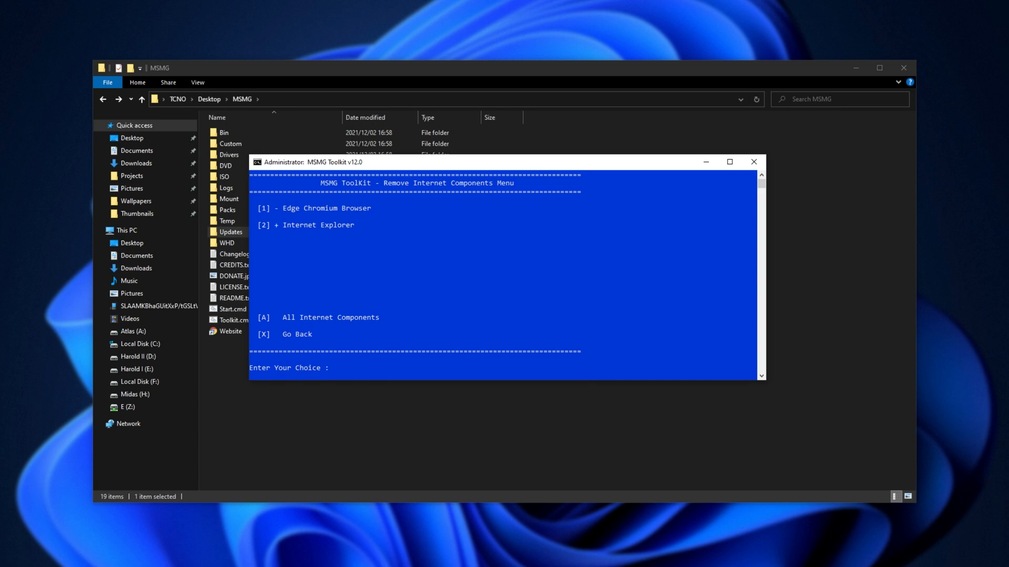
{"action": "type", "text": "1"}
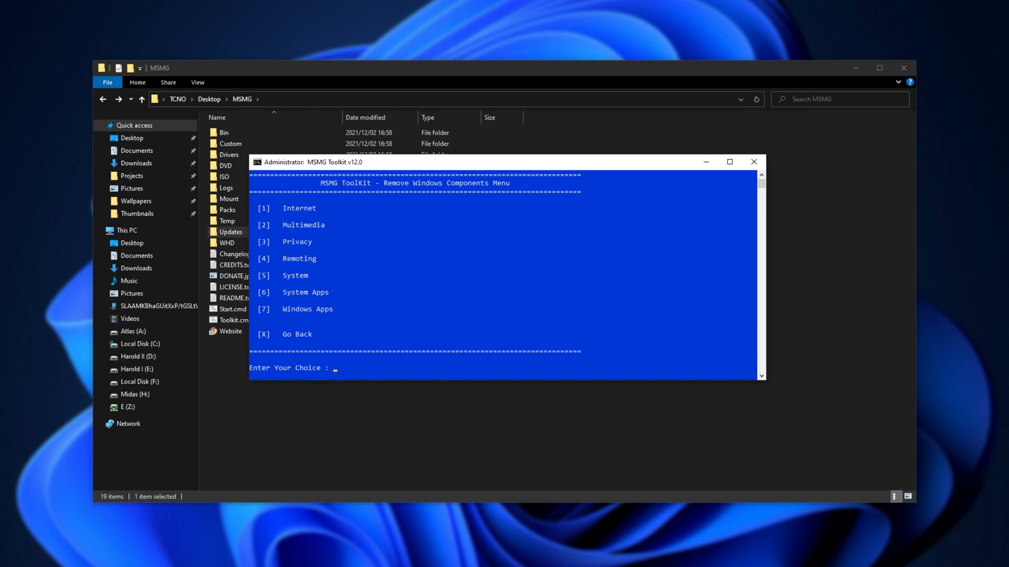
Step: In System Apps, toggle entries 14, 29 and 34 (File Explorer App, Web View Host, Store Back-end)
{"action": "type", "text": "4"}
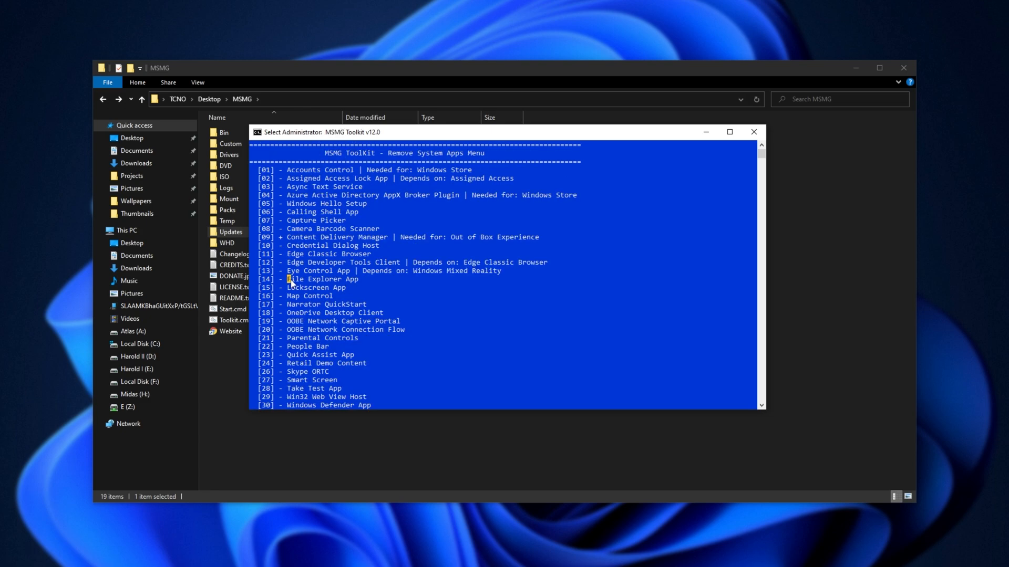
{"action": "type", "text": "14"}
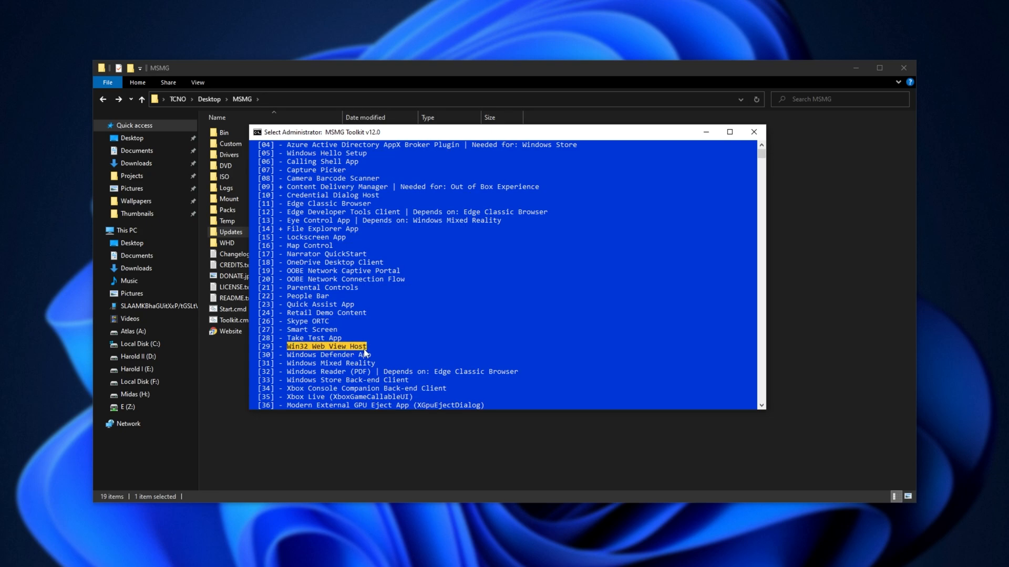
{"action": "type", "text": "29"}
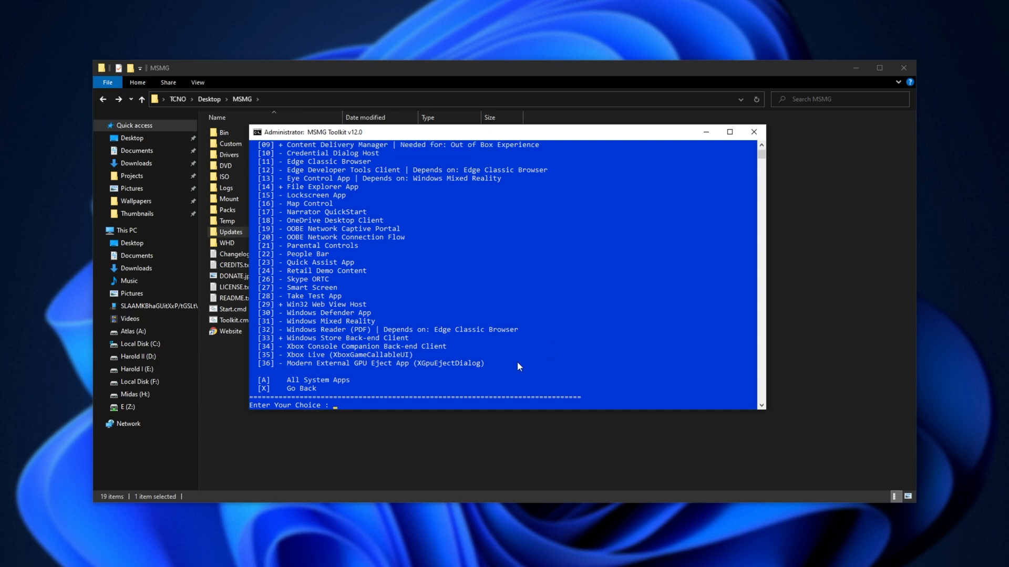
{"action": "type", "text": "34"}
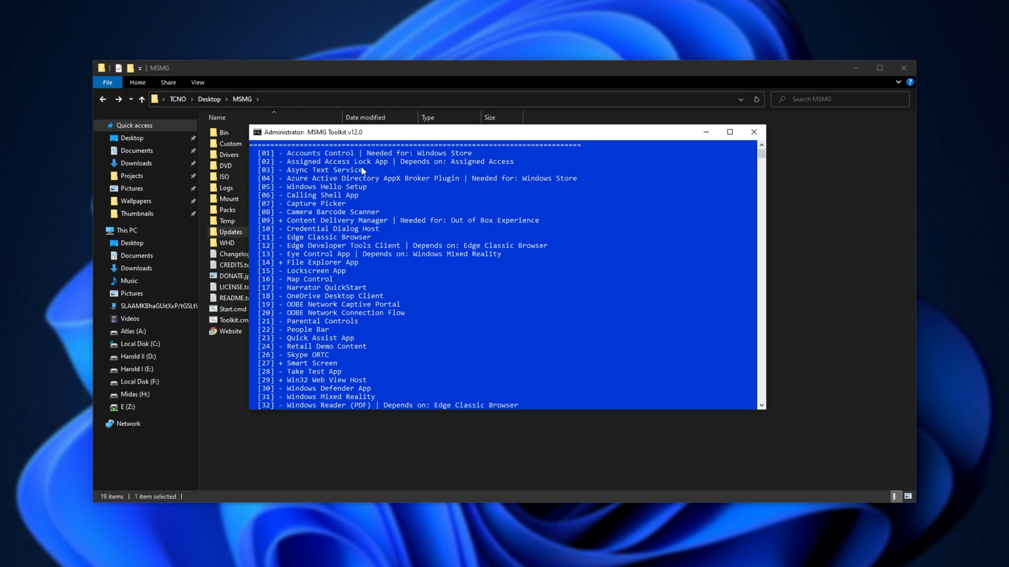
Step: In Windows Apps, scroll the list and toggle entry 19 to mark Photos '-'
{"action": "scroll", "scroll_direction": "down", "scroll_amount": 3}
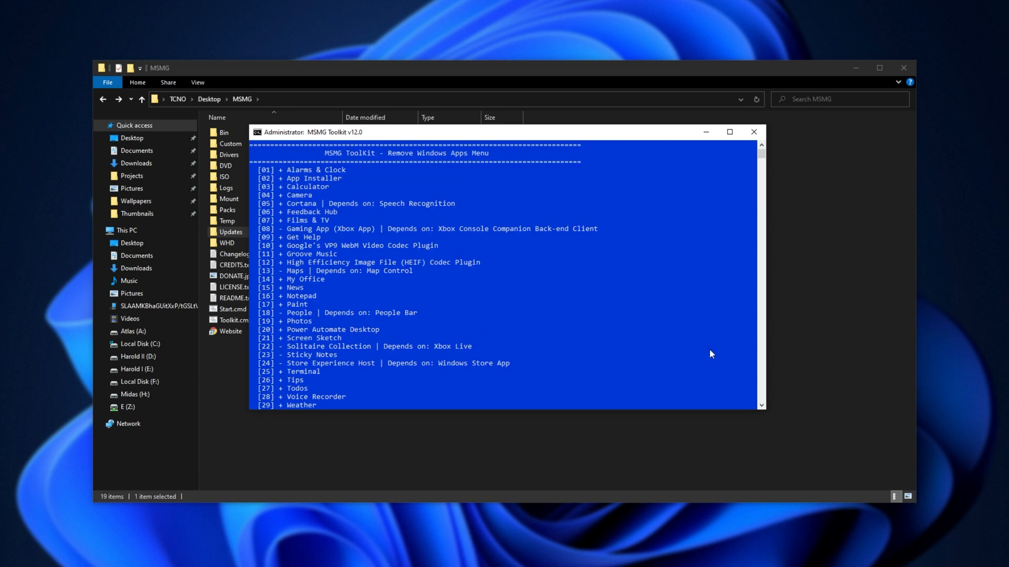
{"action": "mouse_move", "coordinate": [649, 324]}
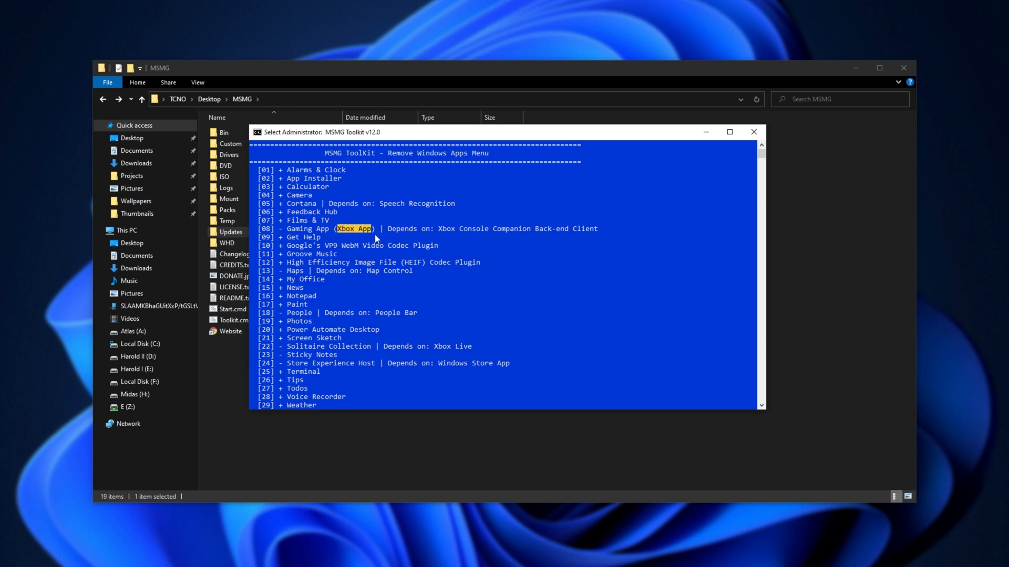
{"action": "mouse_move", "coordinate": [489, 304]}
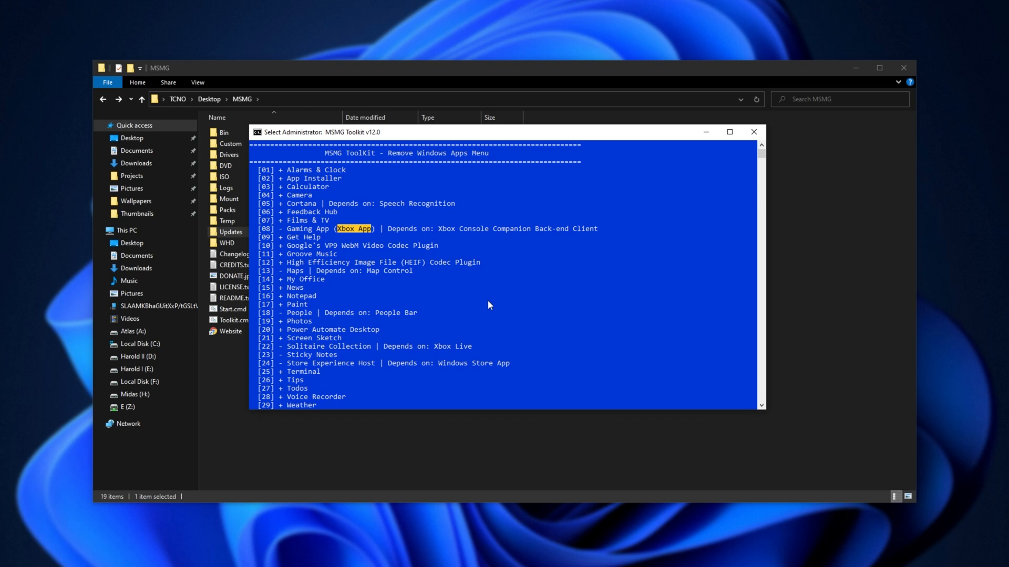
{"action": "mouse_move", "coordinate": [512, 303]}
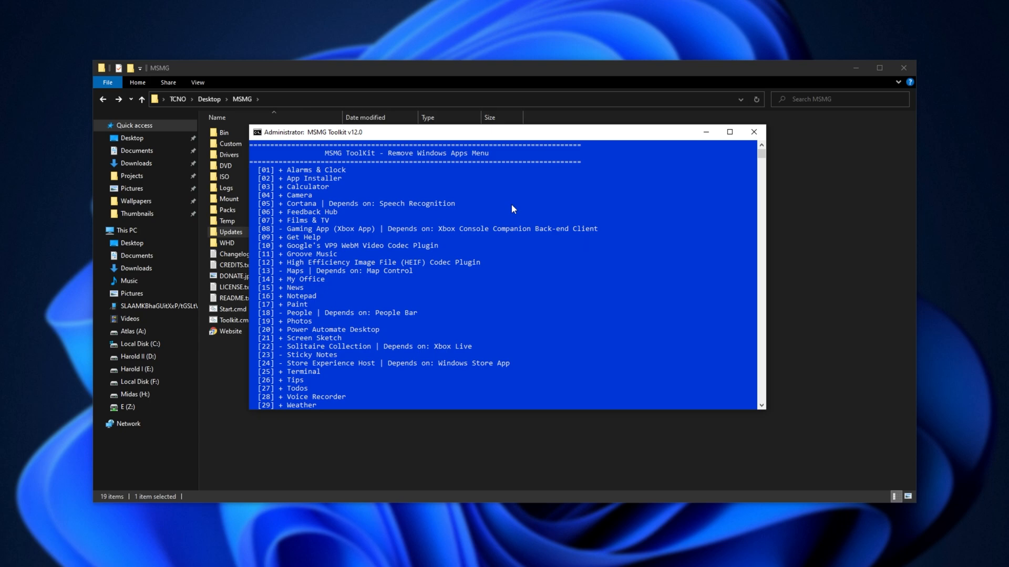
{"action": "scroll", "scroll_direction": "down", "scroll_amount": 3}
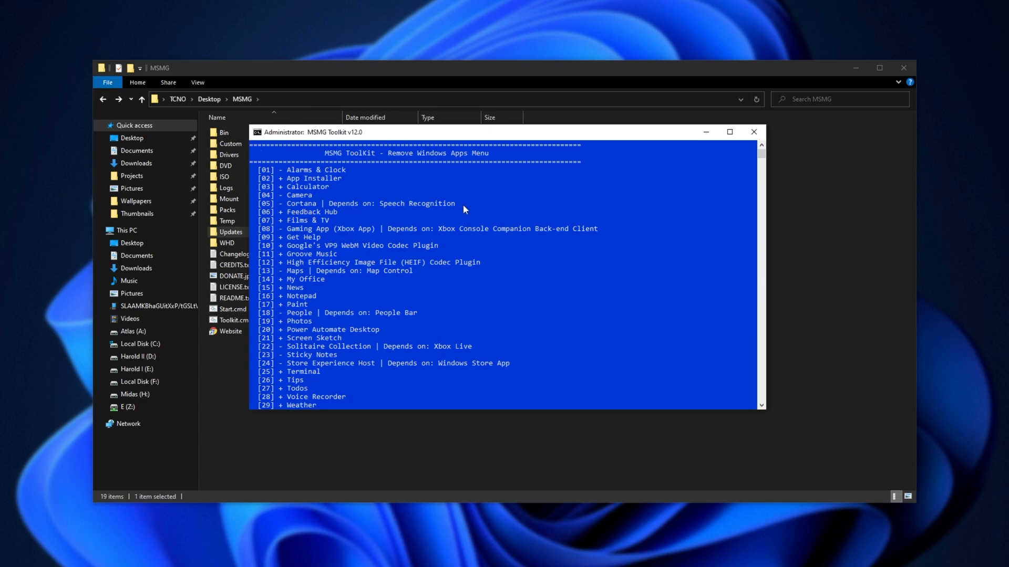
{"action": "mouse_move", "coordinate": [617, 206]}
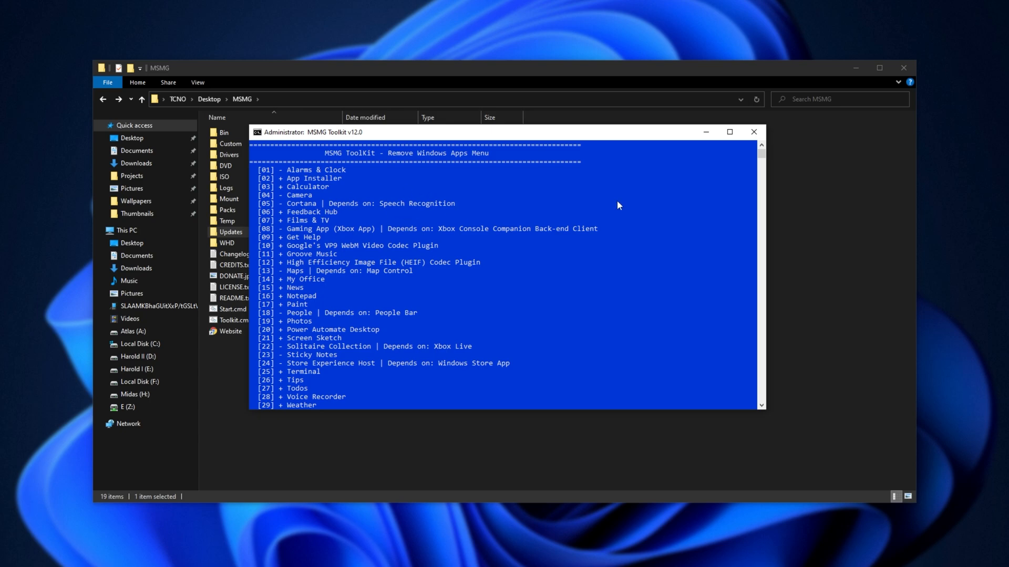
{"action": "scroll", "scroll_direction": "down", "scroll_amount": 3}
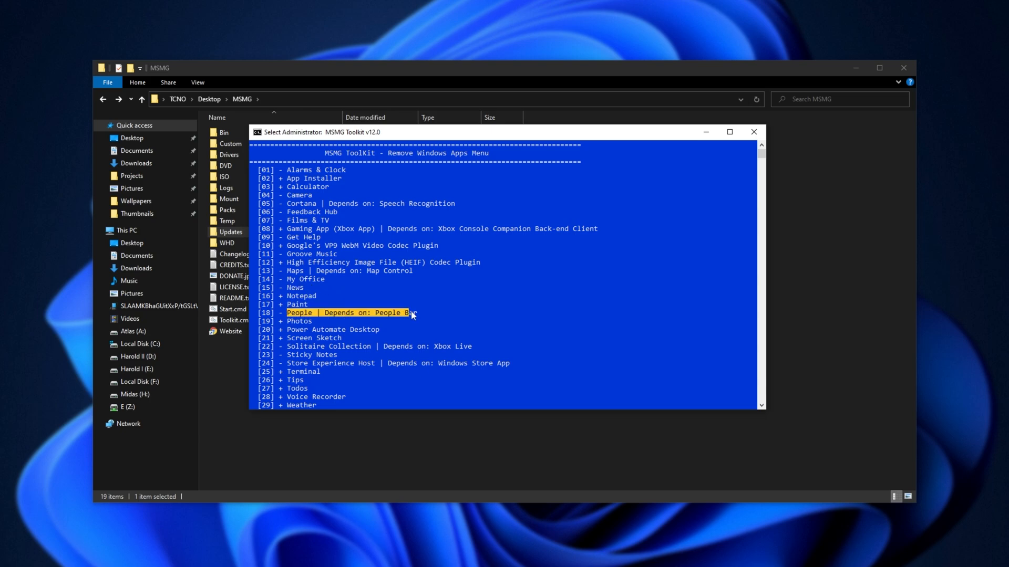
{"action": "type", "text": "19"}
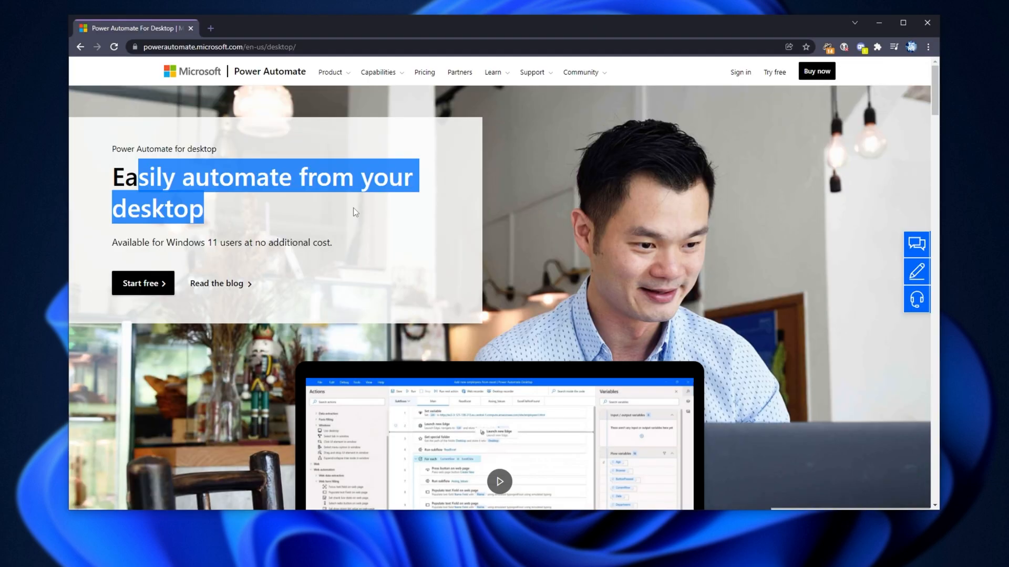
{"action": "left_click", "coordinate": [339, 207]}
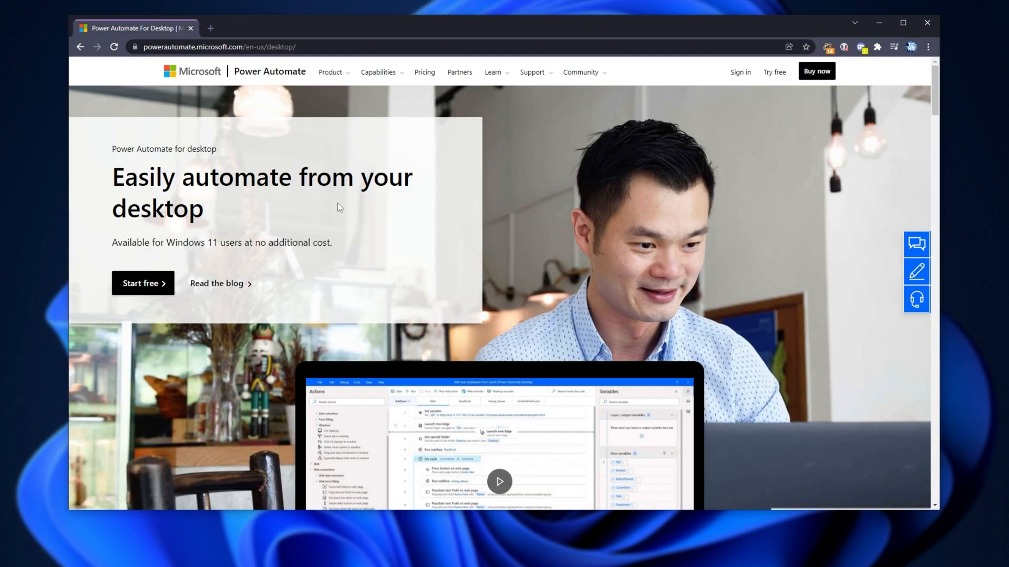
{"action": "scroll", "scroll_direction": "down", "scroll_amount": 3}
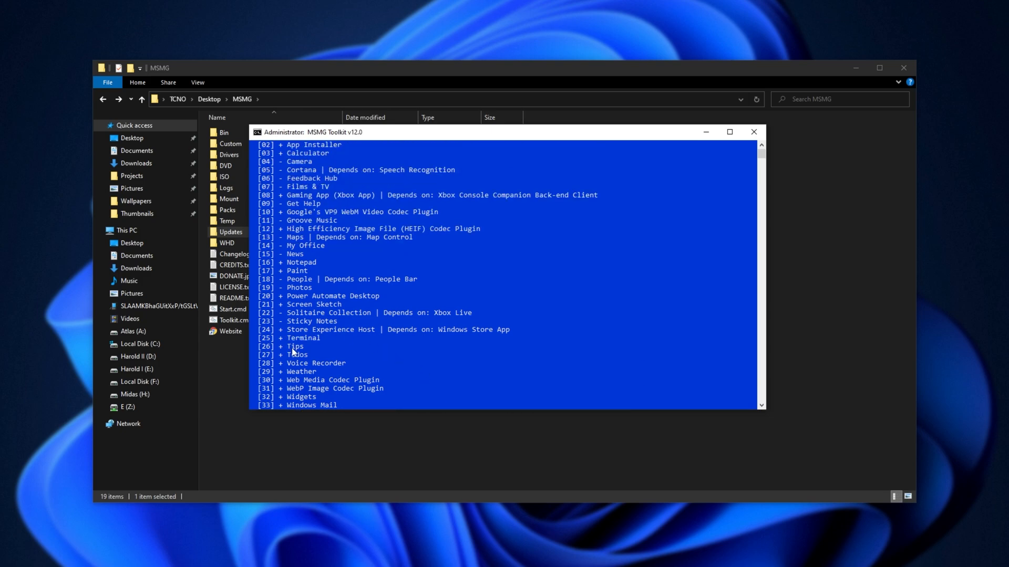
Step: In the Windows Apps list, toggle entries 2 and 37 to mark further apps '-'
{"action": "type", "text": "2"}
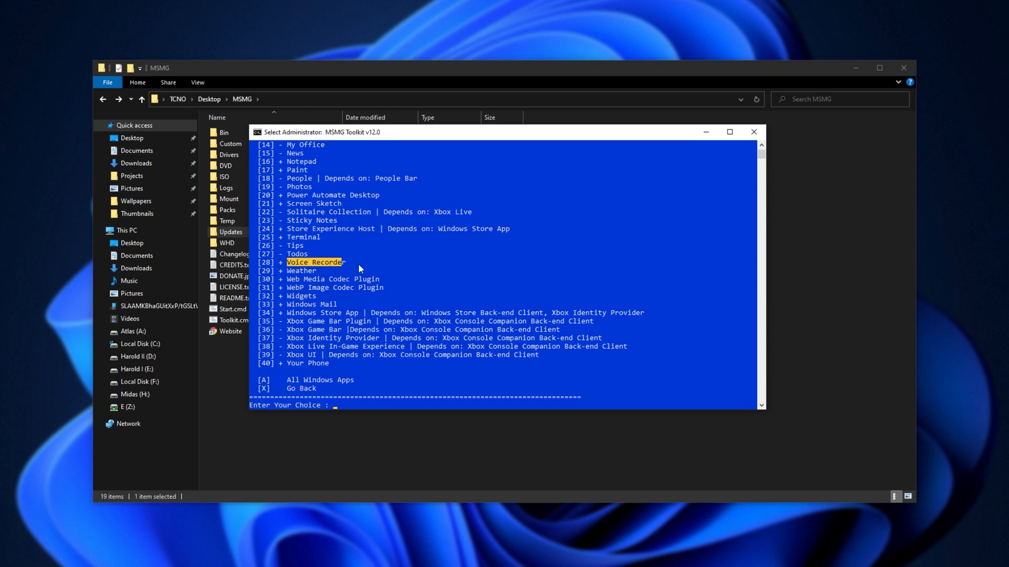
{"action": "mouse_move", "coordinate": [381, 278]}
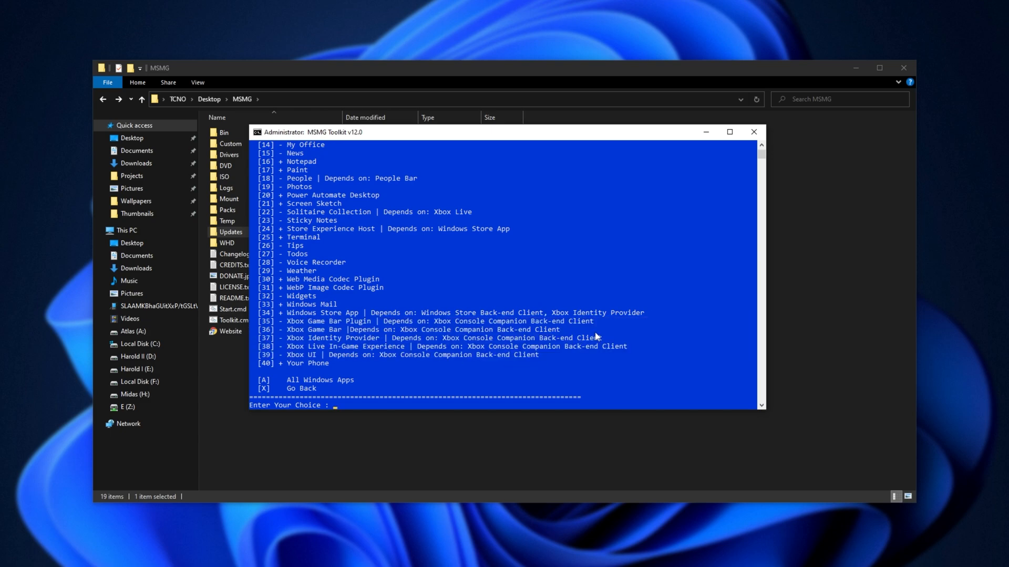
{"action": "type", "text": "37"}
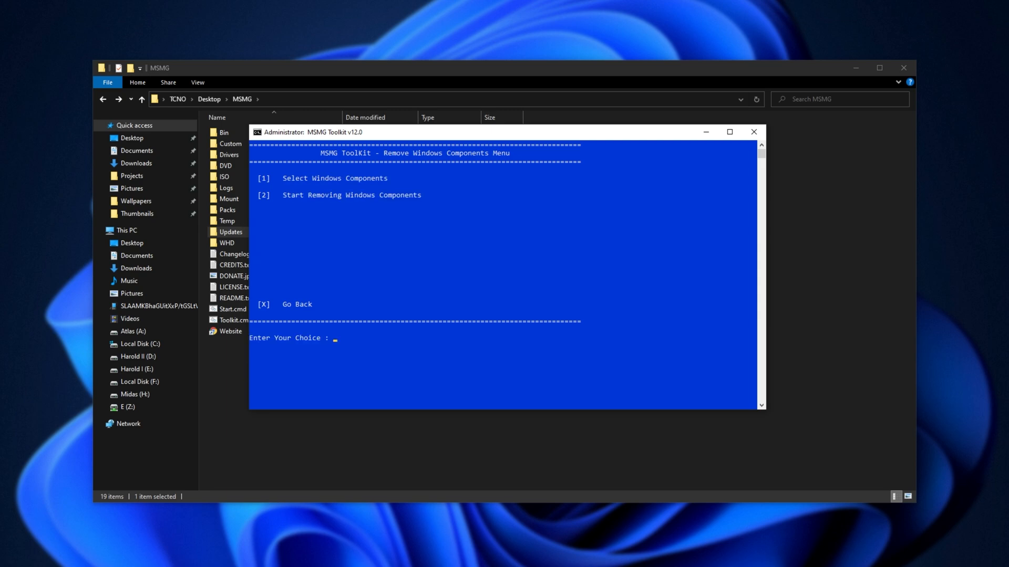
Step: Start removing the selected components and continue to the Main Menu once finished
{"action": "type", "text": "2"}
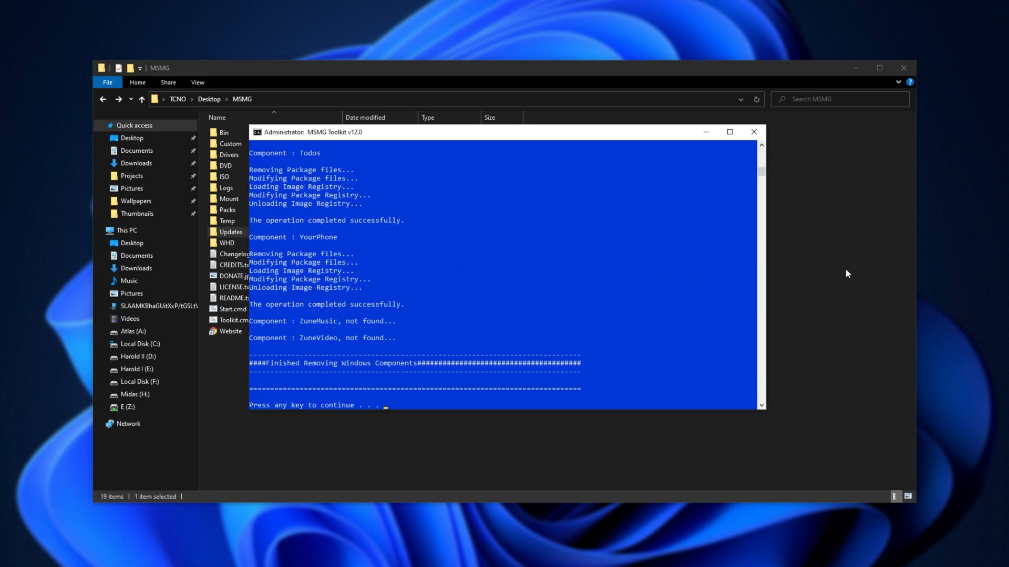
{"action": "key", "text": "enter"}
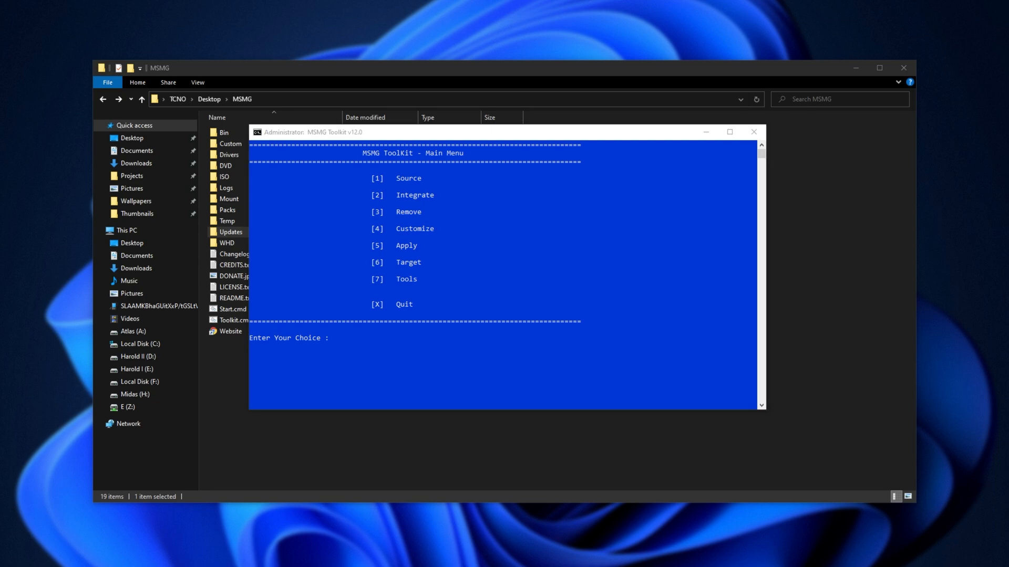
Step: Apply and save changes with option 5, answer N to cleanup, then go to Target
{"action": "type", "text": "5"}
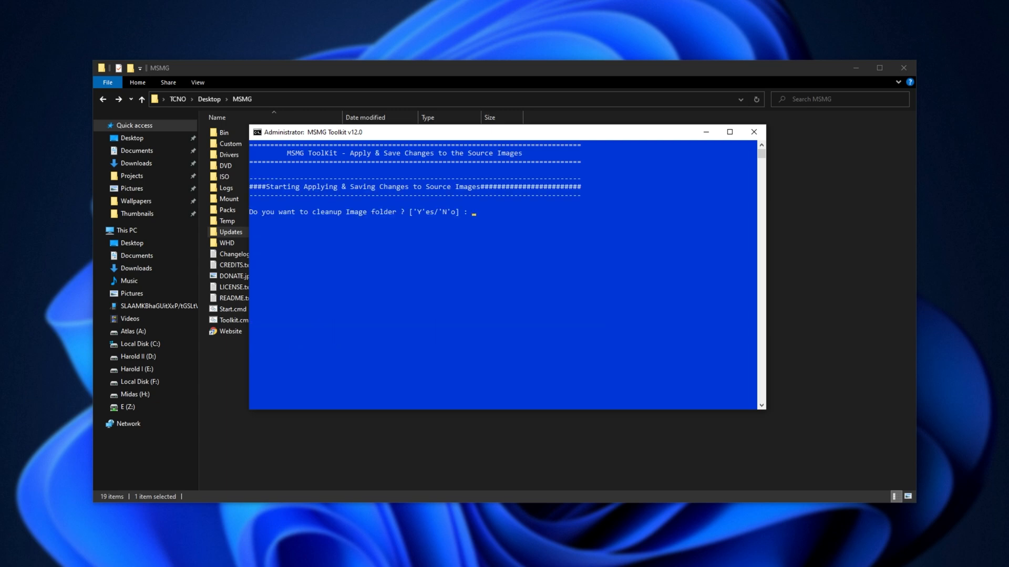
{"action": "type", "text": "N"}
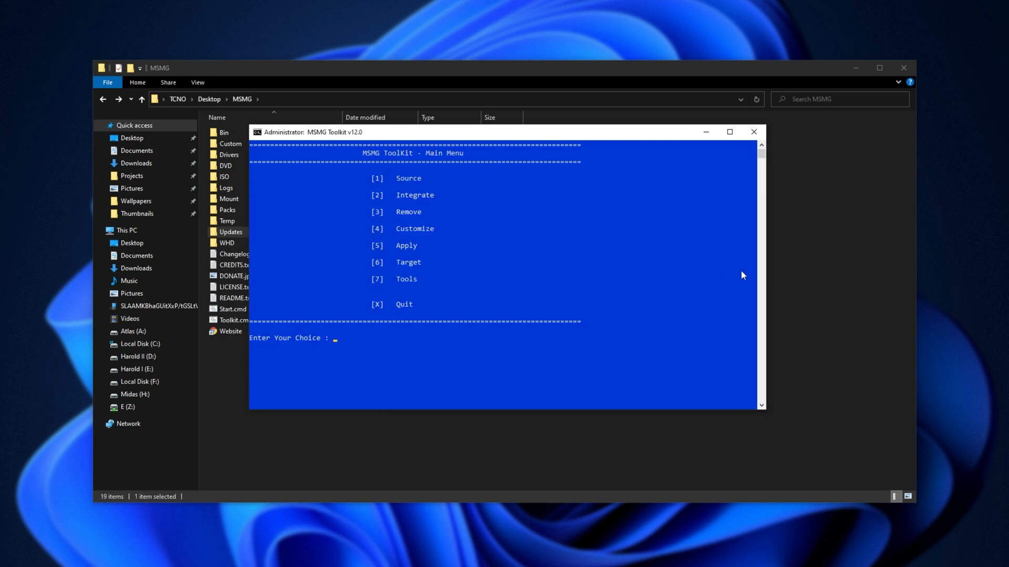
{"action": "type", "text": "6"}
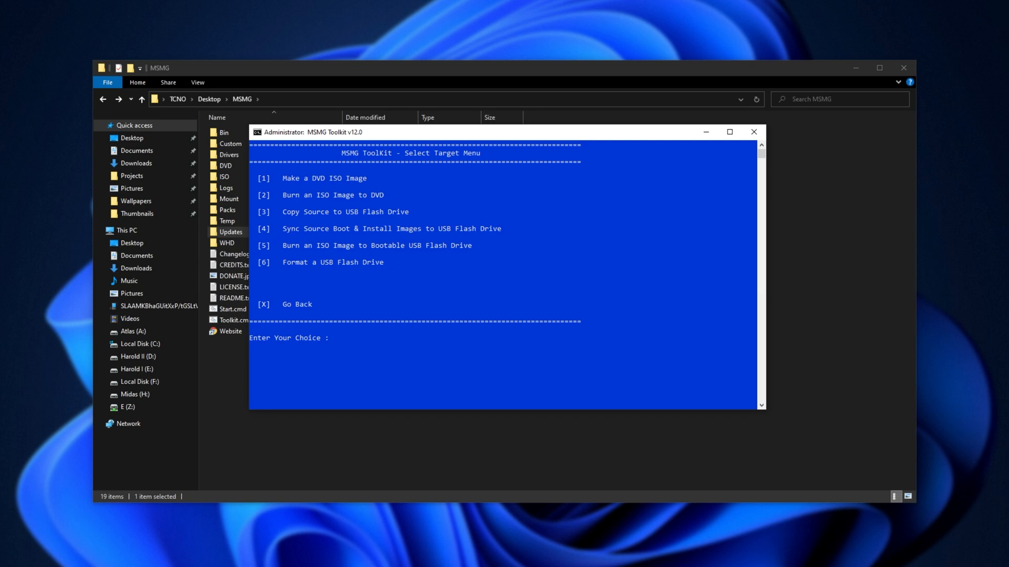
Step: Make a DVD ISO image labelled install named Win11 and dismiss the finished message
{"action": "type", "text": "1"}
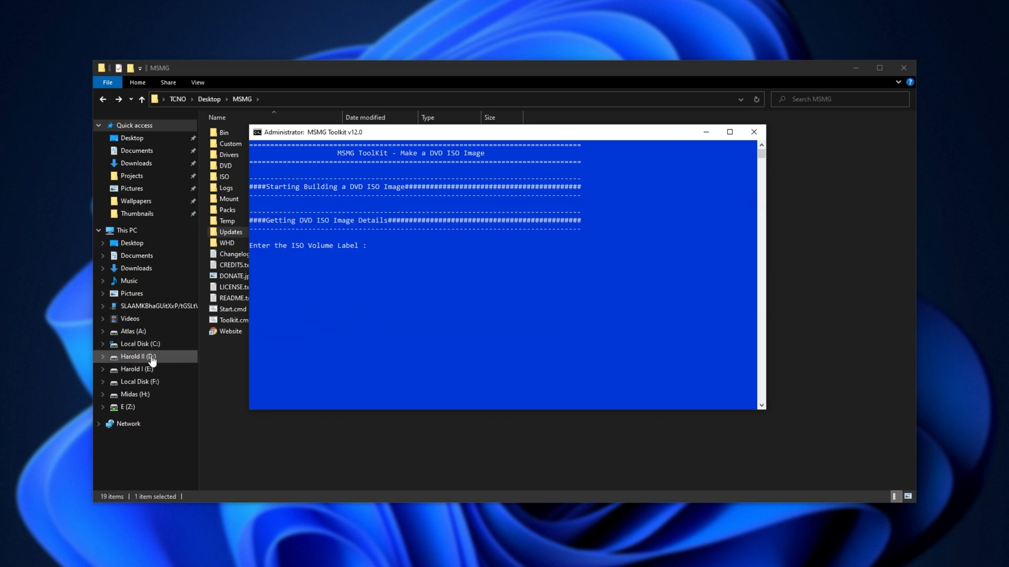
{"action": "type", "text": "install"}
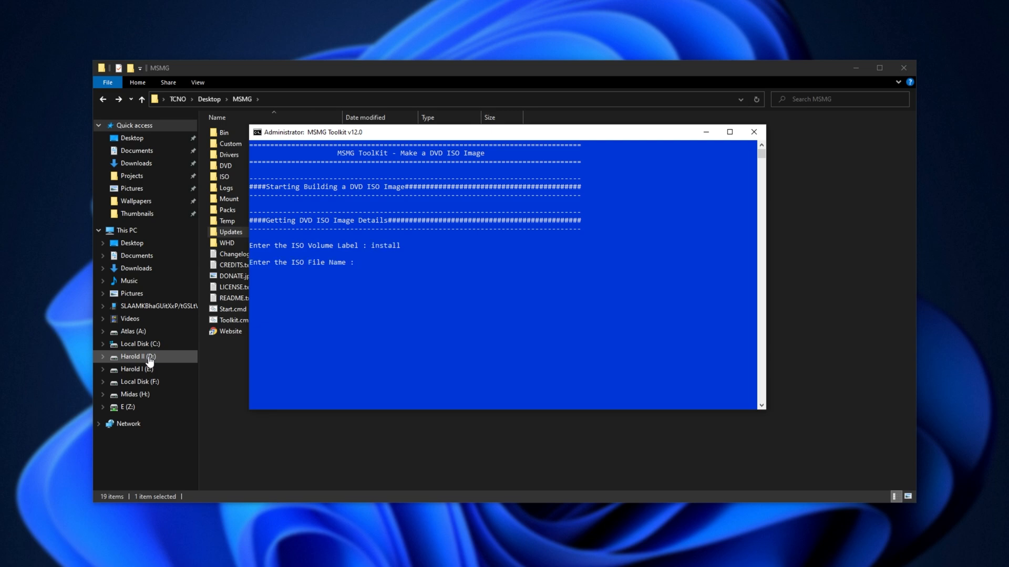
{"action": "type", "text": "Wi"}
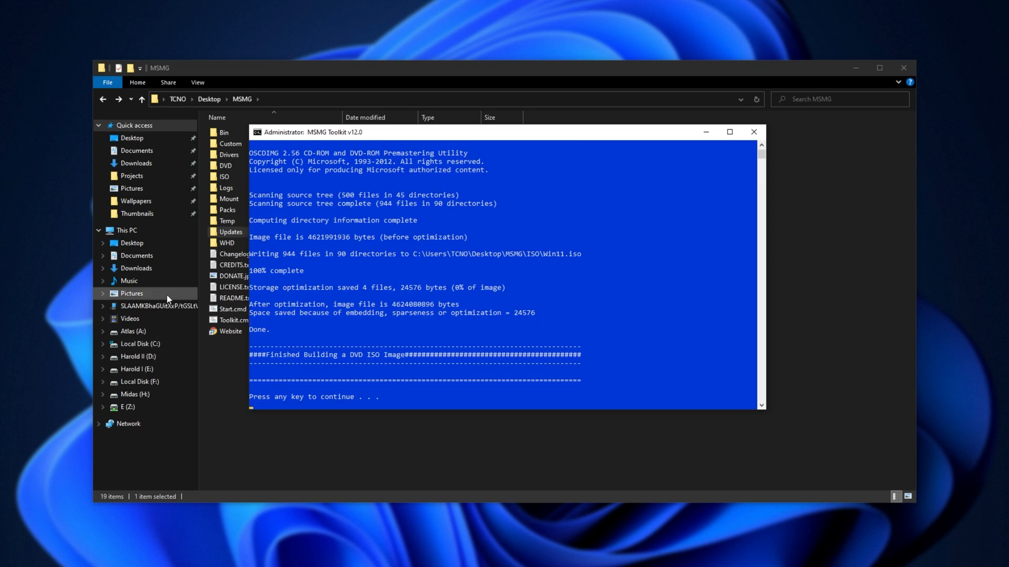
{"action": "key", "text": "enter"}
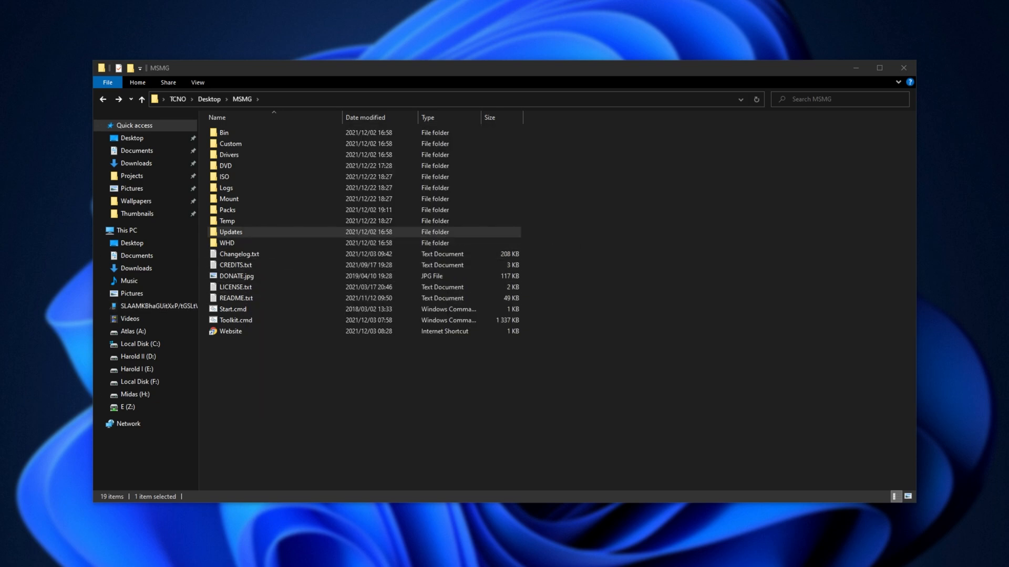
Step: Go into the ISO folder and select Win11.iso to see its 4.30 GB size
{"action": "double_click", "coordinate": [225, 177]}
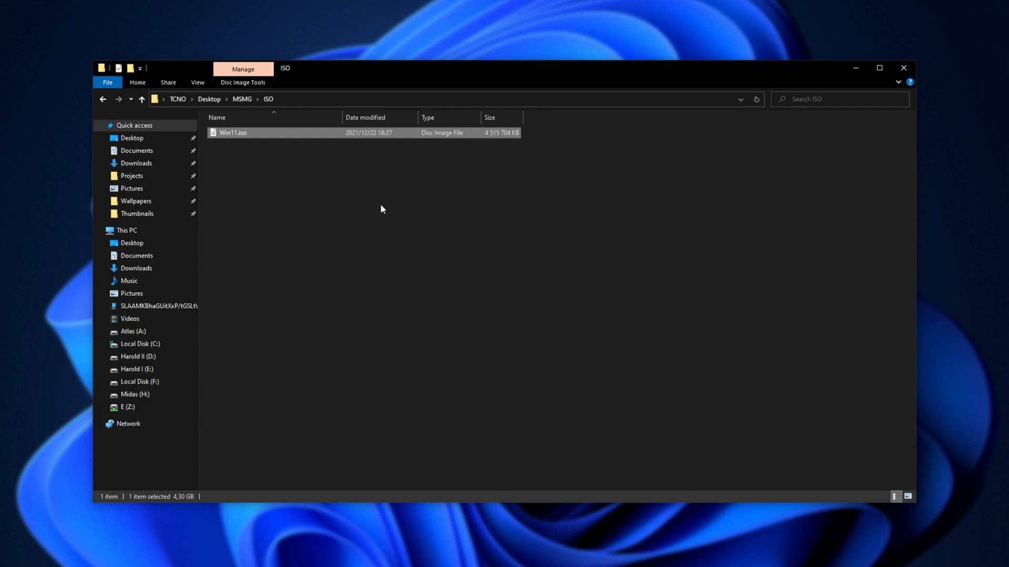
{"action": "mouse_move", "coordinate": [377, 208]}
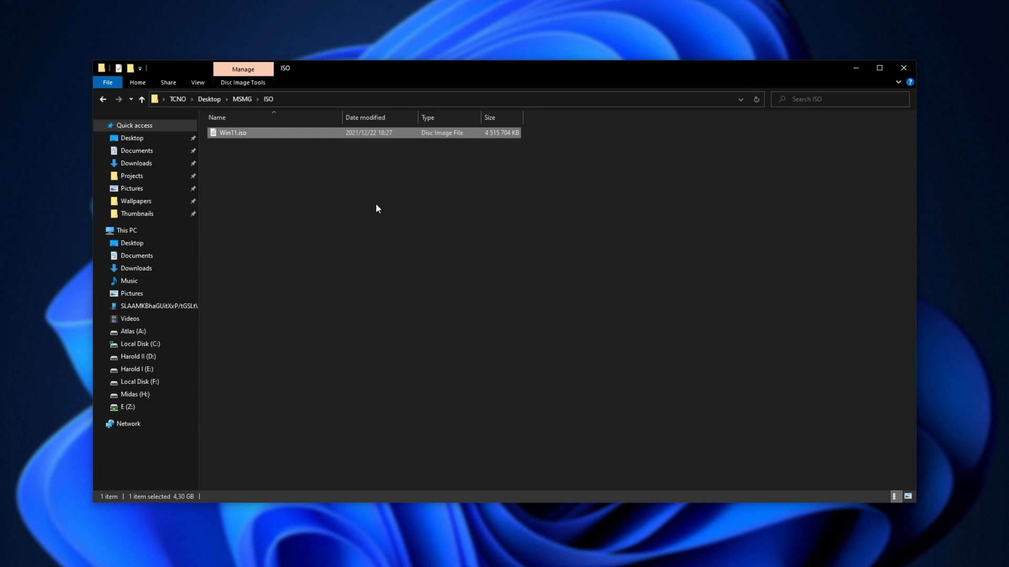
{"action": "mouse_move", "coordinate": [348, 209]}
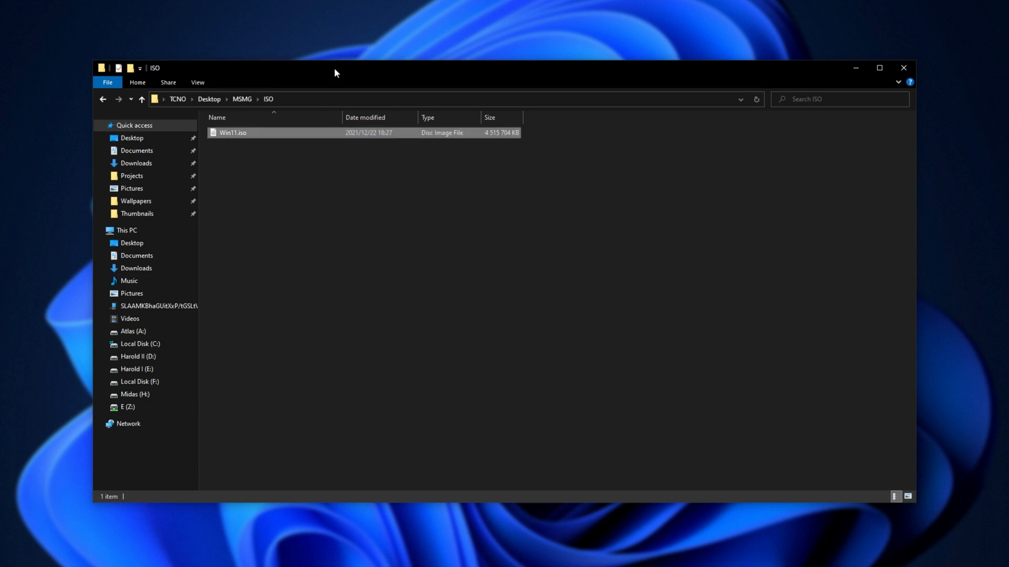
{"action": "left_click", "coordinate": [258, 132]}
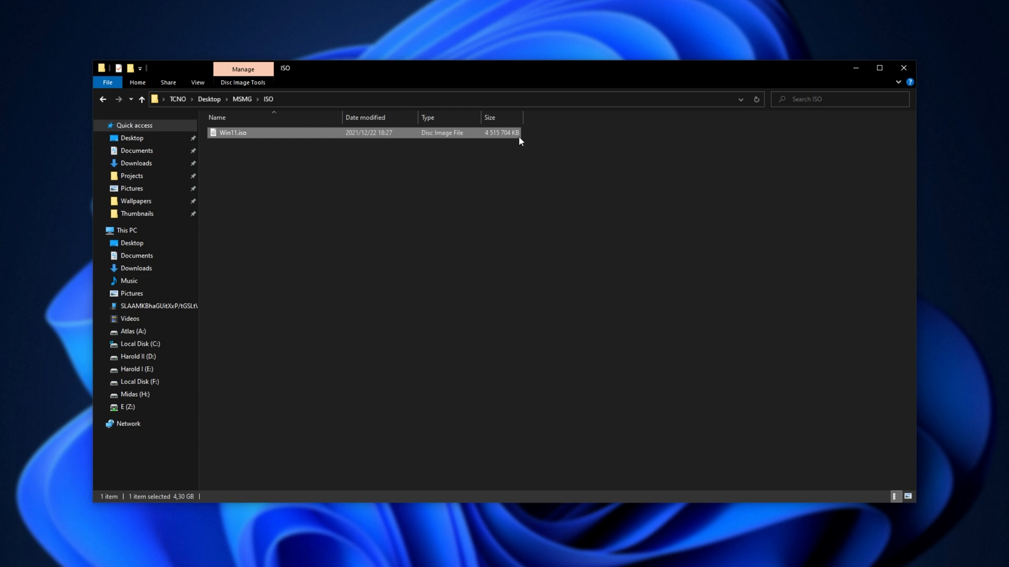
{"action": "mouse_move", "coordinate": [529, 62]}
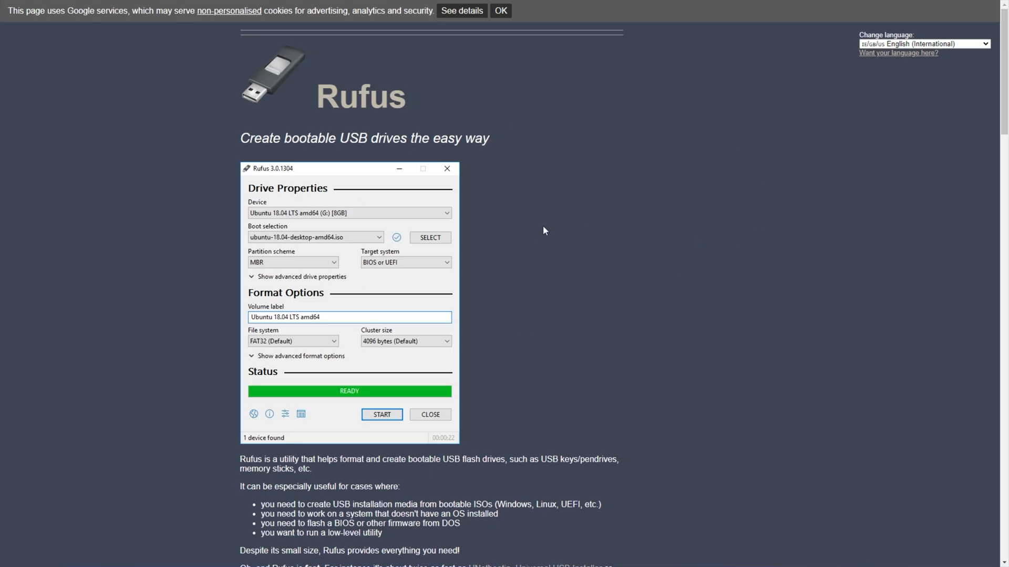
Step: Scroll to the Download section of rufus.ie and get the Rufus 3.17 release
{"action": "scroll", "scroll_direction": "down", "scroll_amount": 3}
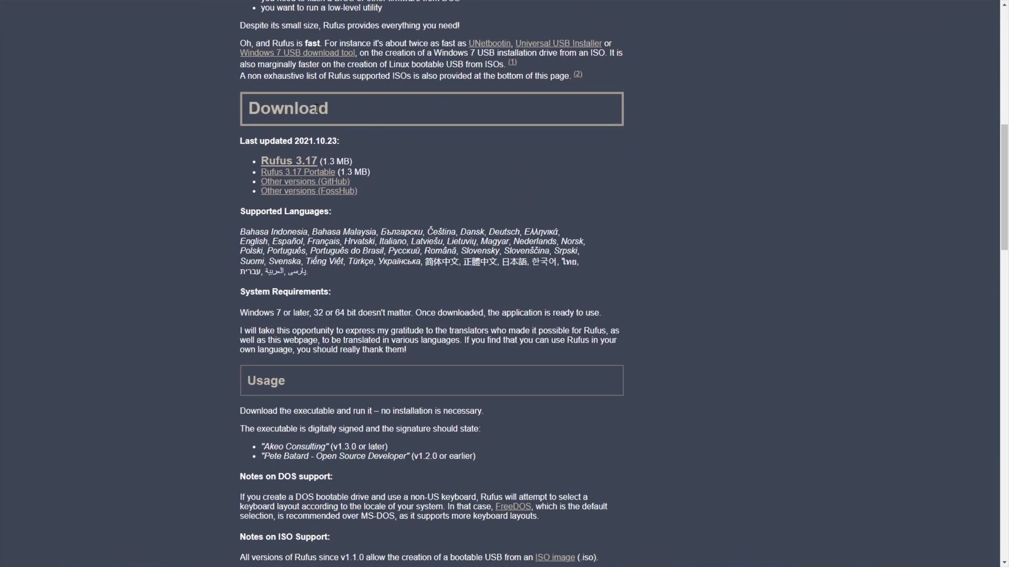
{"action": "left_click", "coordinate": [287, 162]}
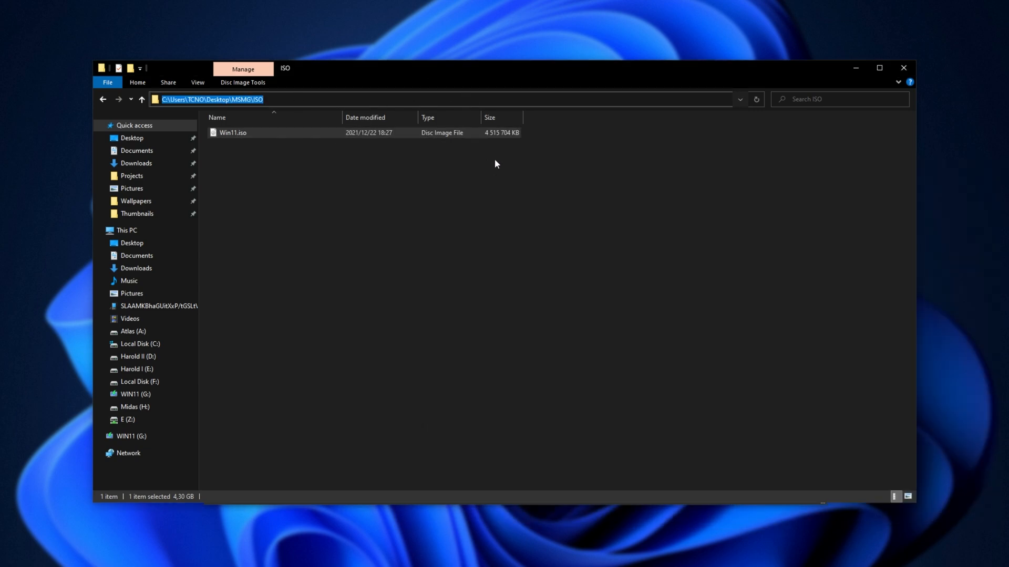
Step: Launch Rufus with WIN11 (G:) and Win11.iso, keeping Standard Windows 11 Installation
{"action": "left_click", "coordinate": [446, 170]}
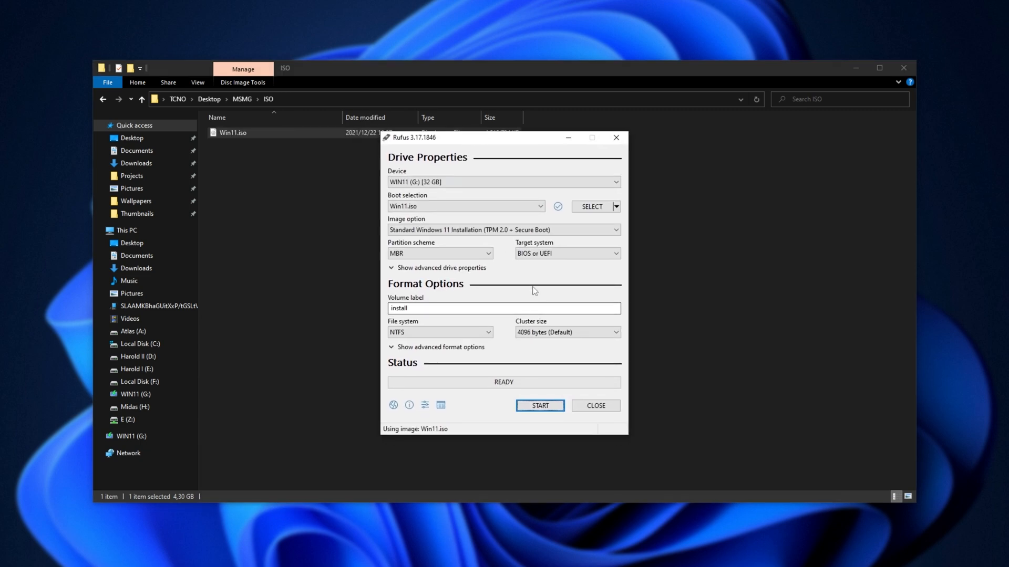
{"action": "left_click", "coordinate": [502, 230]}
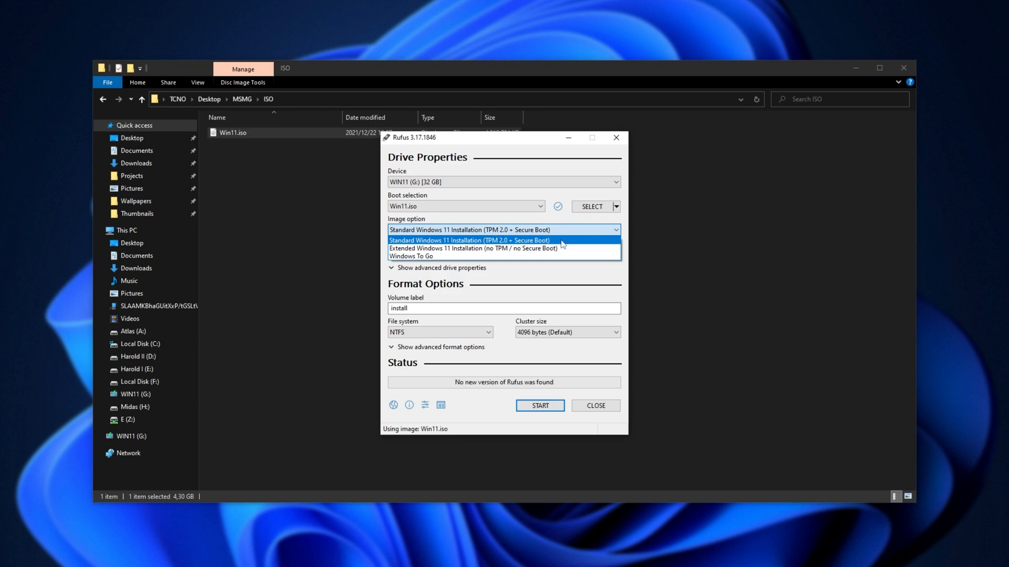
{"action": "mouse_move", "coordinate": [502, 249]}
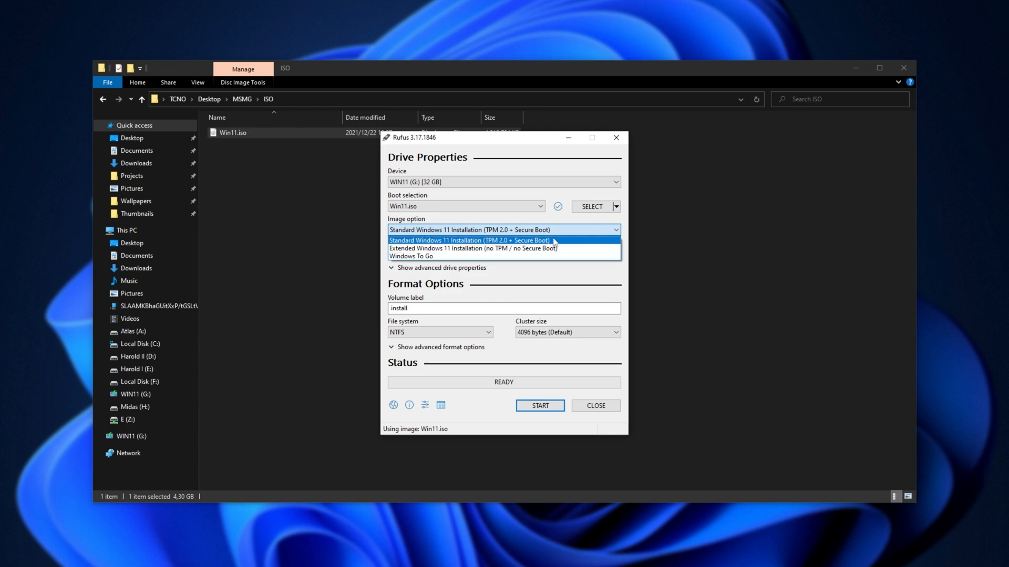
{"action": "mouse_move", "coordinate": [561, 248]}
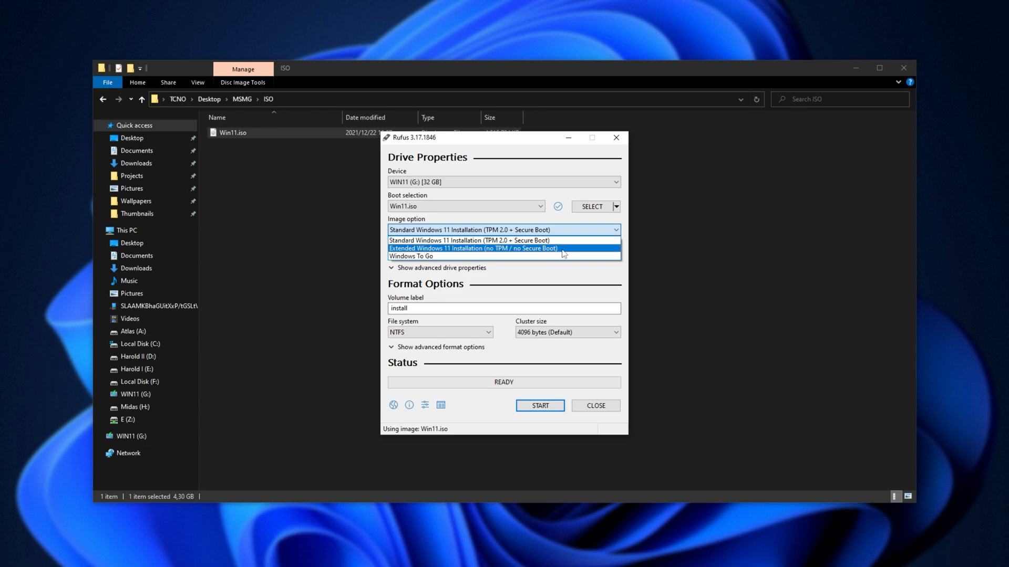
{"action": "left_click", "coordinate": [470, 239]}
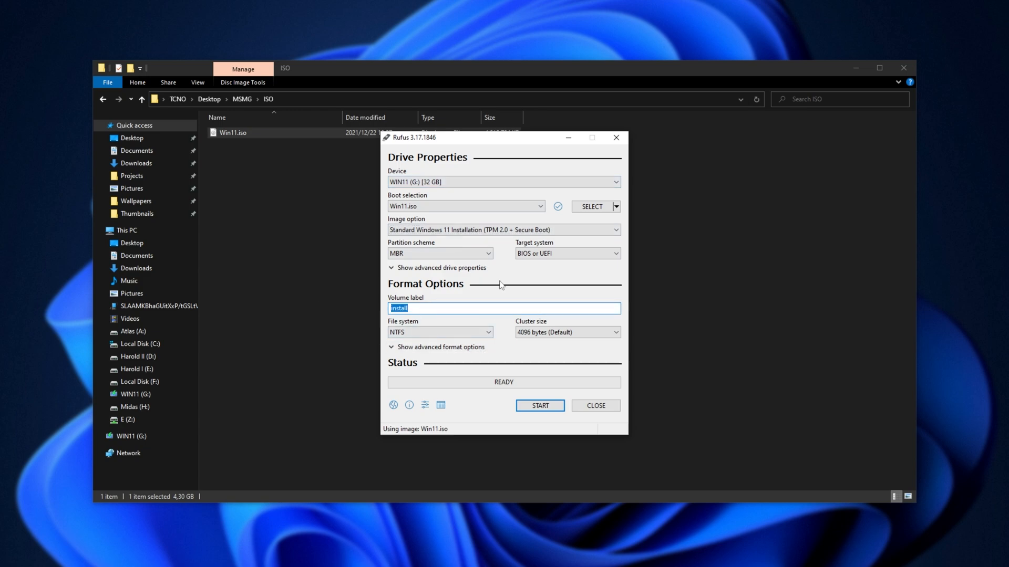
{"action": "mouse_move", "coordinate": [518, 299]}
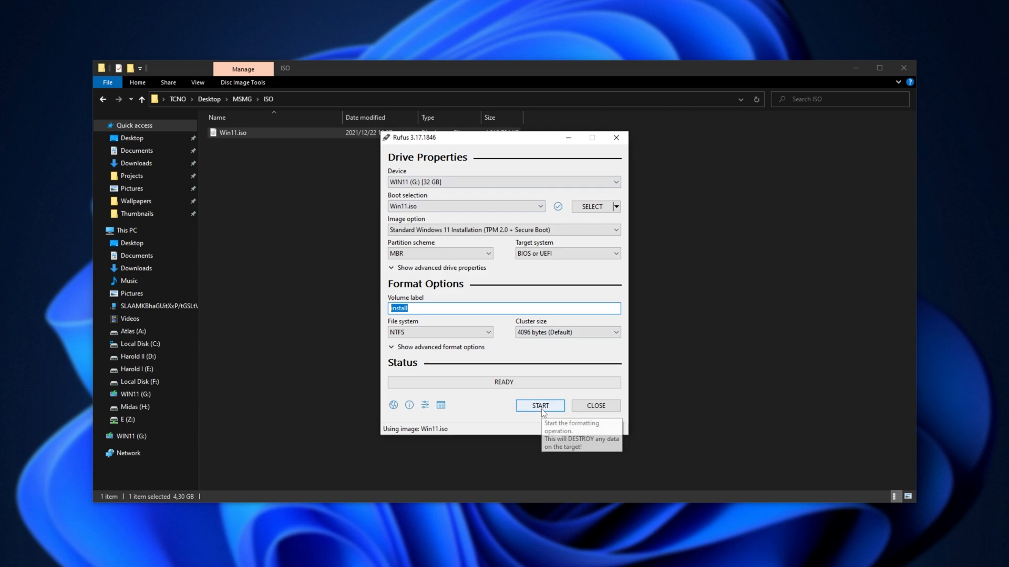
Step: Begin writing Win11.iso to the WIN11 drive and confirm destroying all its data
{"action": "left_click", "coordinate": [539, 405]}
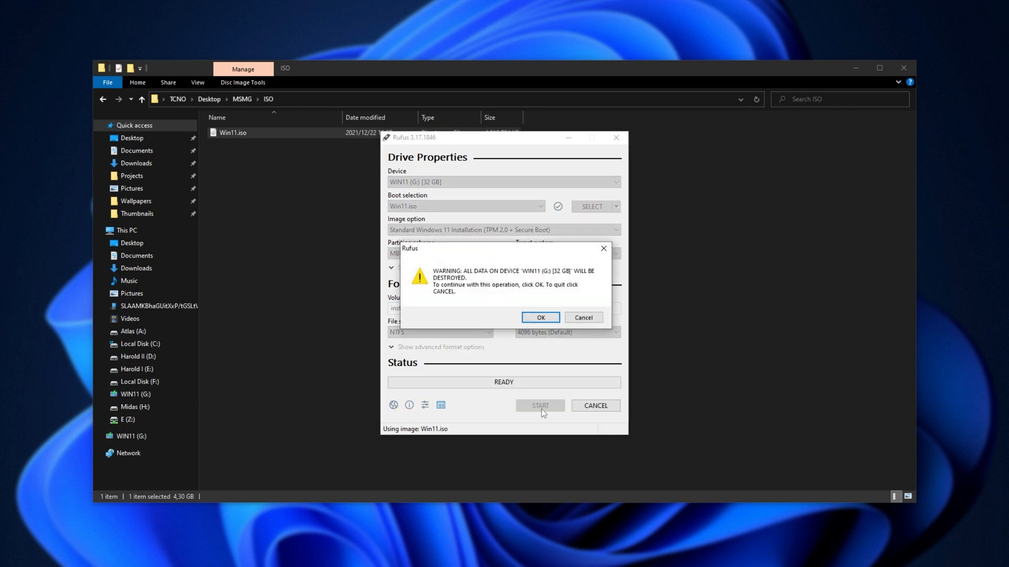
{"action": "left_click", "coordinate": [539, 318]}
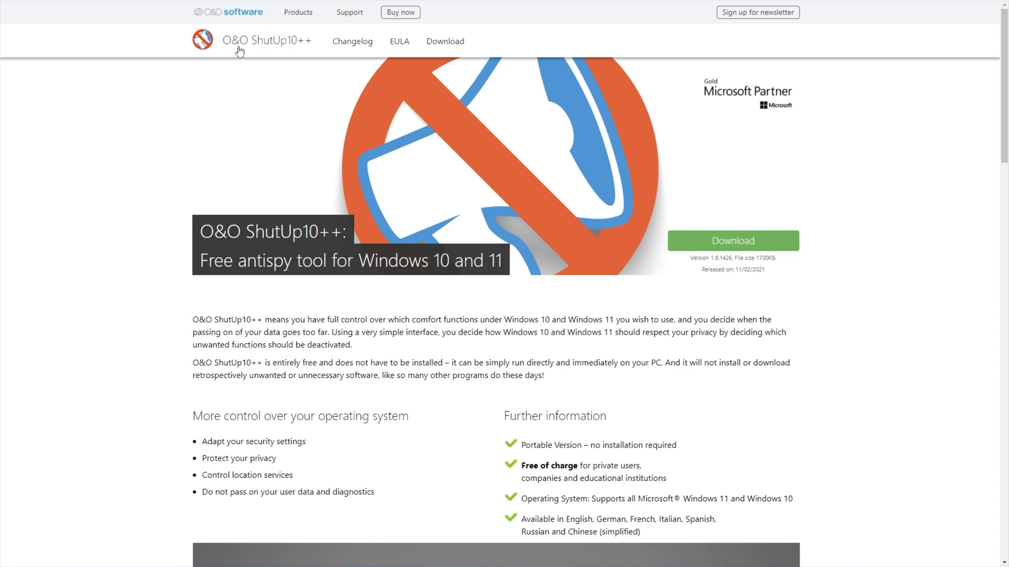
{"action": "mouse_move", "coordinate": [472, 148]}
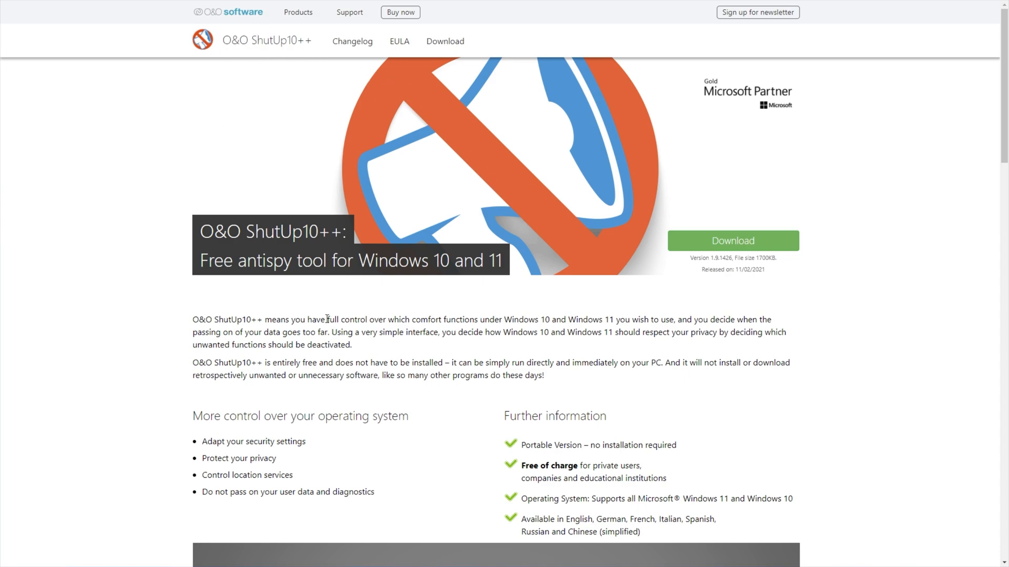
Step: Scroll down the O&O ShutUp10++ product page for the free Windows 10/11 antispy tool
{"action": "scroll", "scroll_direction": "down", "scroll_amount": 3}
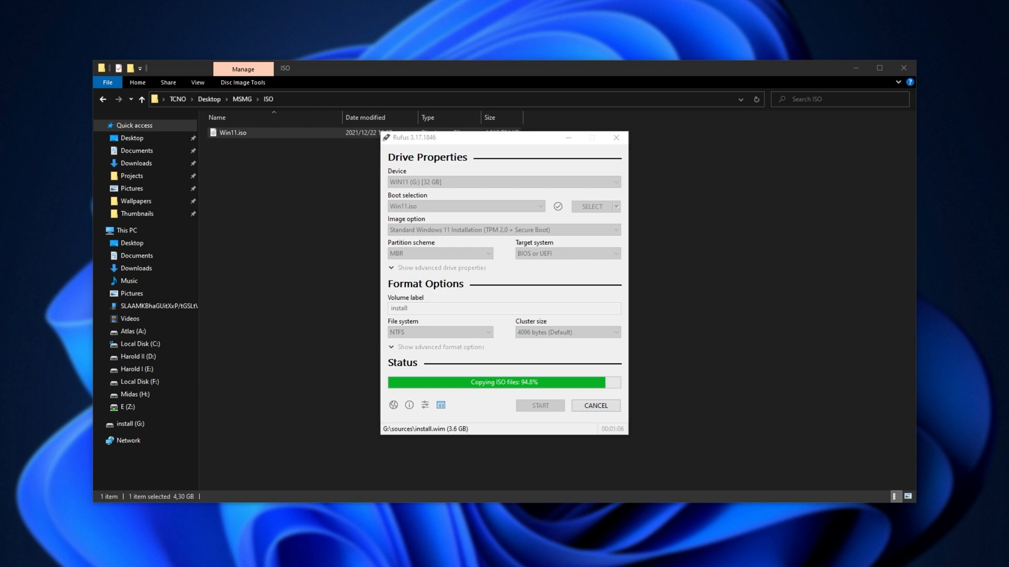
{"action": "mouse_move", "coordinate": [691, 148]}
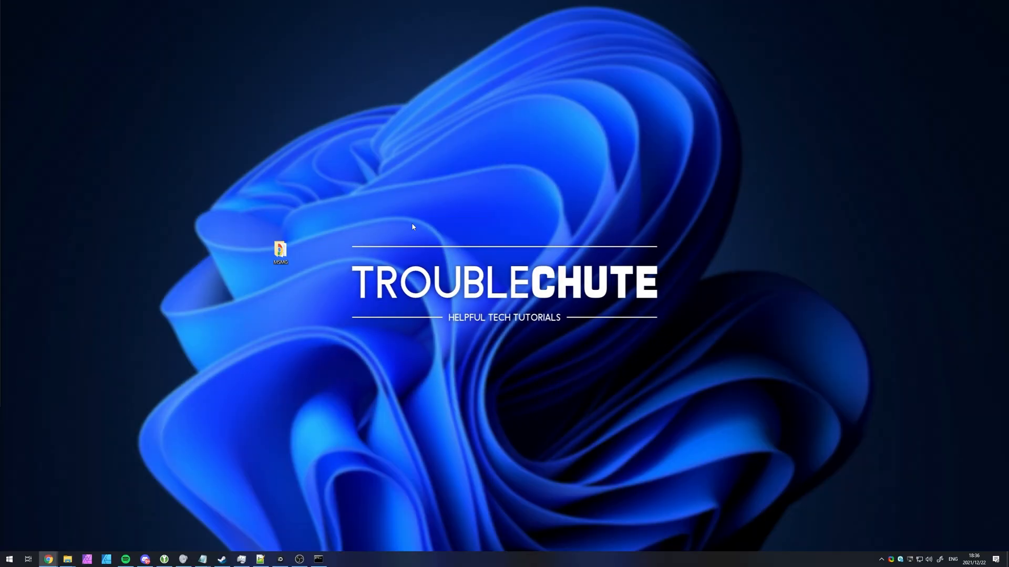
Step: Drag the MSMG folder icon to the desktop's top-left corner, clearing the TroubleChute branding
{"action": "left_click_drag", "start_coordinate": [279, 251], "coordinate": [13, 14]}
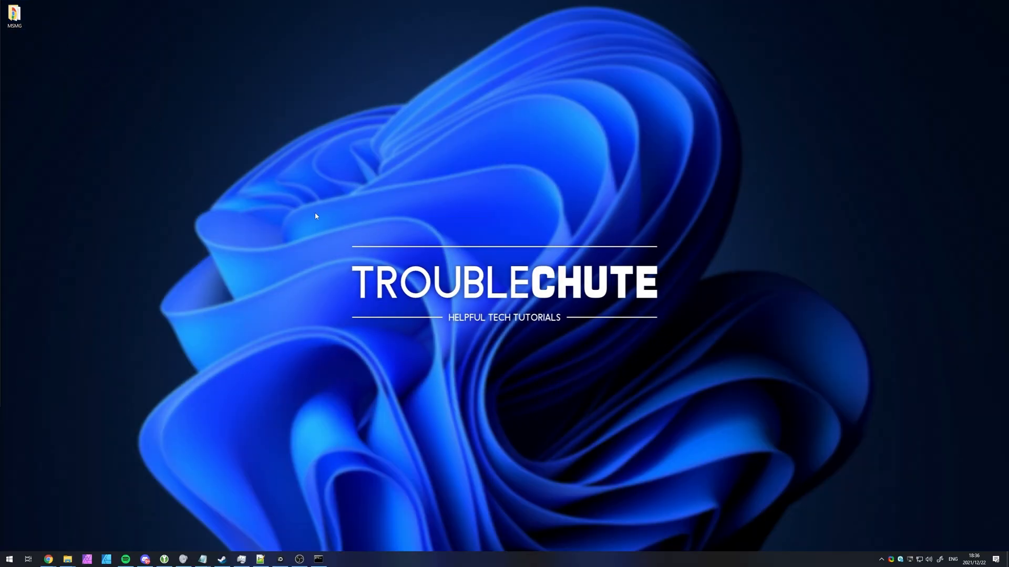